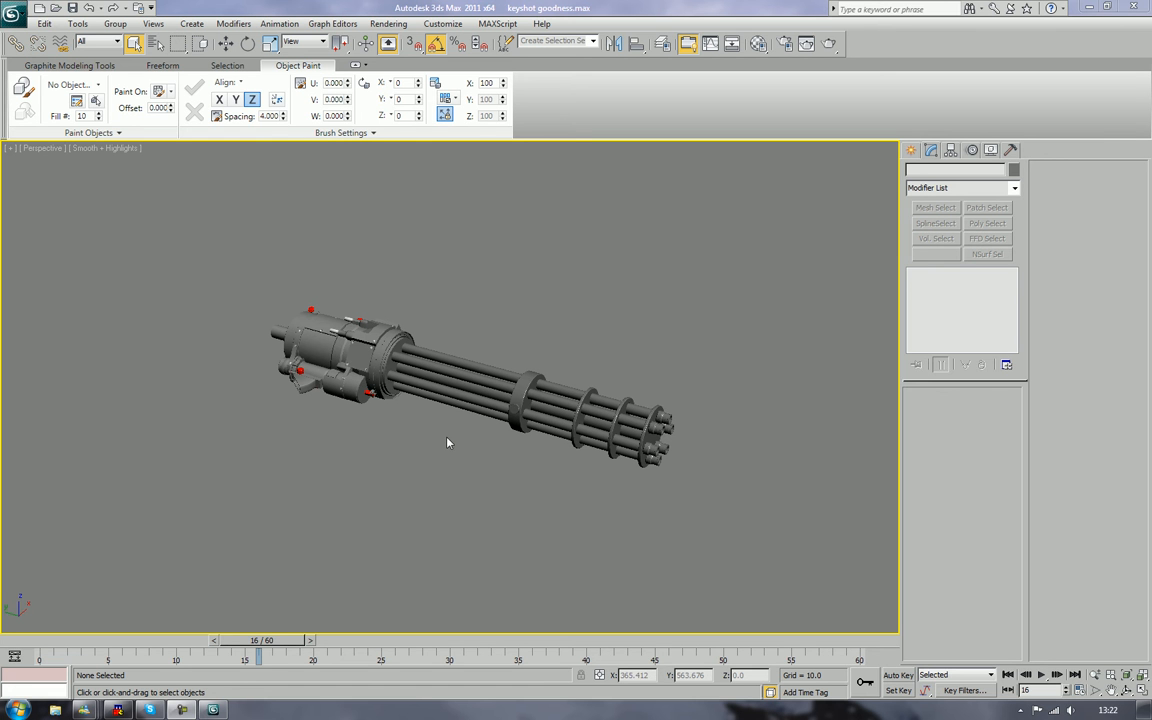
mouse_move(452, 480)
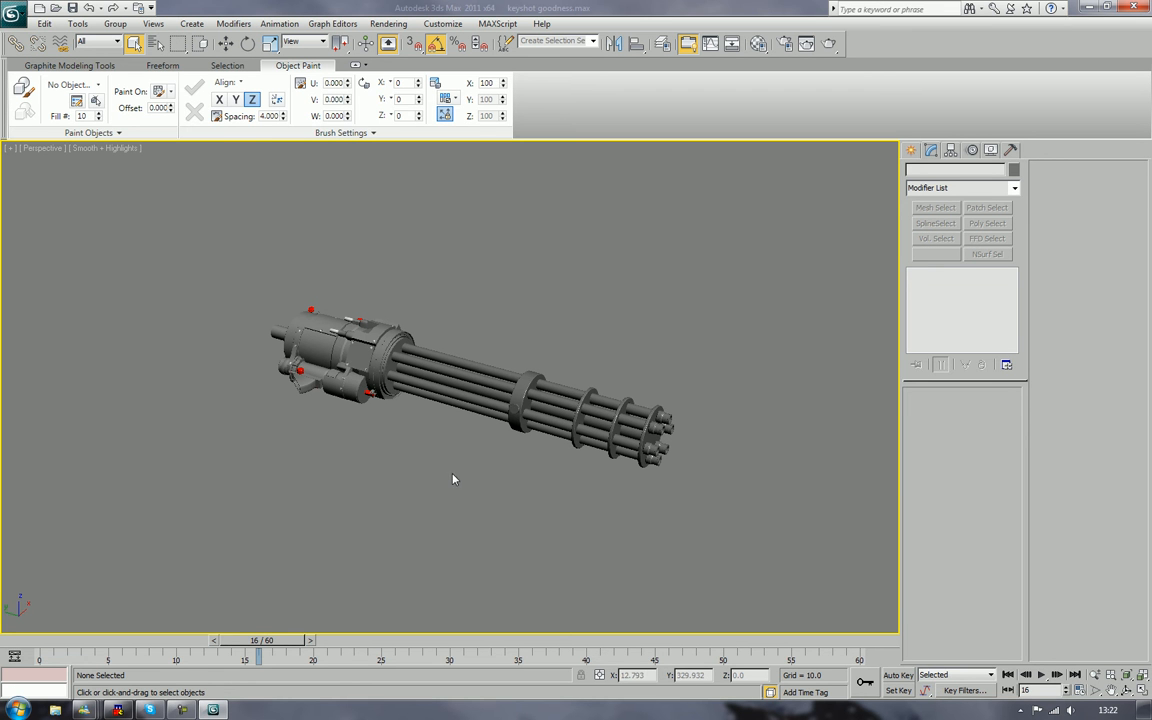
Step: Zoom and orbit around the gun's rear housing and red grip to inspect the edged-faces mesh
left_click_drag(452, 480, 490, 402)
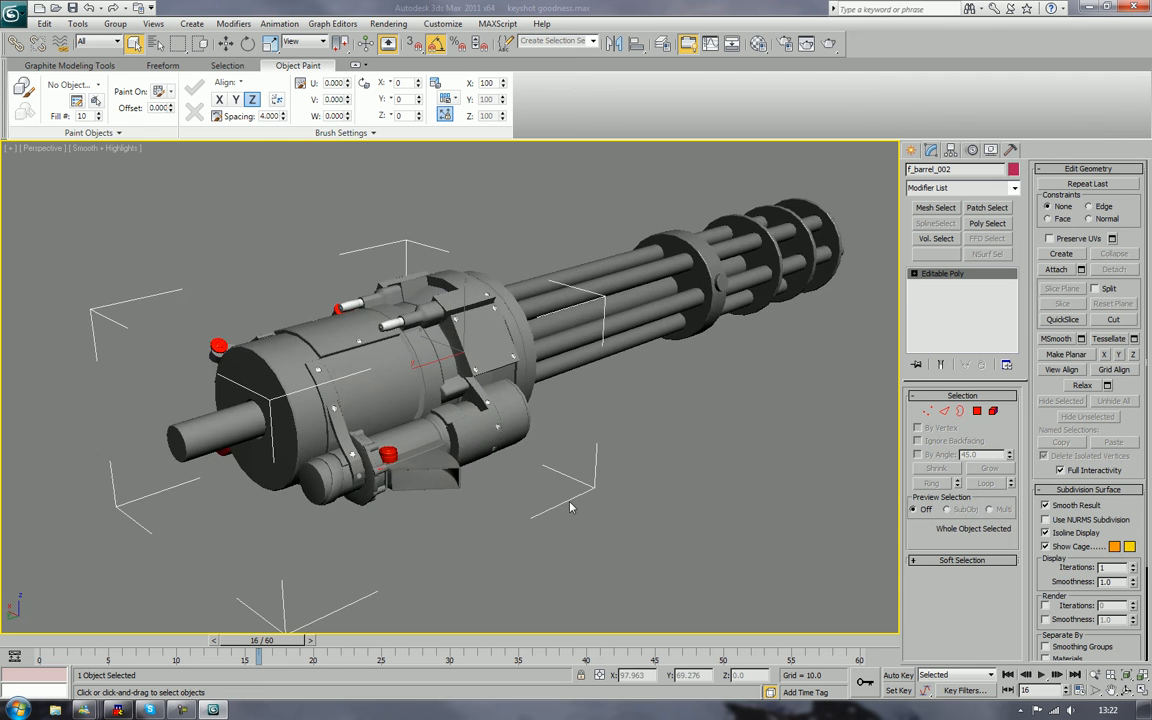
left_click_drag(570, 508, 420, 396)
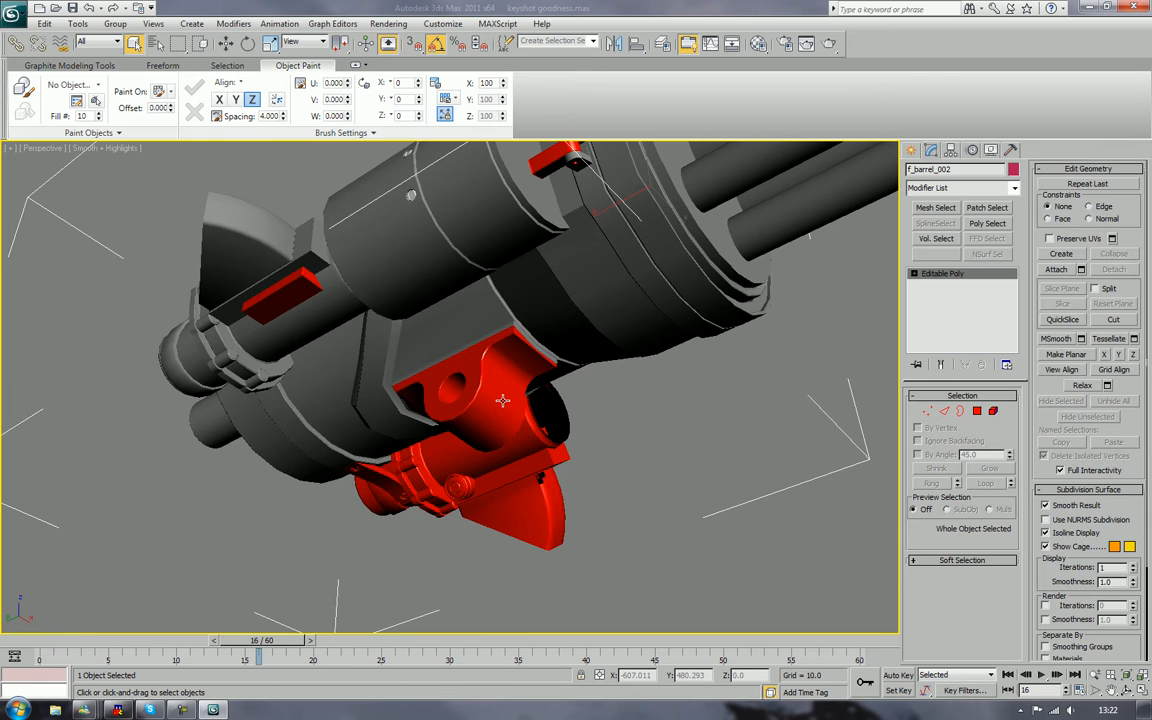
left_click_drag(500, 400, 584, 384)
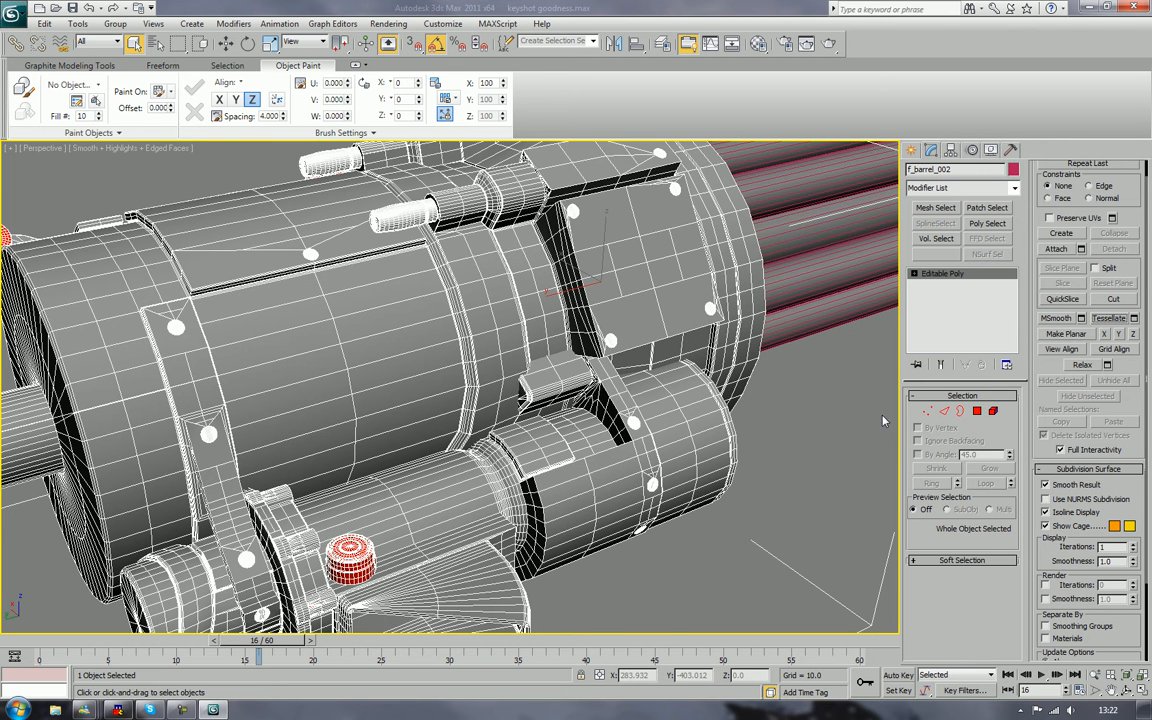
mouse_move(352, 264)
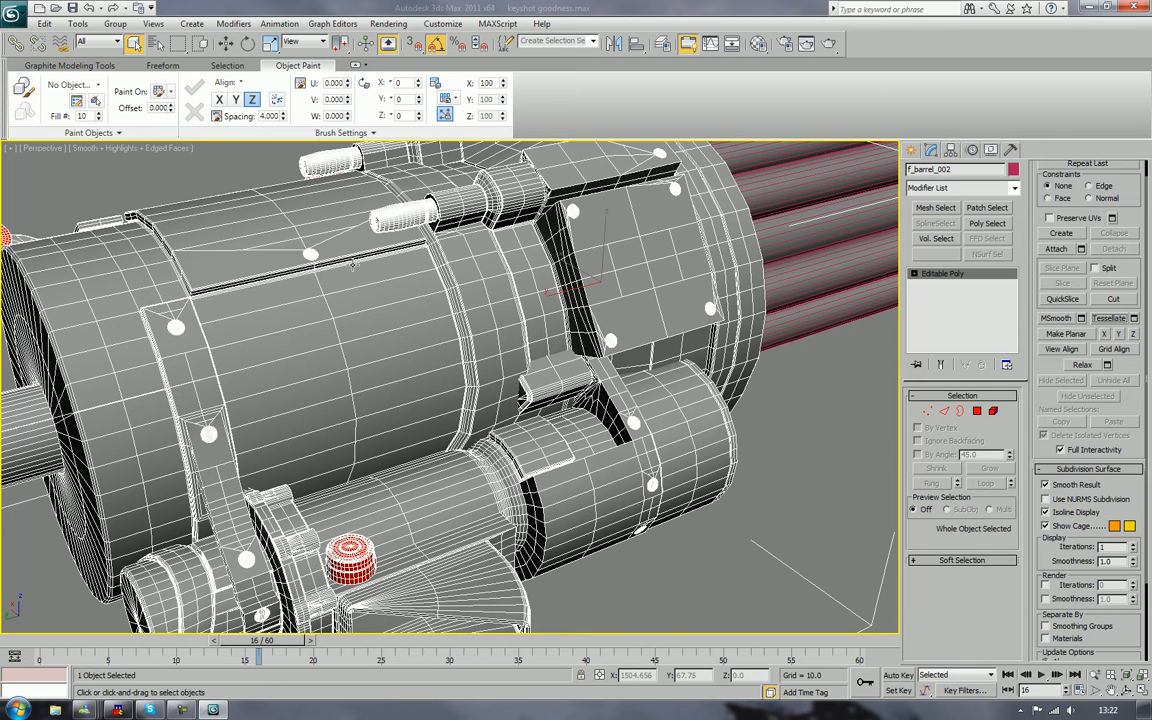
mouse_move(628, 340)
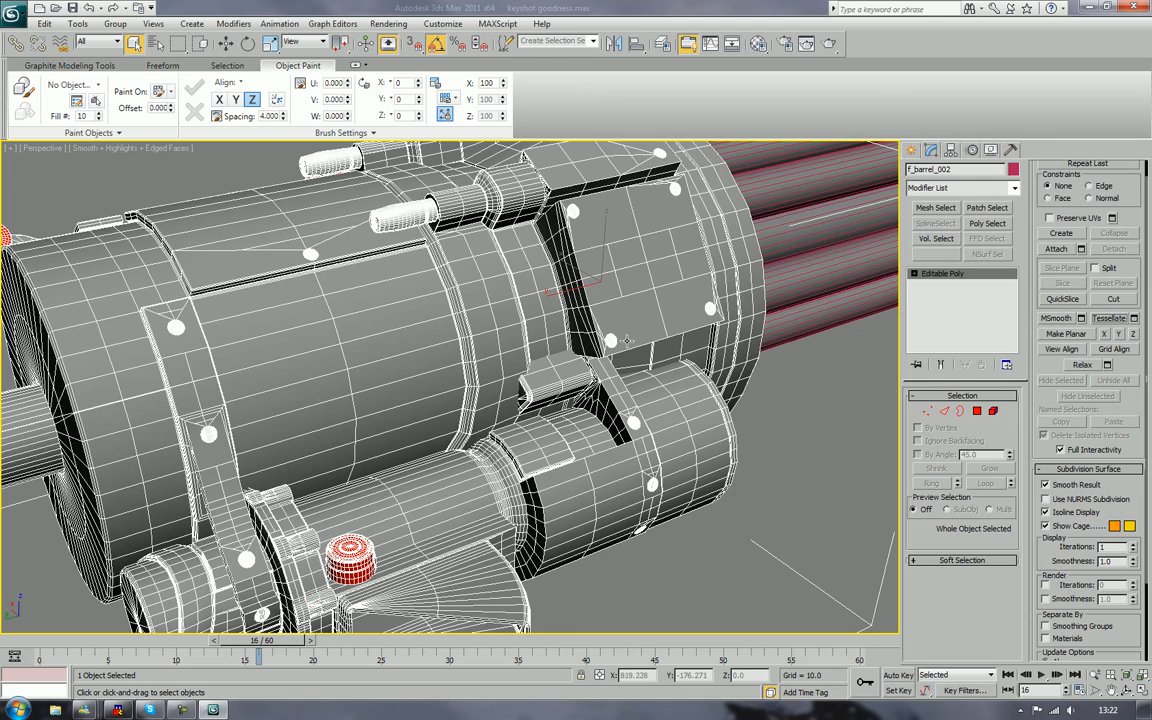
mouse_move(700, 336)
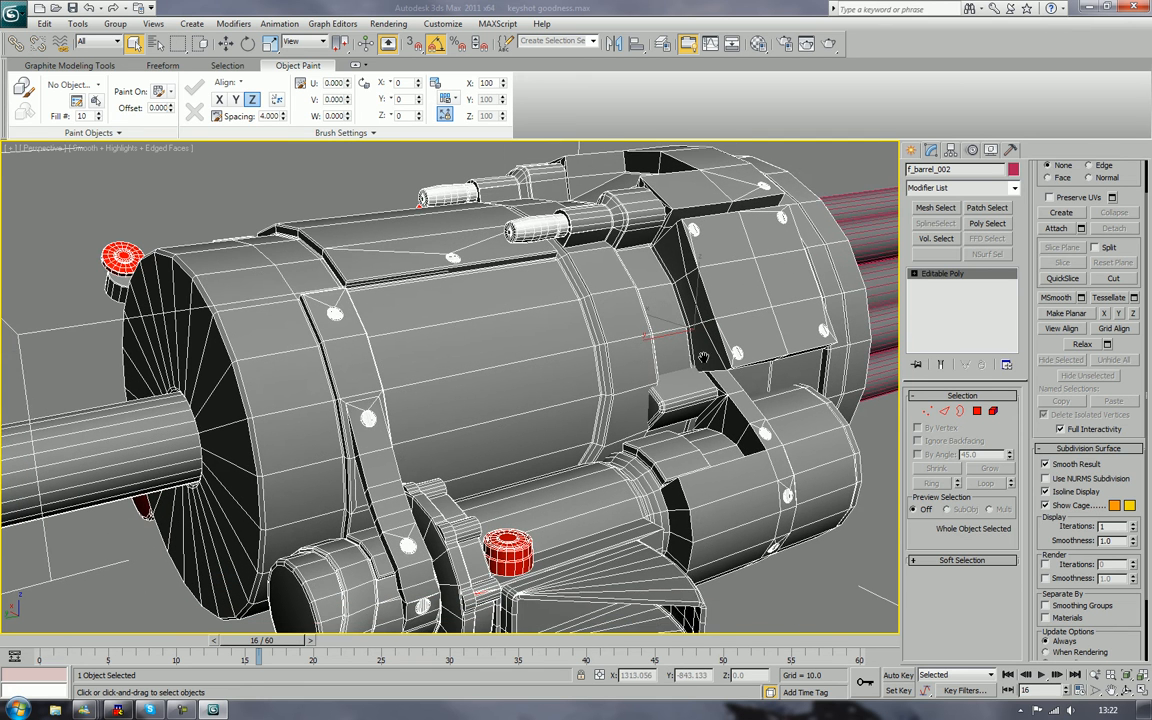
left_click(1012, 188)
type("PatchDeform")
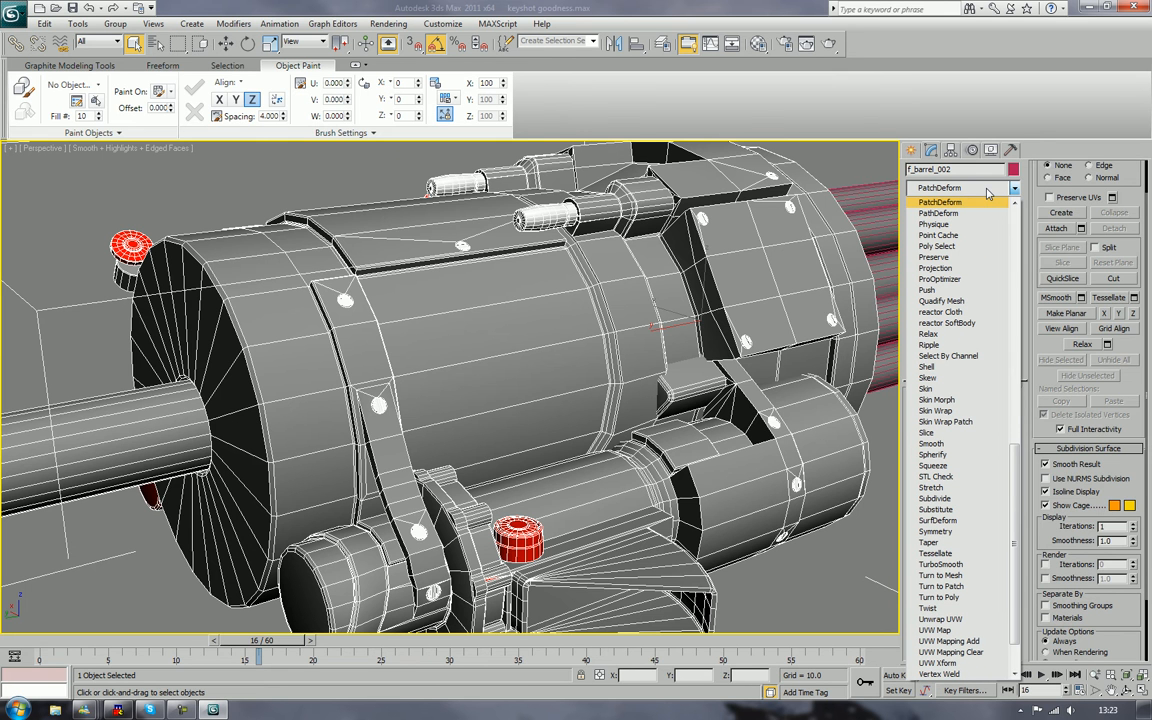
mouse_move(960, 268)
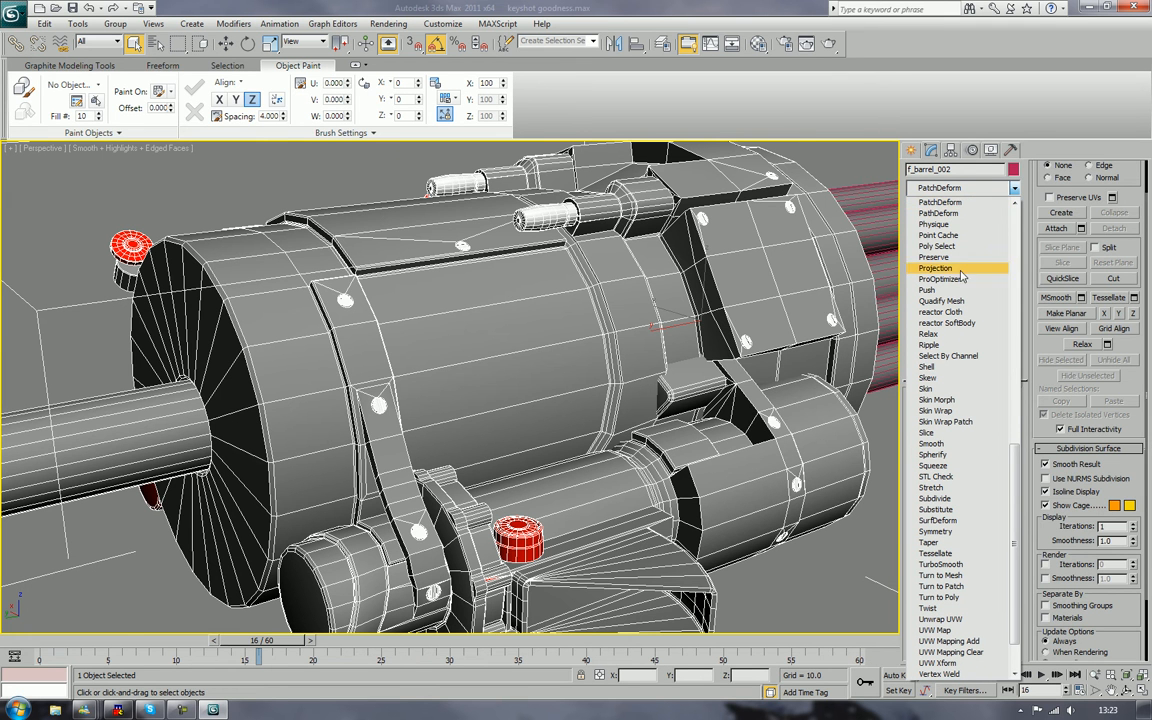
Step: Add a ProOptimizer modifier to the gun body, calculate it and adjust the Vertex % kept
left_click(944, 272)
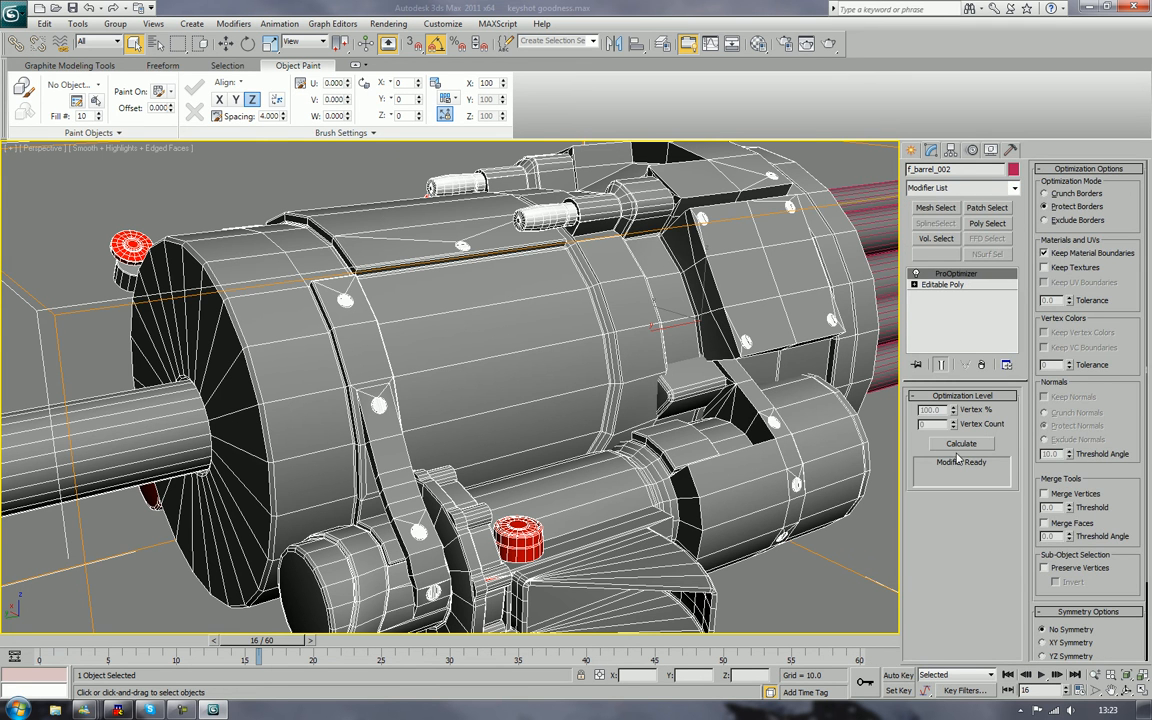
left_click(960, 444)
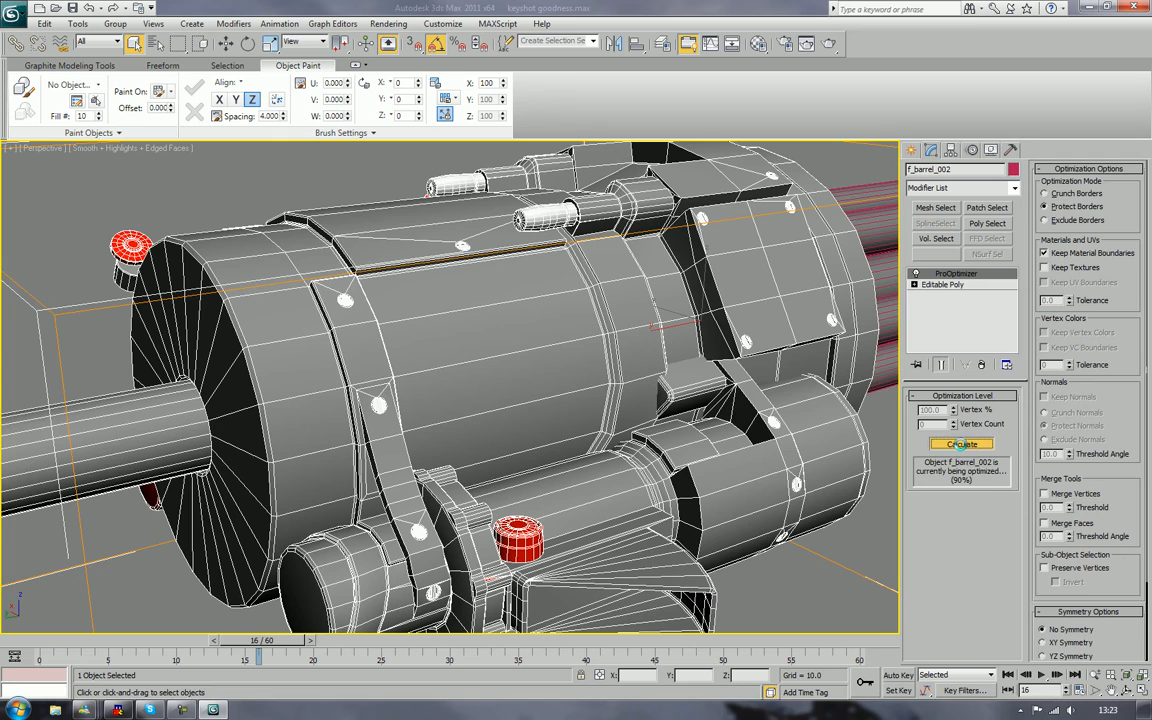
left_click(960, 444)
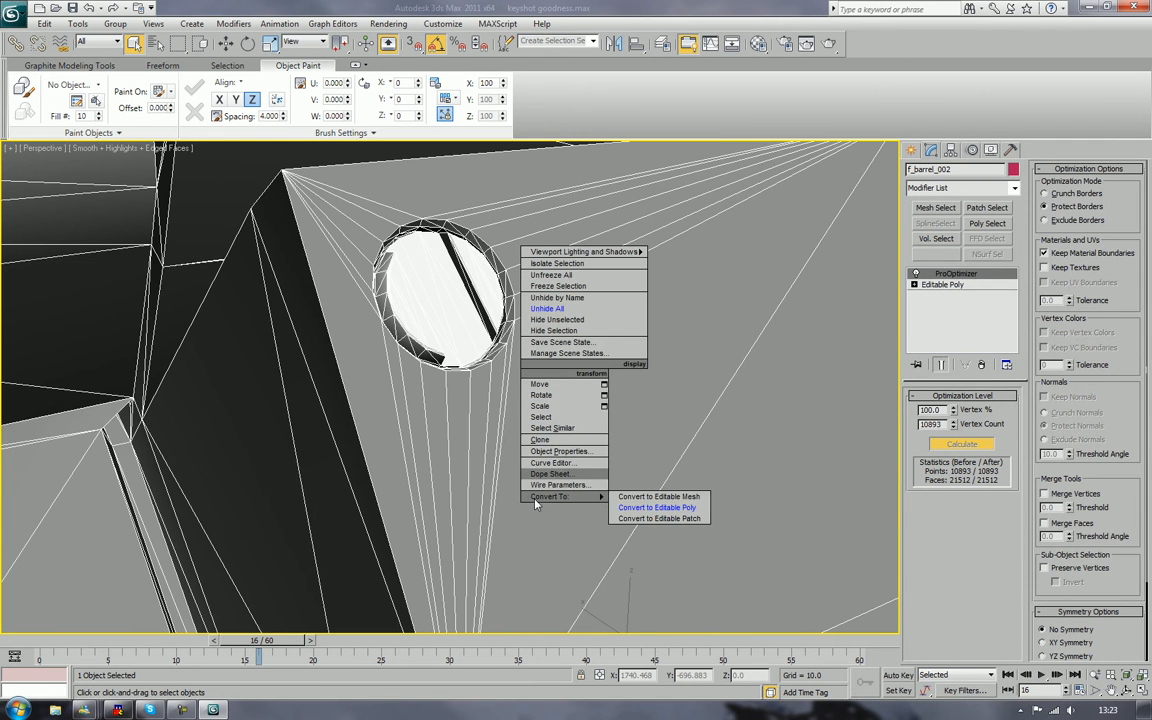
Step: Convert the optimized gun body to an editable poly and orbit out to view it
left_click(656, 508)
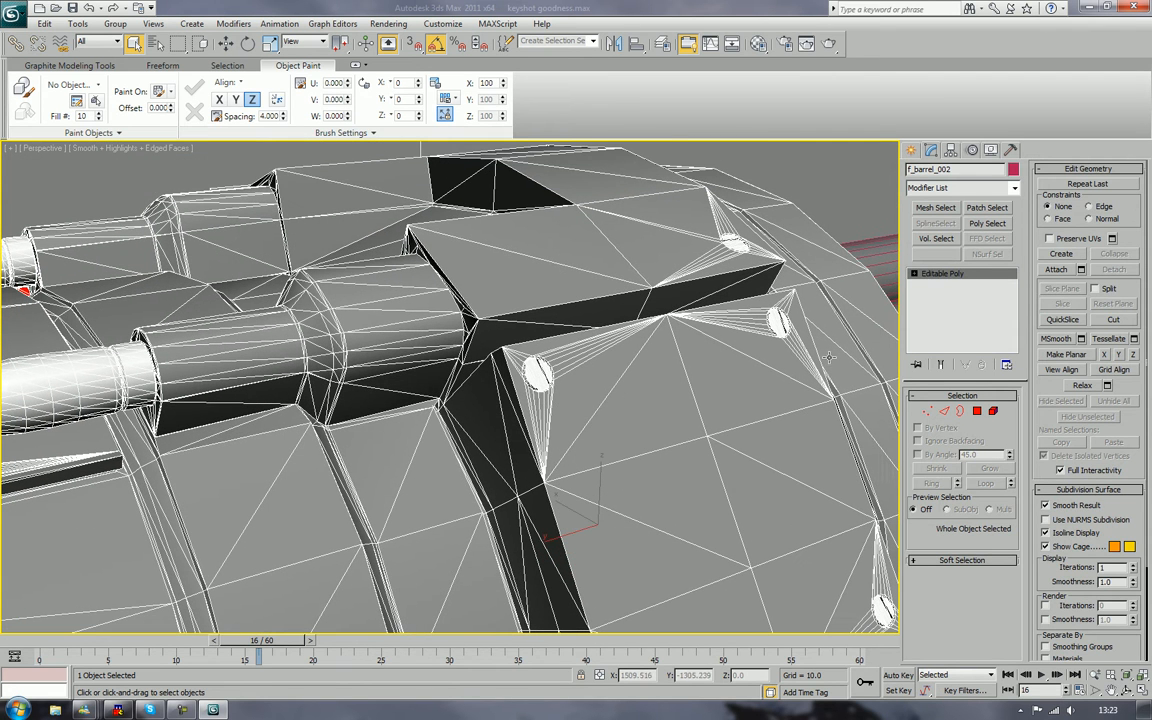
mouse_move(1050, 348)
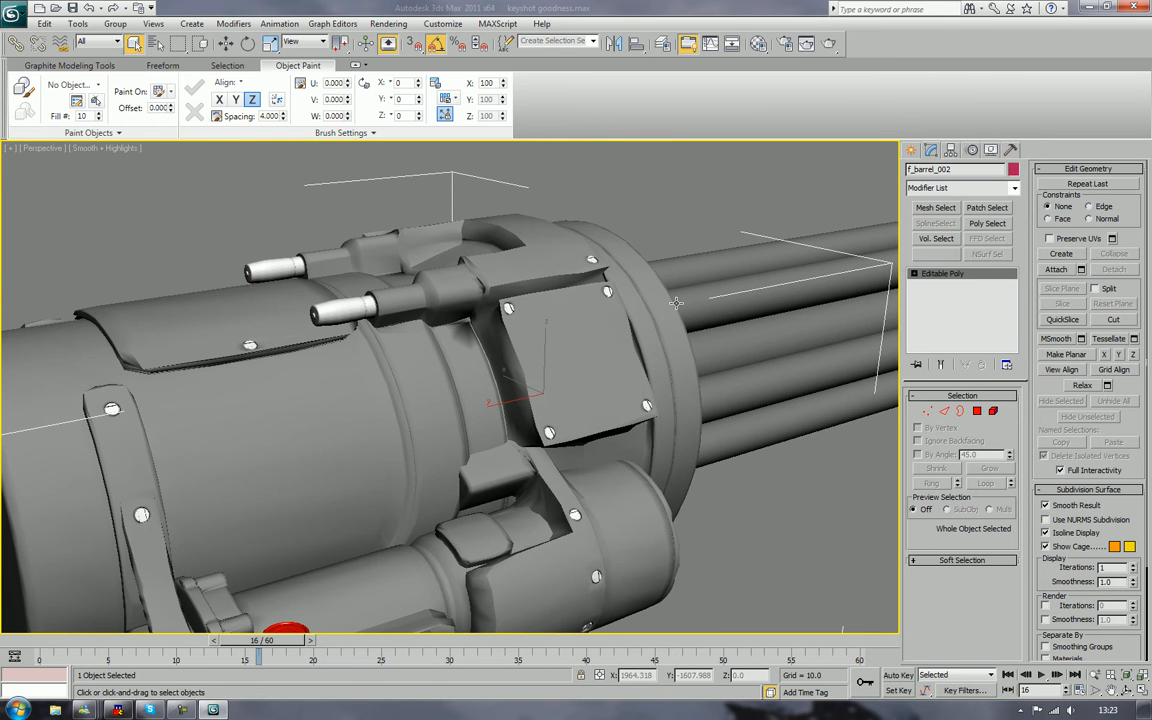
left_click_drag(676, 302, 598, 348)
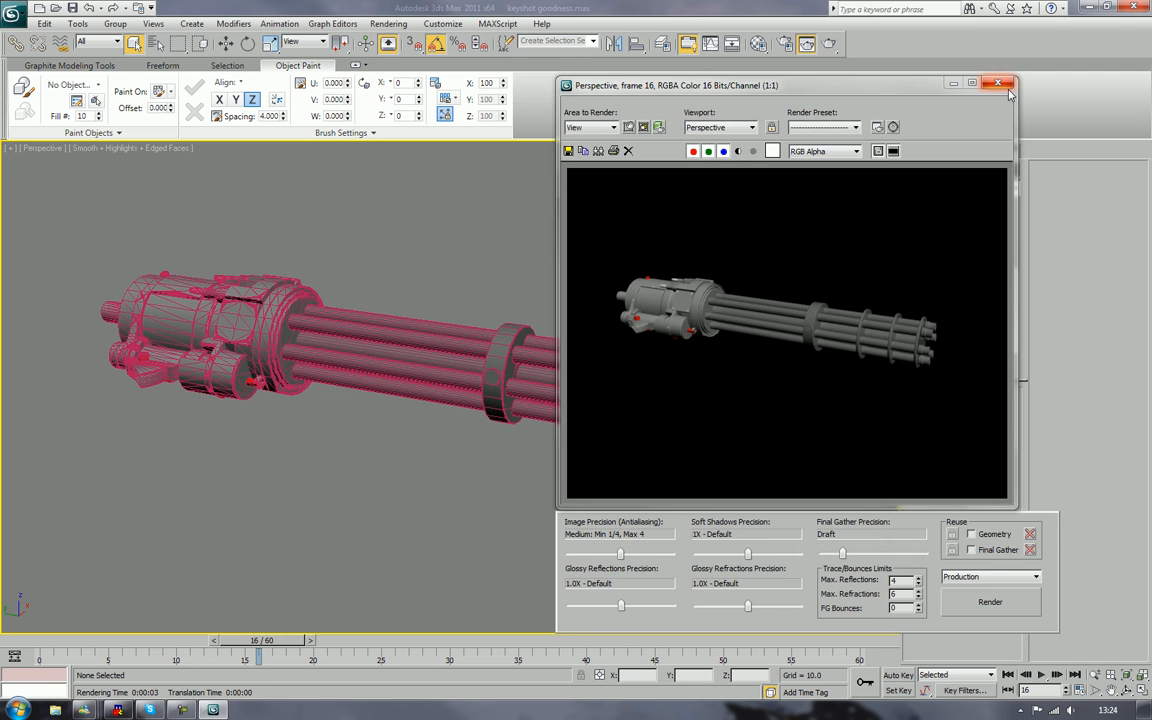
Step: Close the Rendered Frame Window and select the gun parts to be copied
left_click(998, 84)
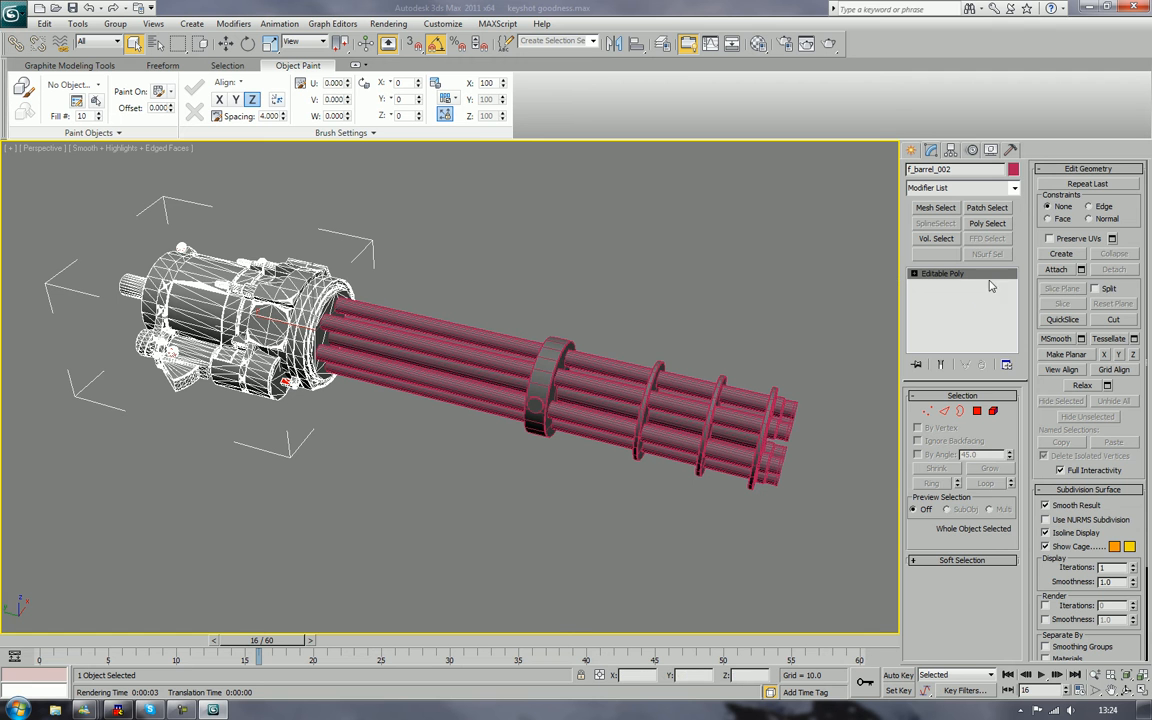
mouse_move(836, 248)
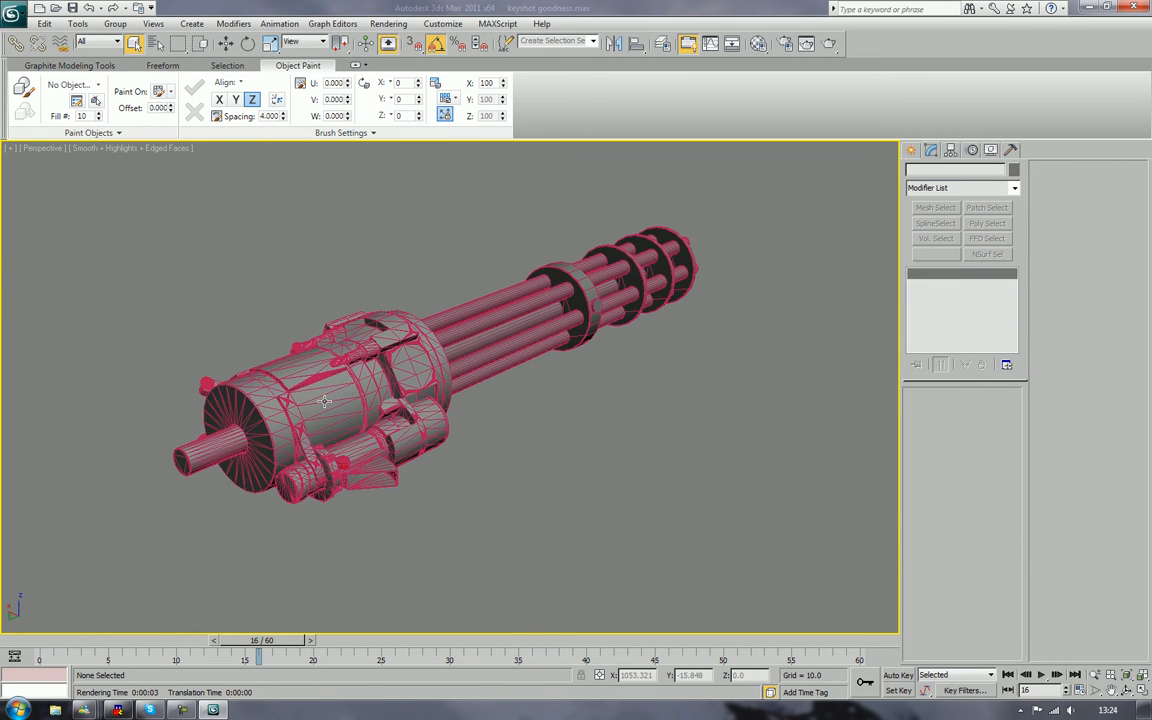
left_click(324, 400)
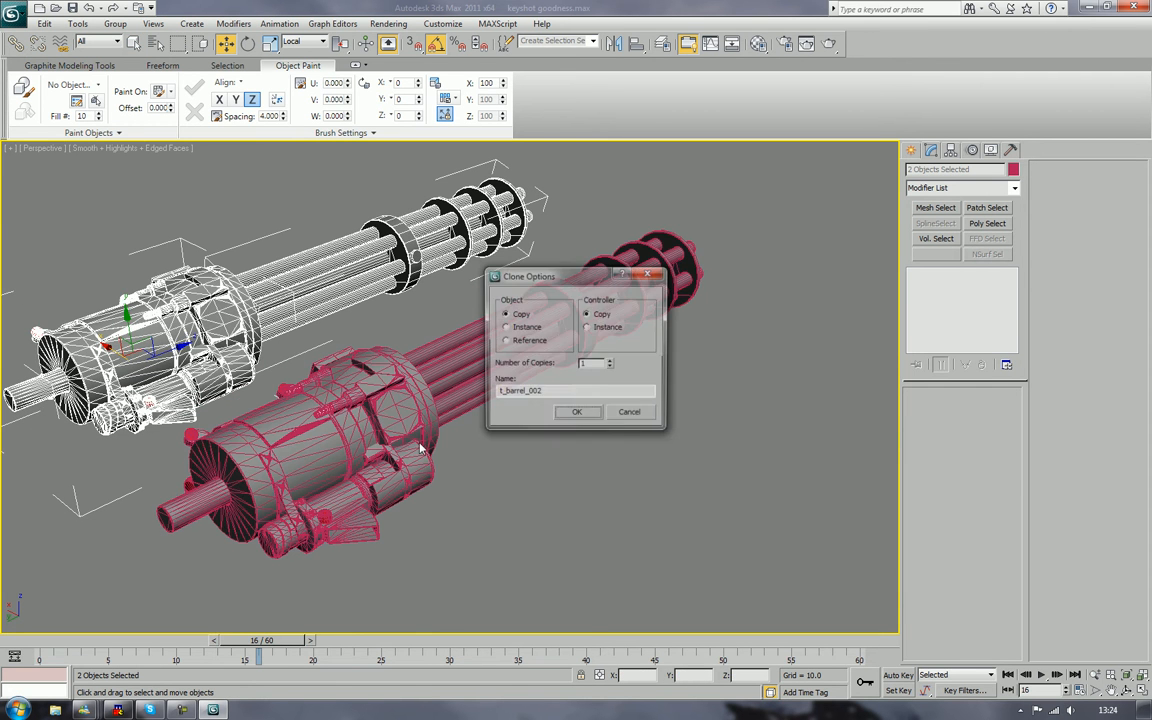
Step: Confirm the Clone Options as Copy to make an independent second minigun
left_click(576, 412)
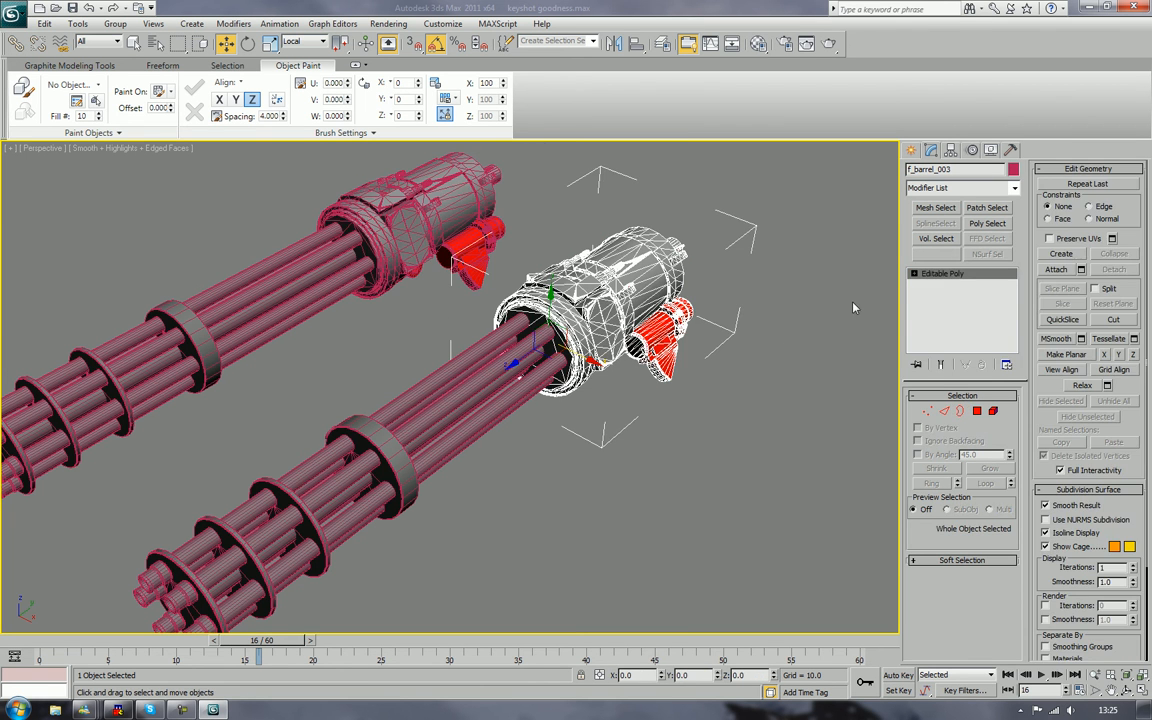
mouse_move(1076, 308)
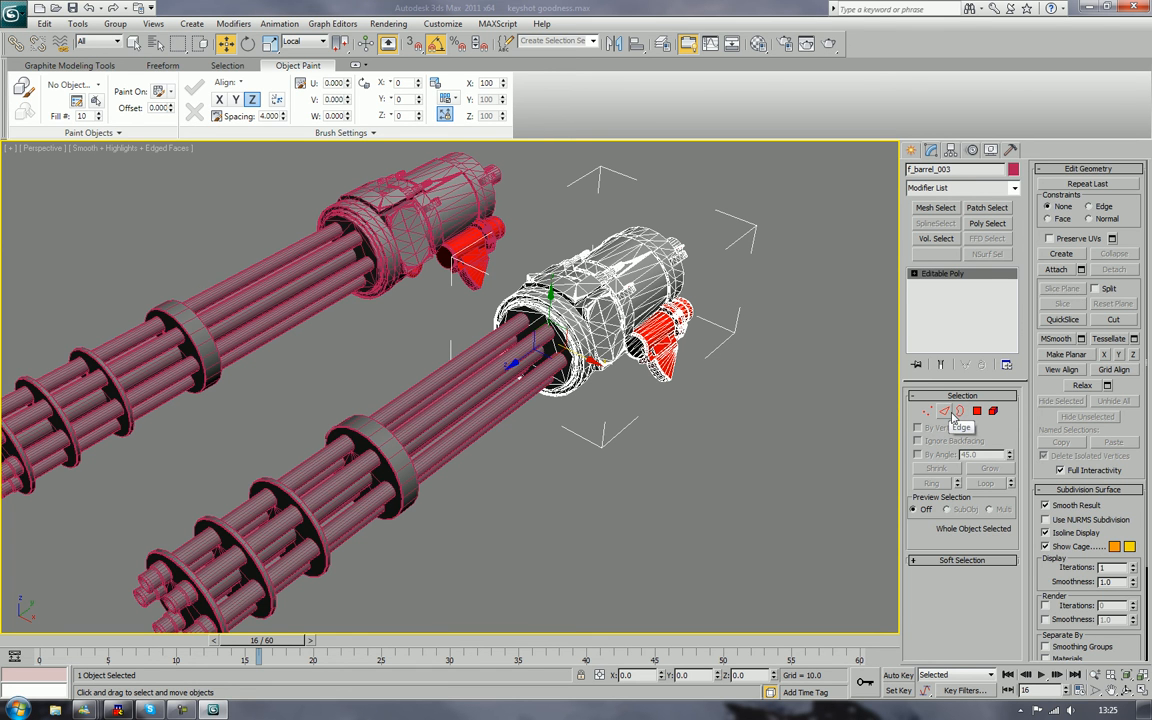
left_click(960, 412)
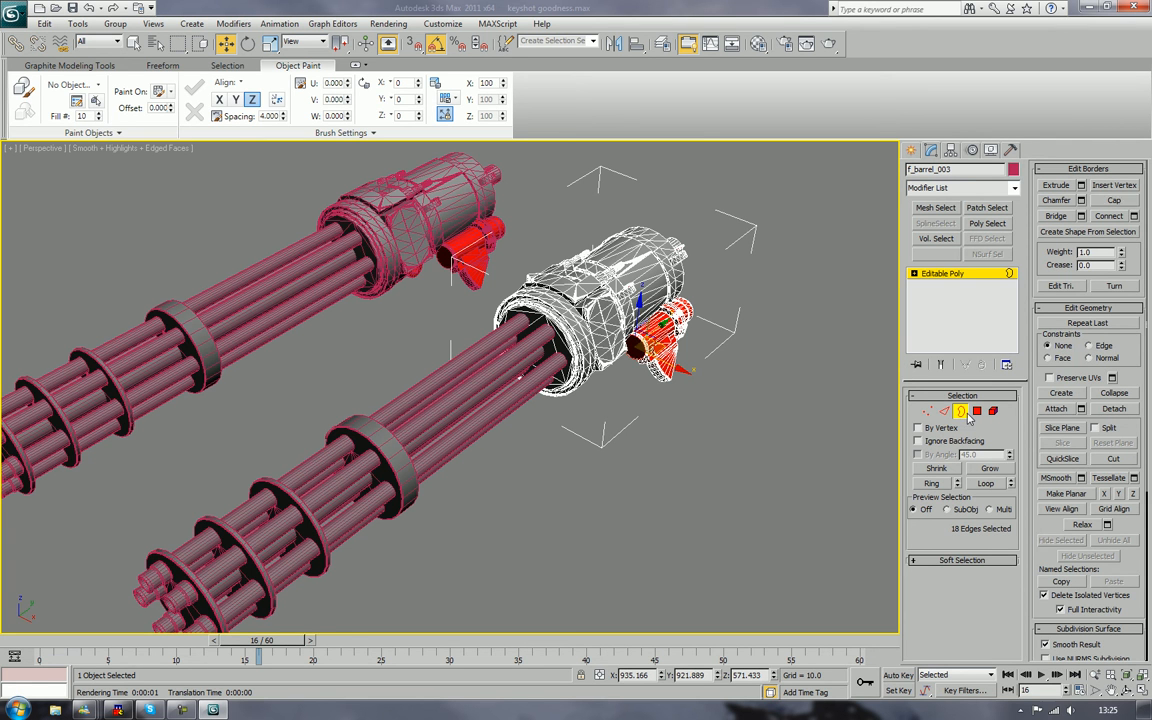
left_click(784, 432)
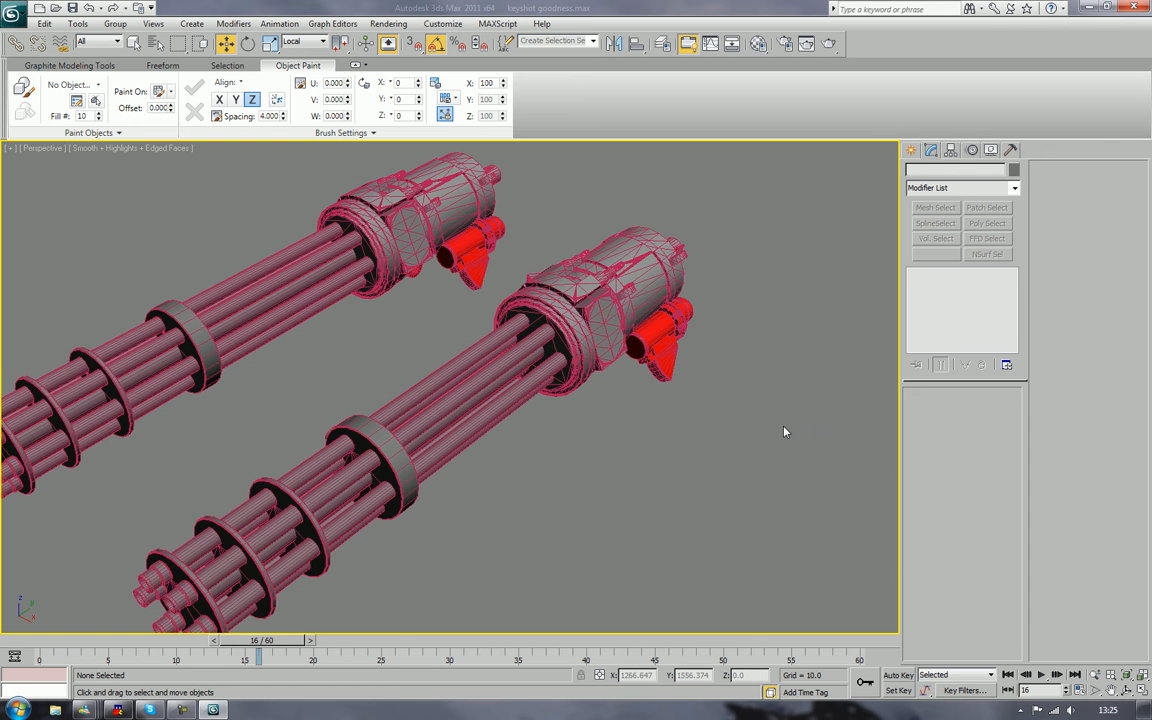
left_click(620, 300)
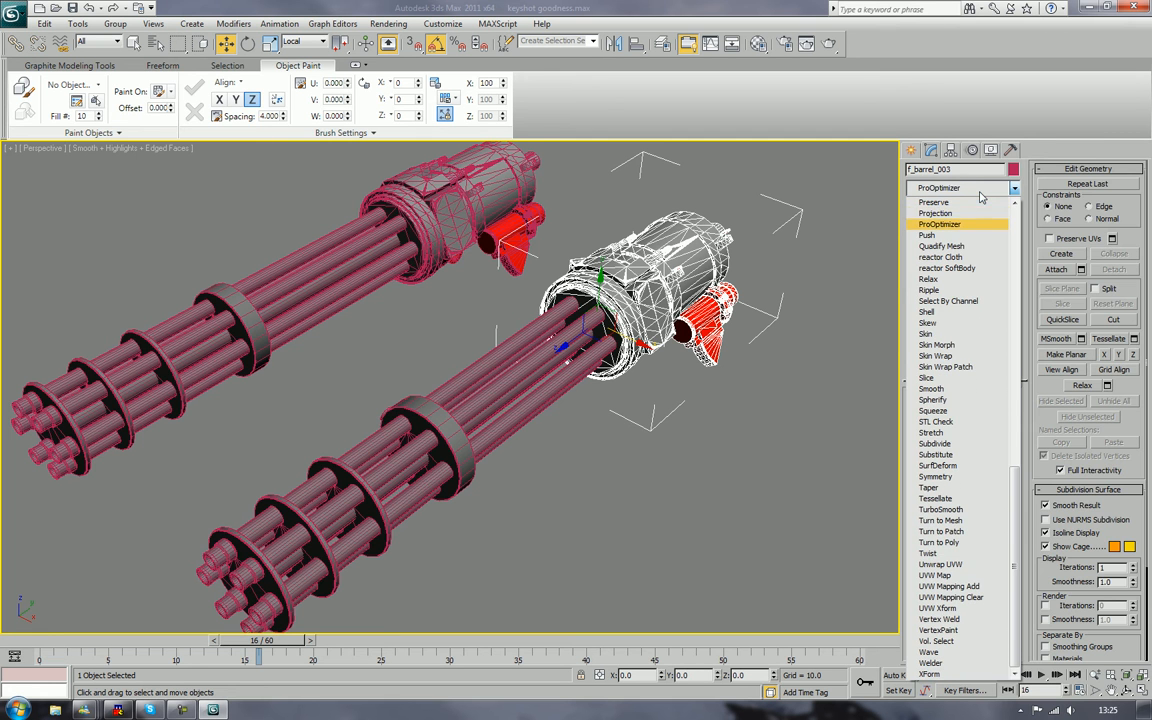
Step: Apply ProOptimizer to the copied body, set its Vertex %, and convert it to editable poly
left_click(938, 224)
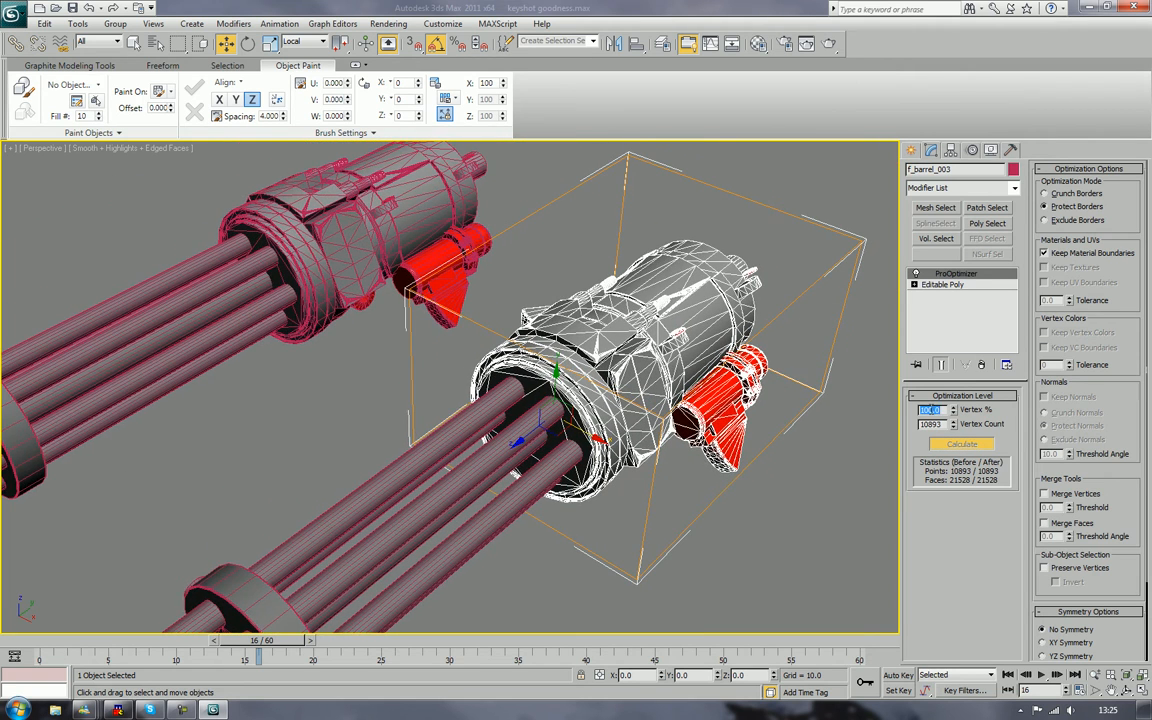
left_click(960, 444)
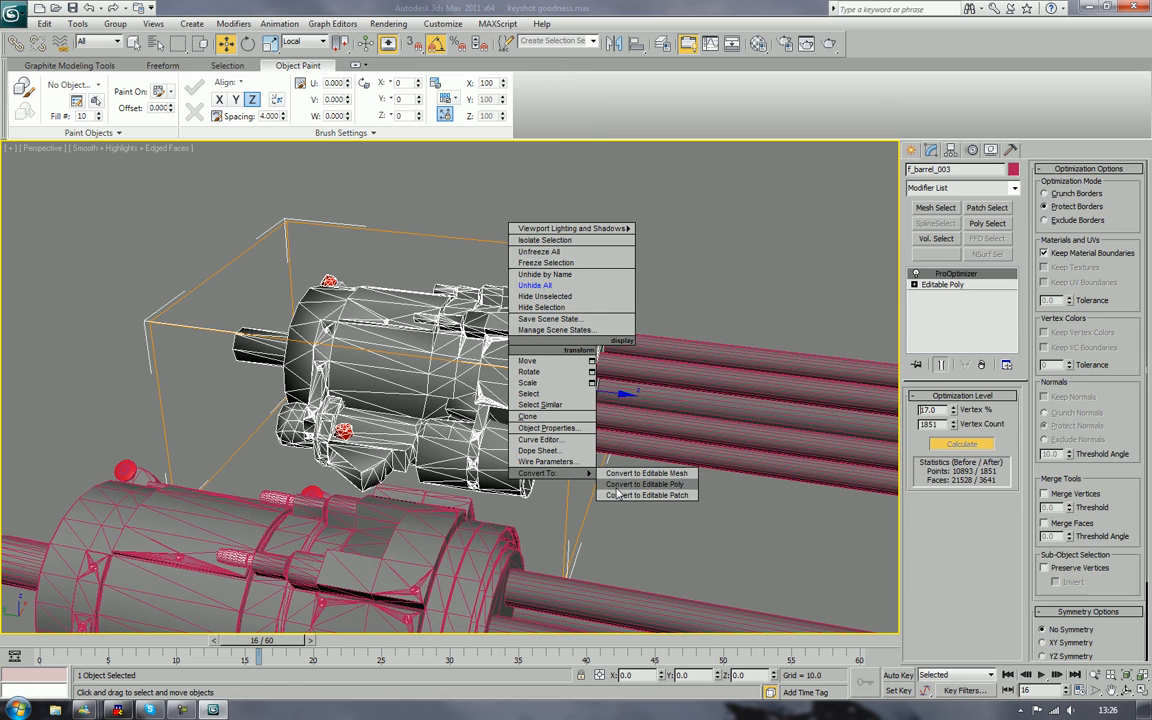
left_click(644, 484)
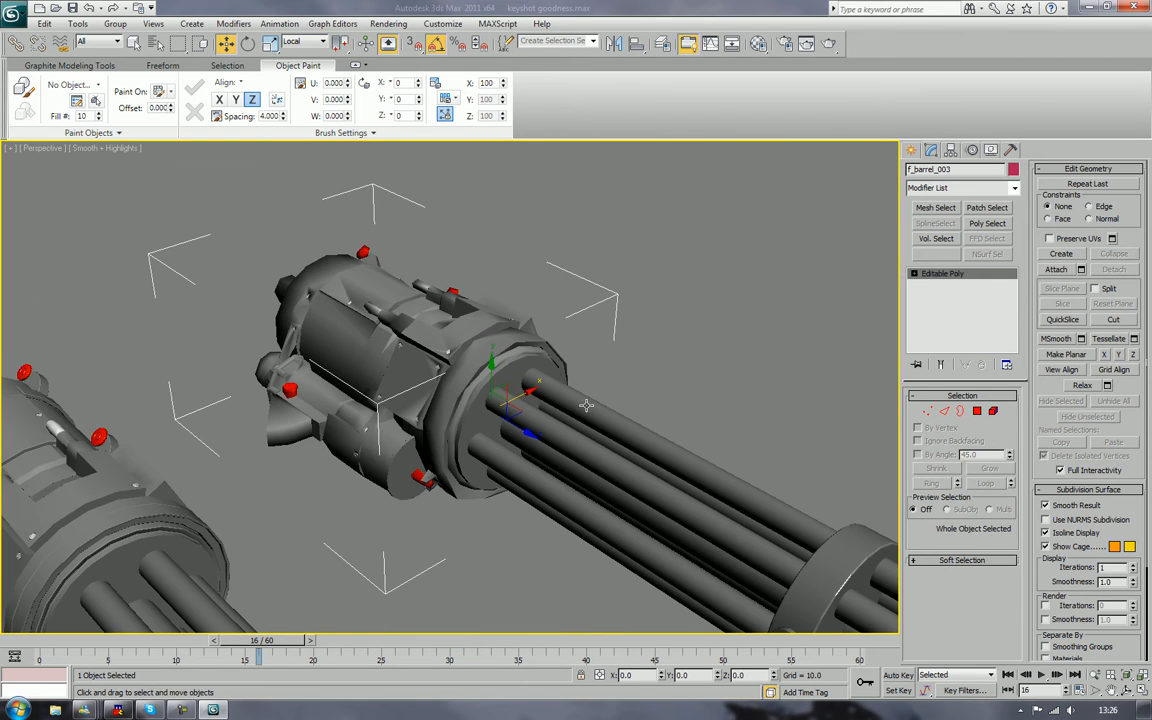
left_click(472, 330)
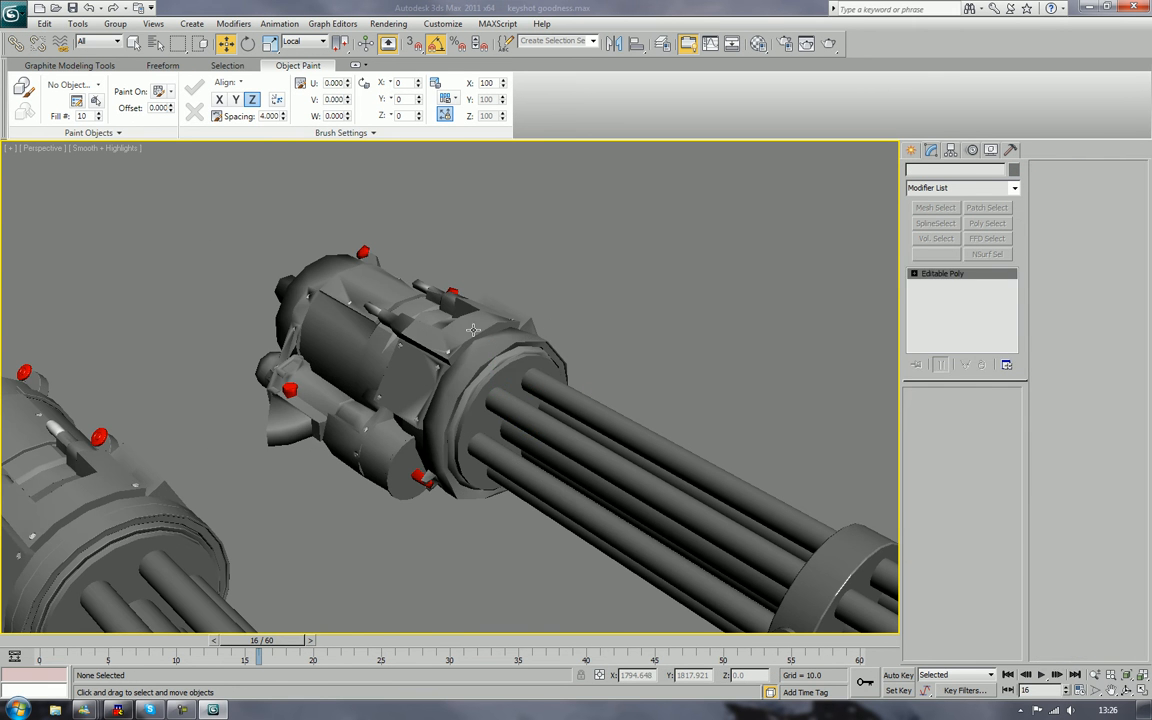
left_click(470, 330)
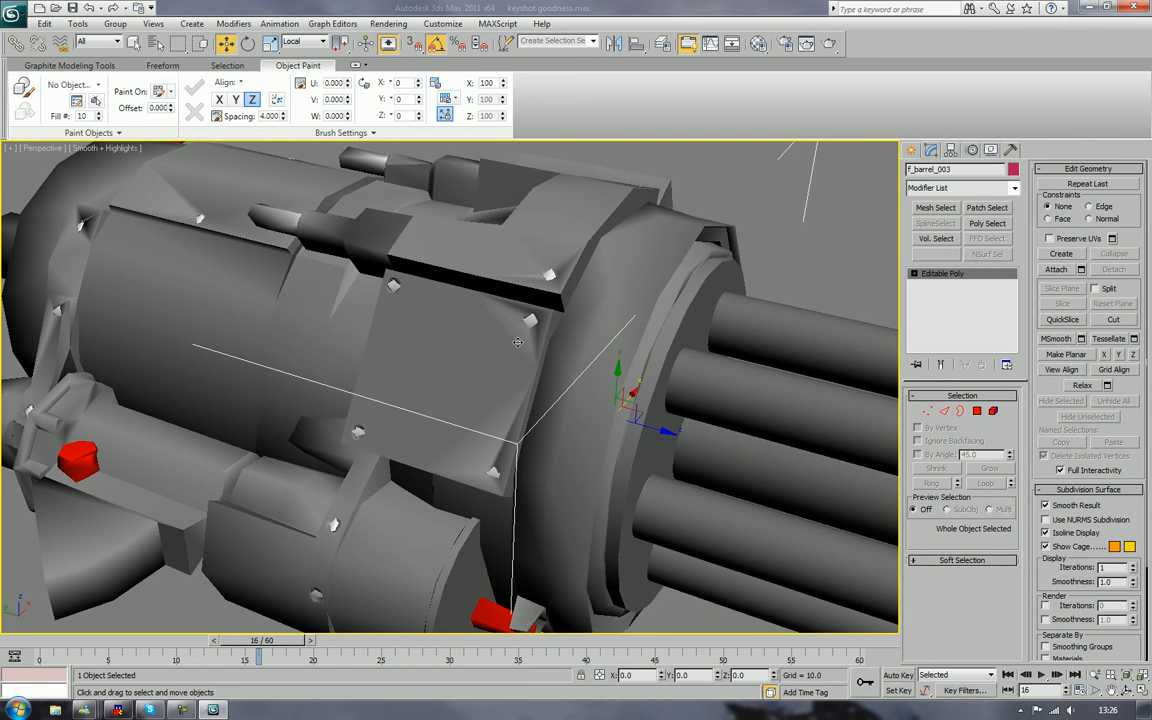
mouse_move(1004, 180)
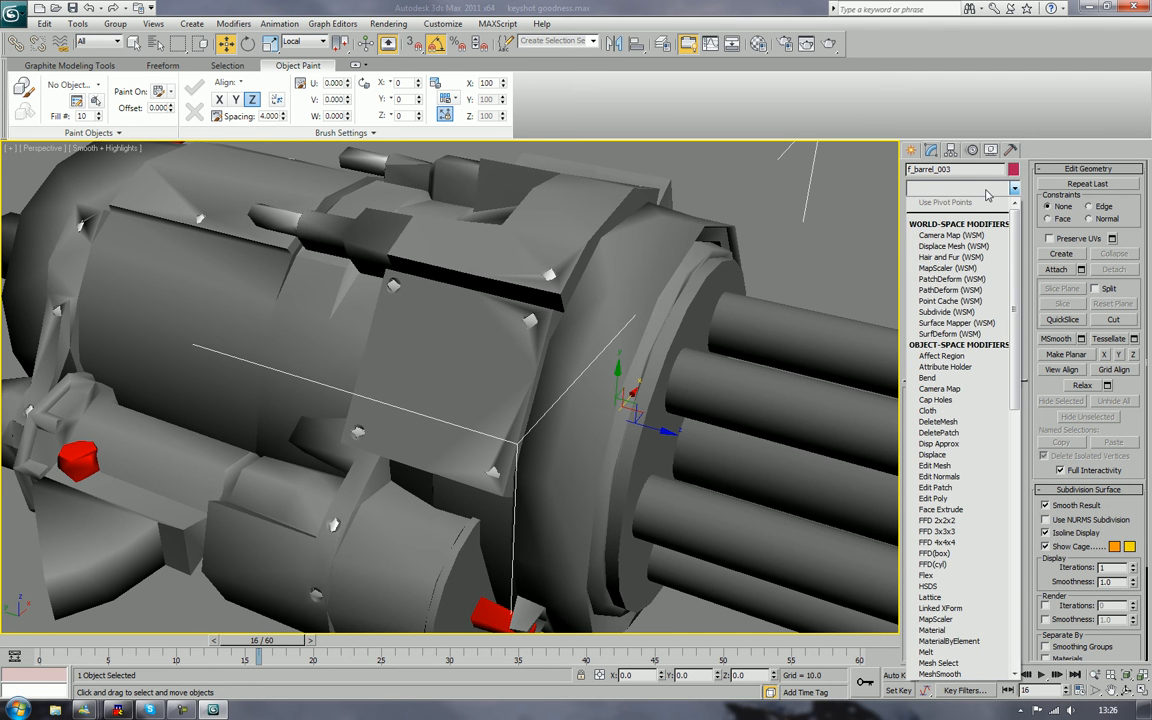
scroll("down", 3)
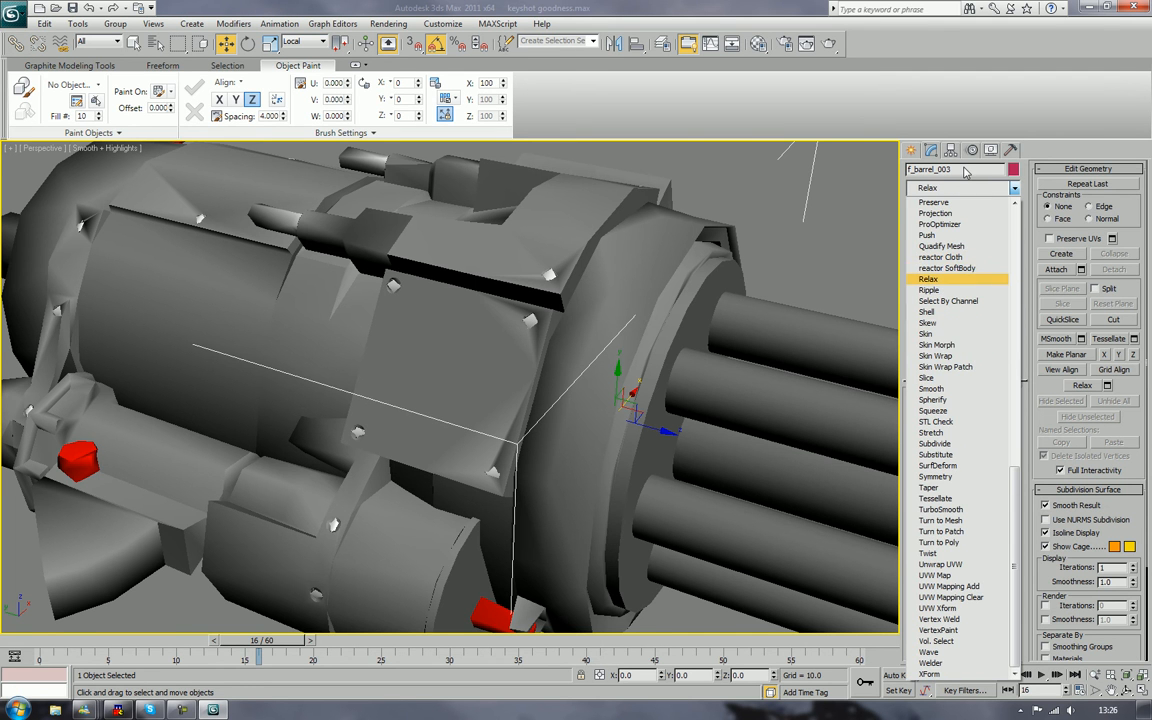
left_click(928, 278)
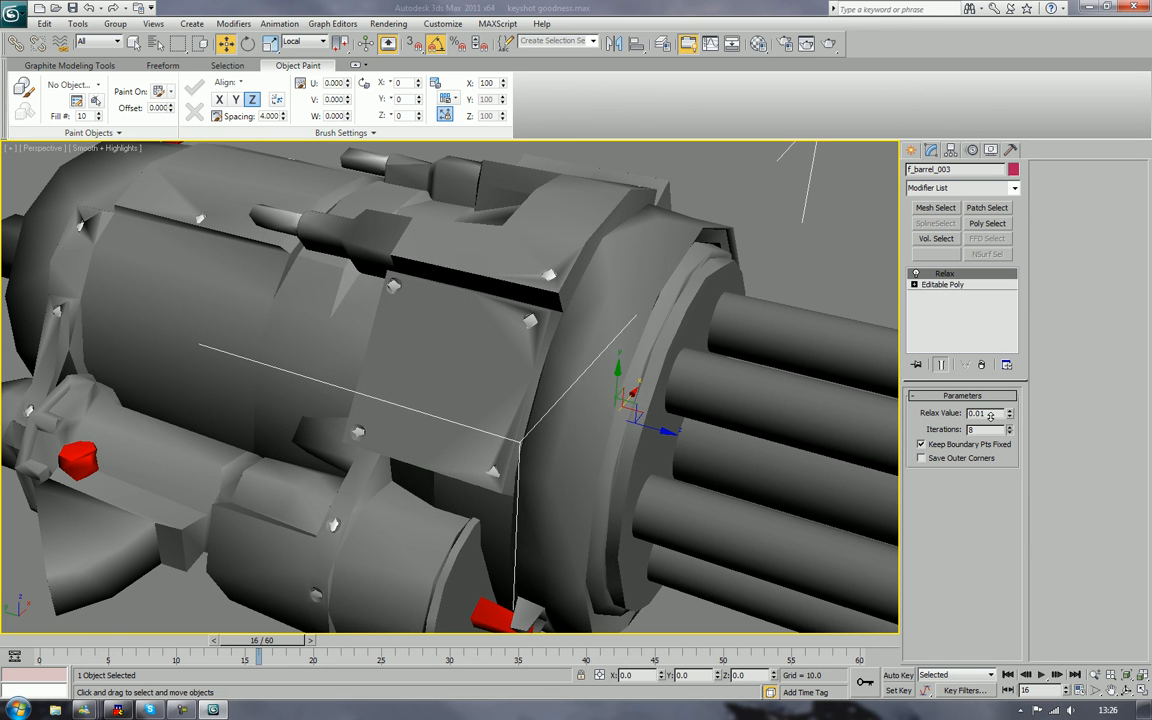
left_click(1008, 432)
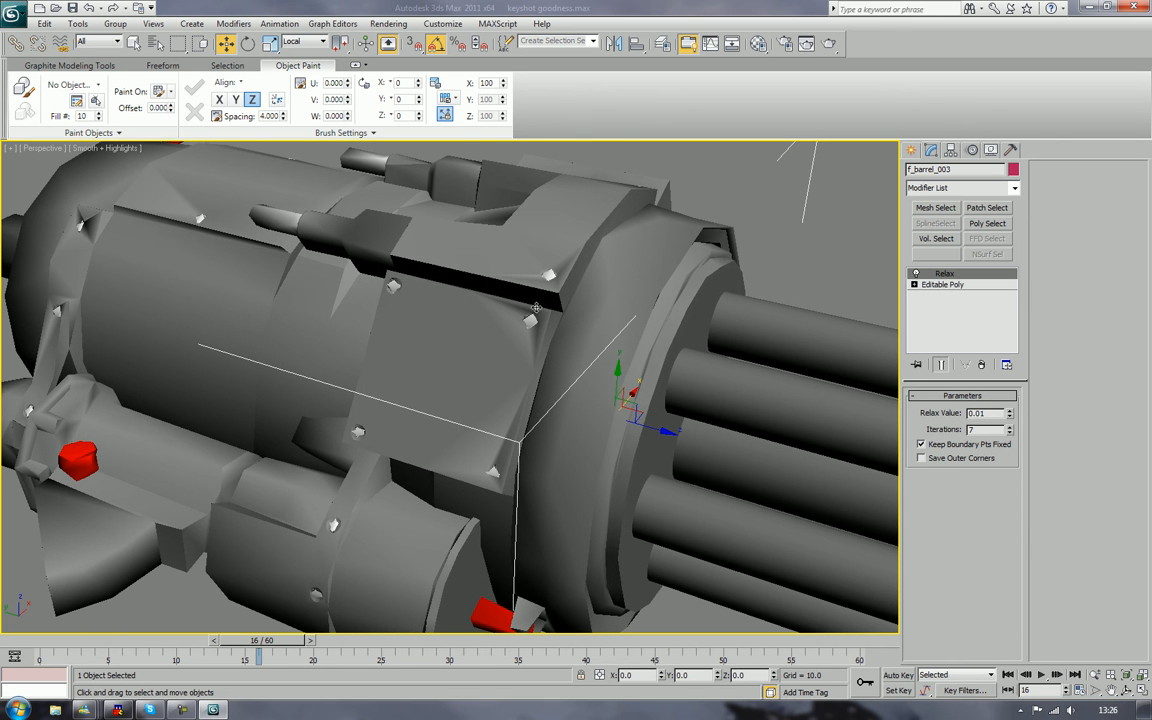
right_click(536, 308)
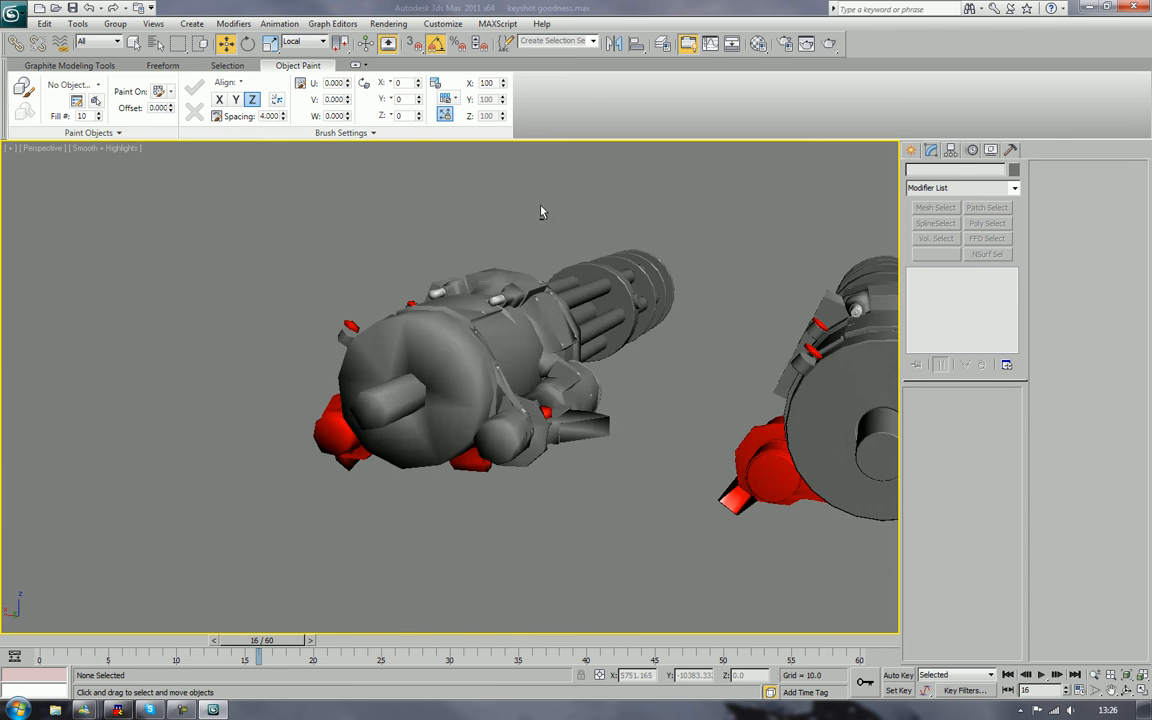
Step: Scroll in and select the barrel housing part f_barrel_003
scroll("up", 3)
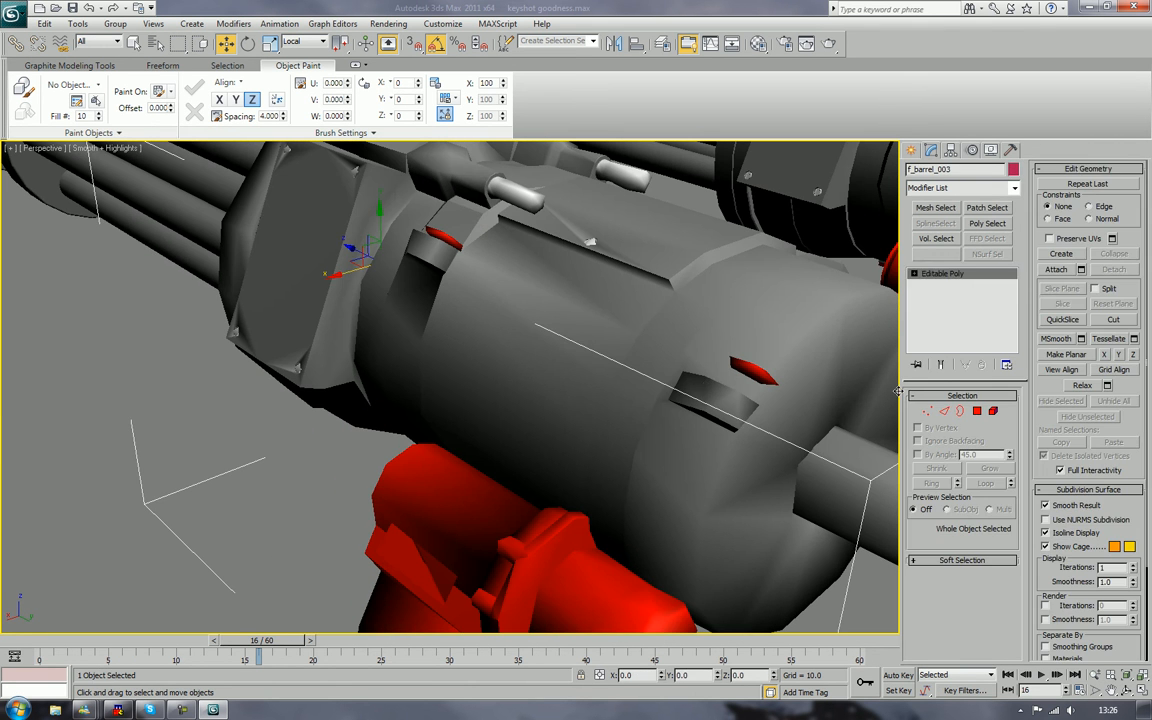
left_click(976, 412)
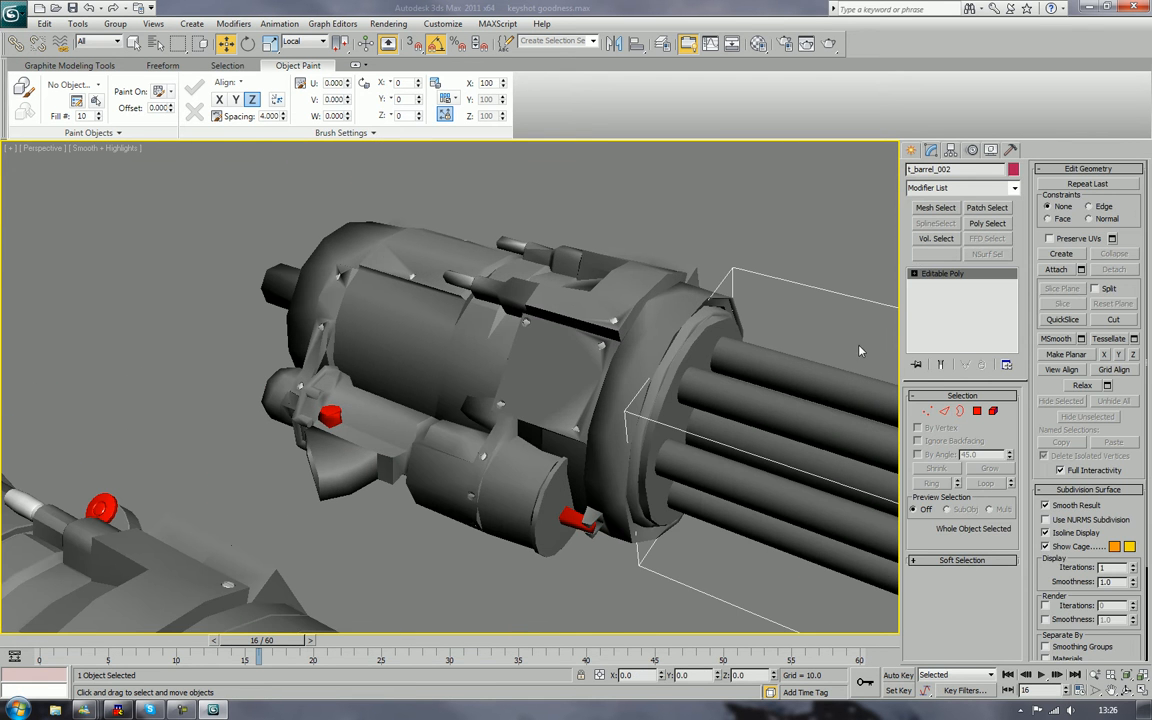
Step: Add a ProOptimizer modifier to f_barrel_003 and calculate its optimization
left_click(1014, 188)
type("Preserve")
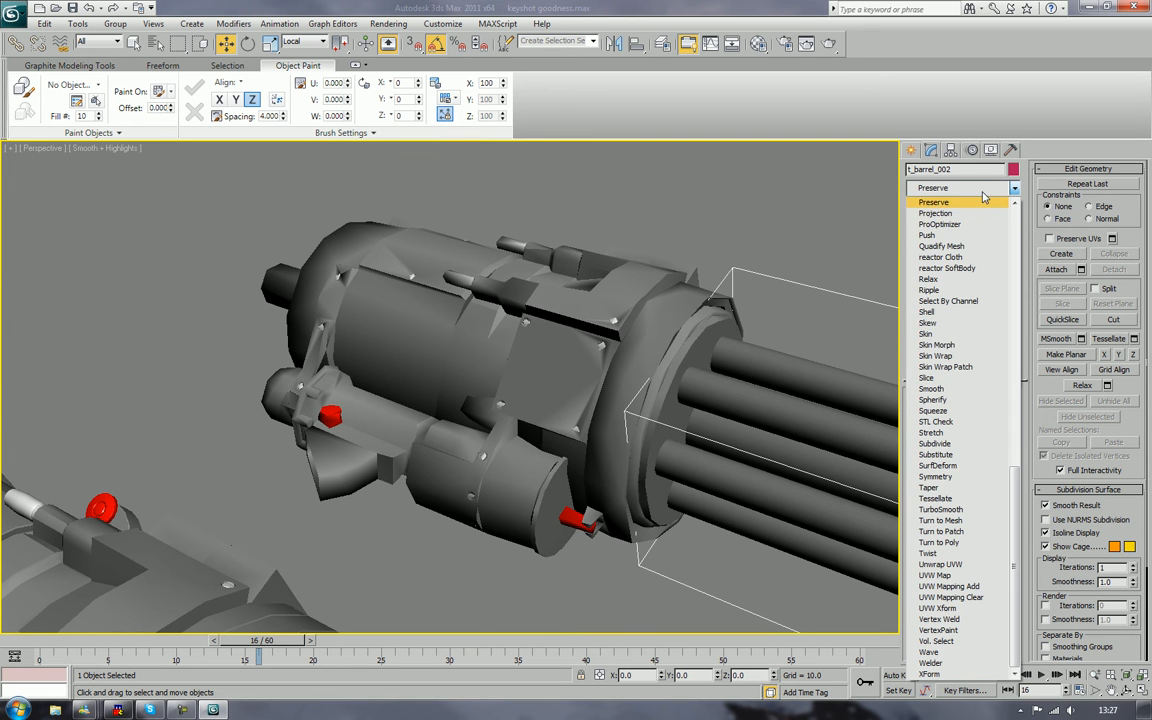
left_click(938, 224)
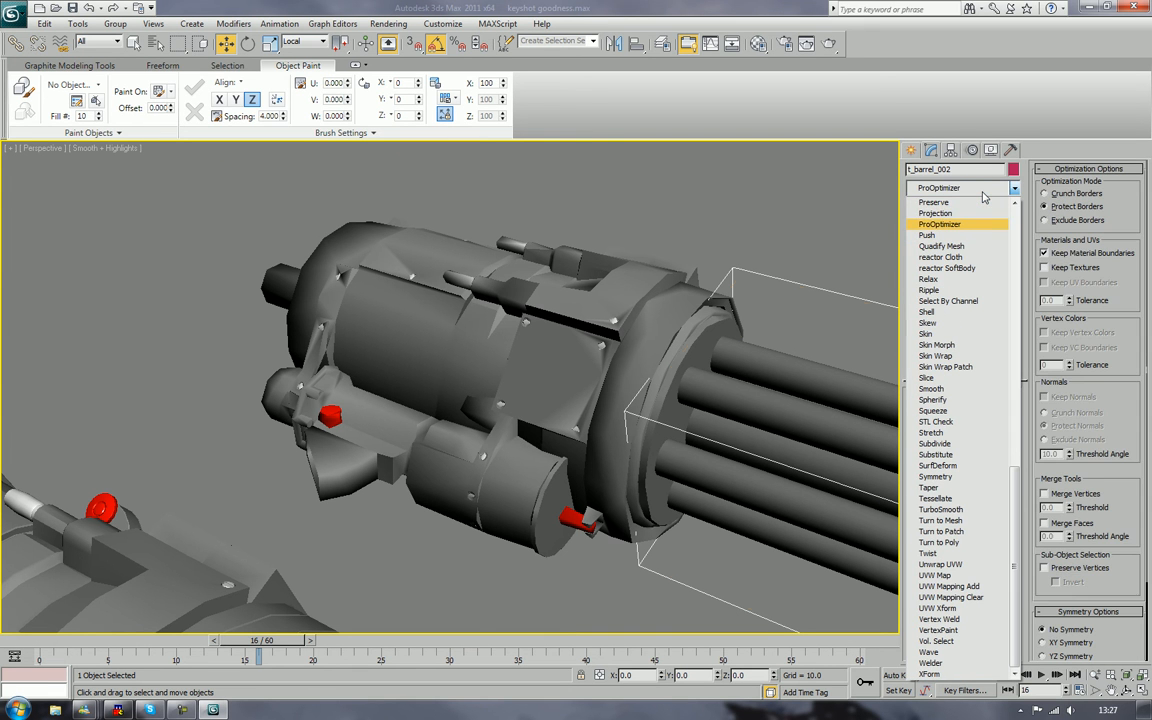
left_click(940, 224)
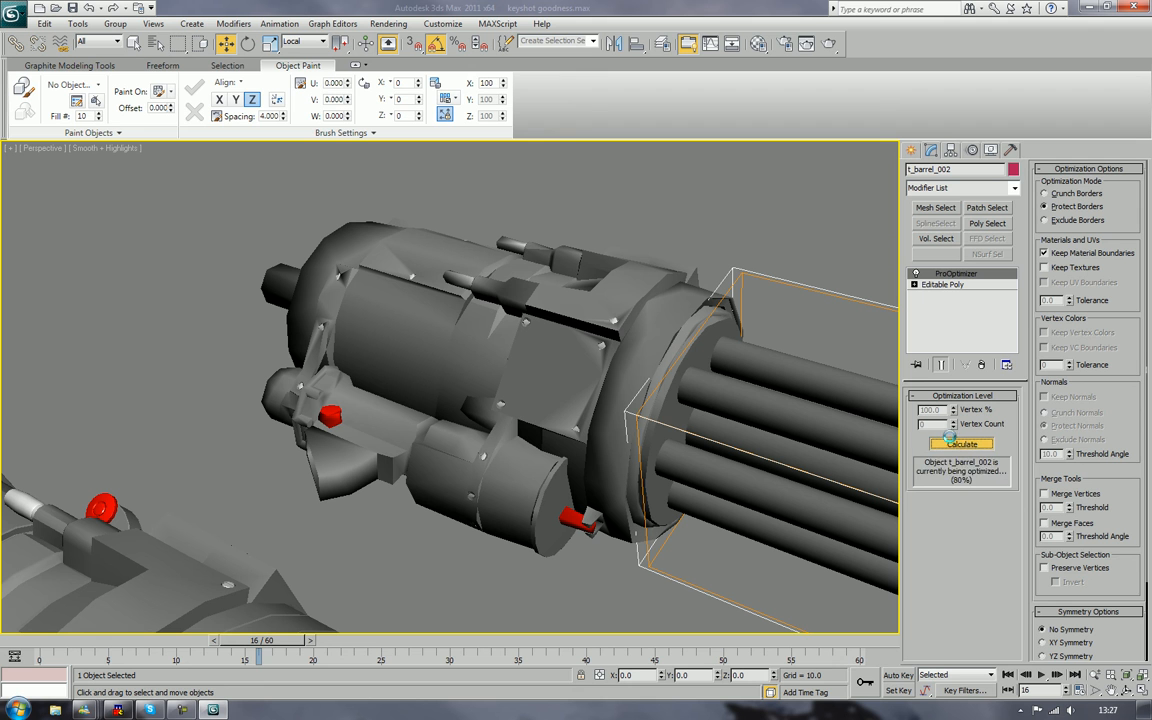
left_click(960, 444)
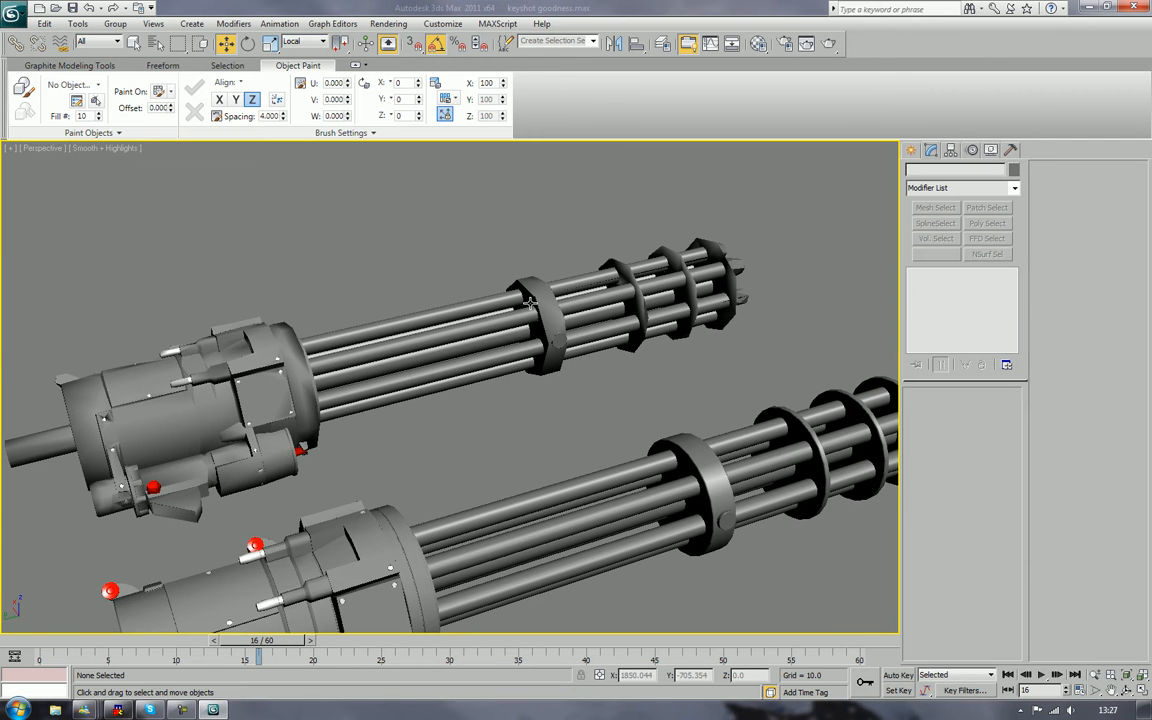
left_click_drag(530, 302, 570, 384)
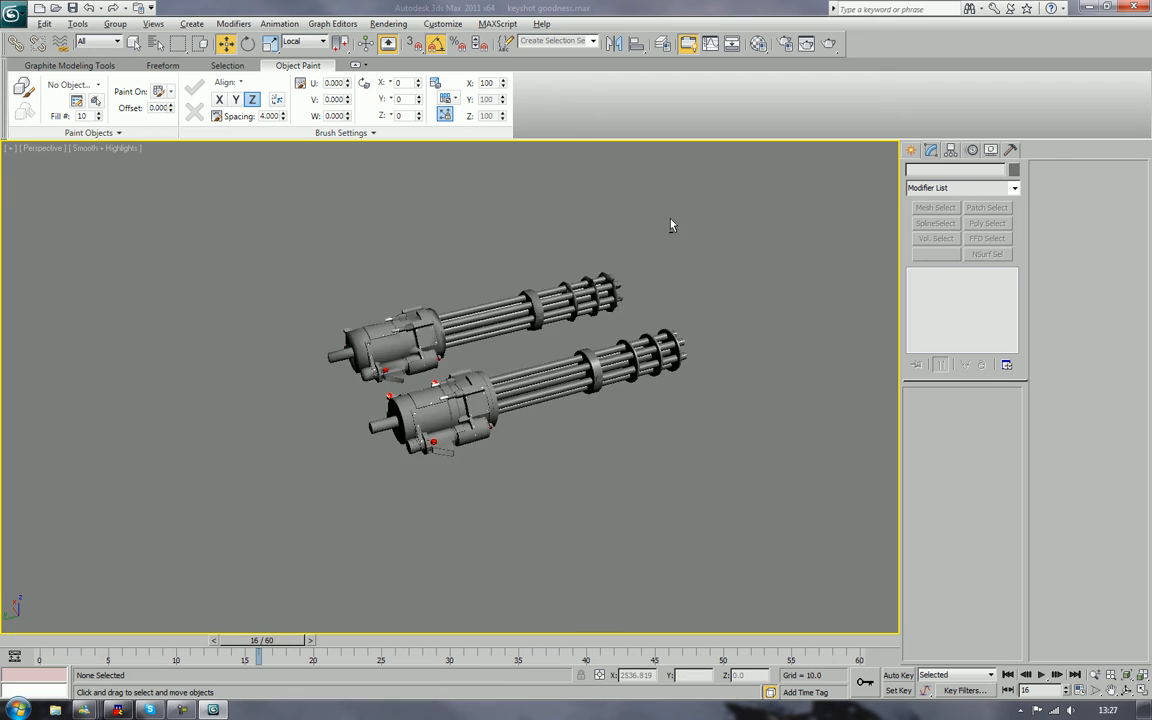
left_click_drag(670, 224, 556, 220)
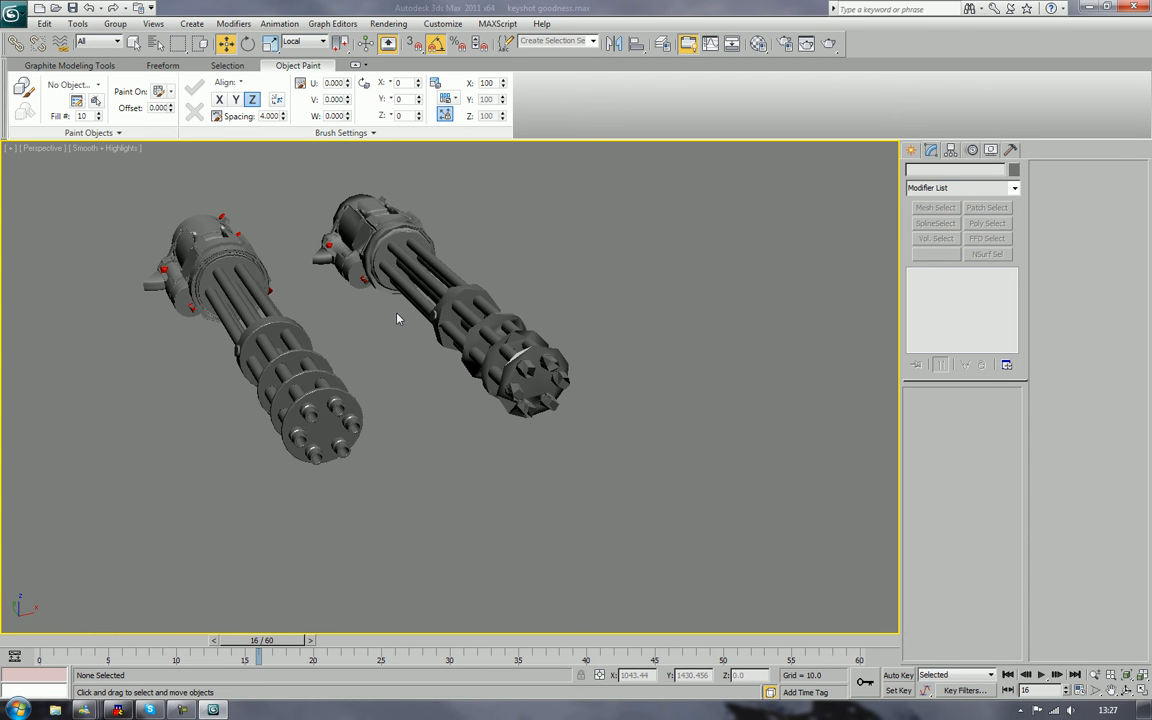
mouse_move(304, 308)
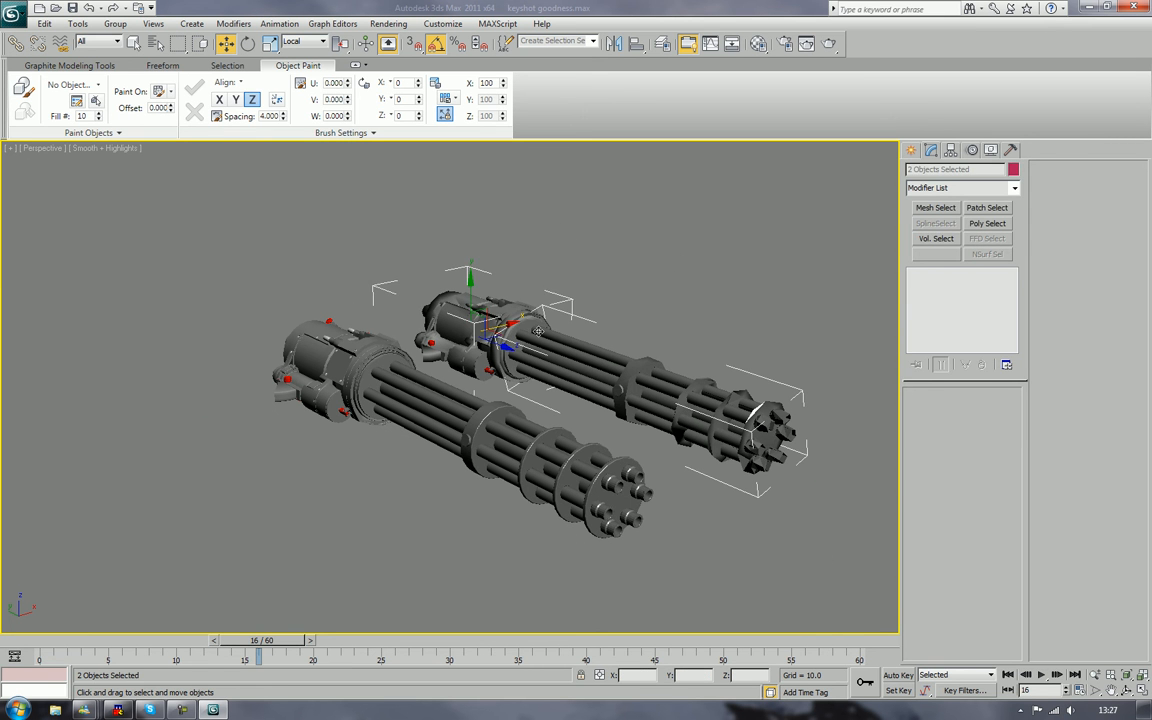
left_click(536, 336)
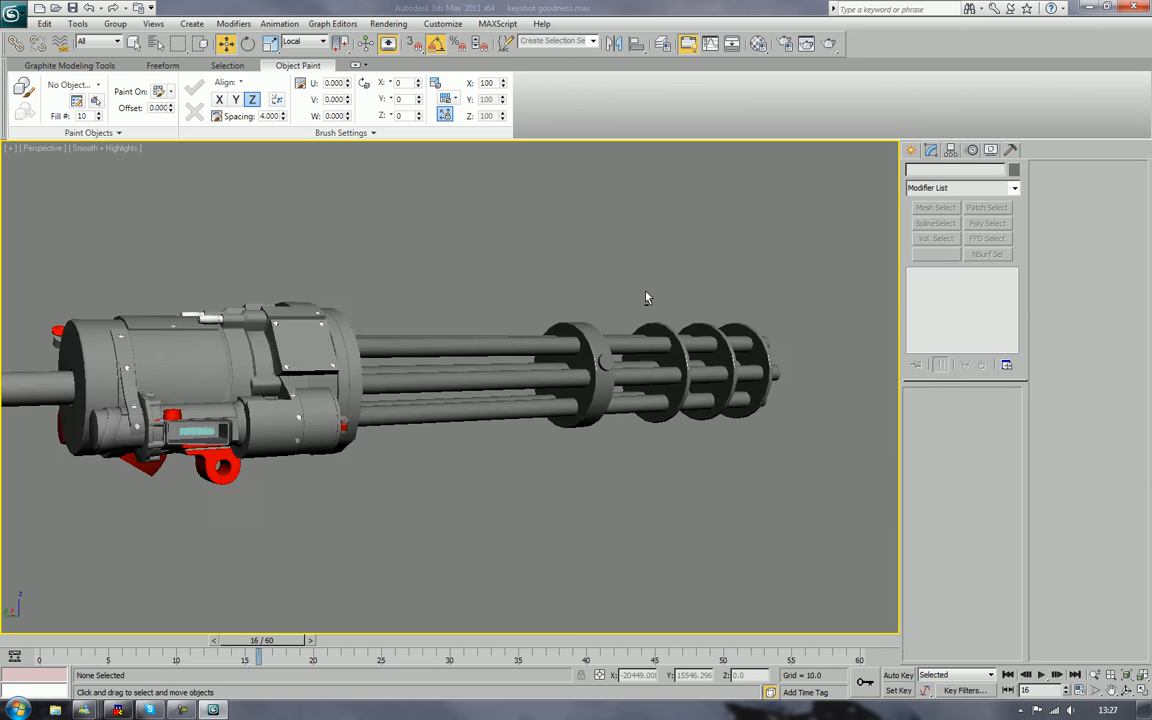
left_click_drag(644, 298, 532, 312)
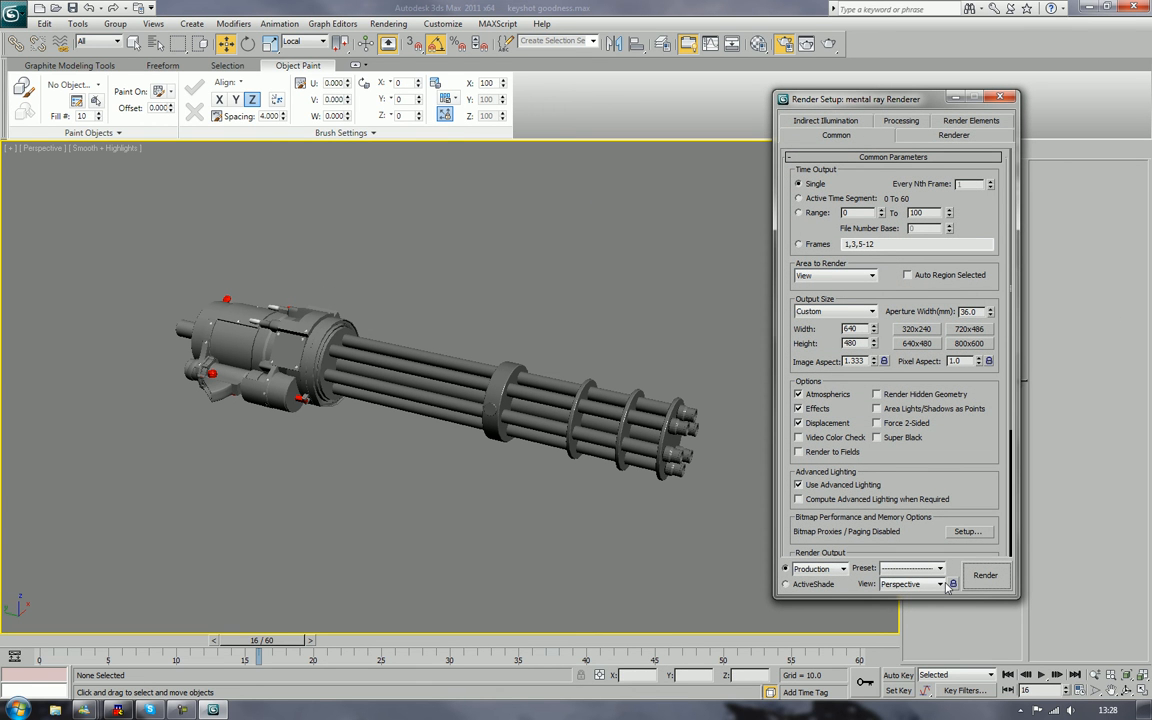
mouse_move(816, 168)
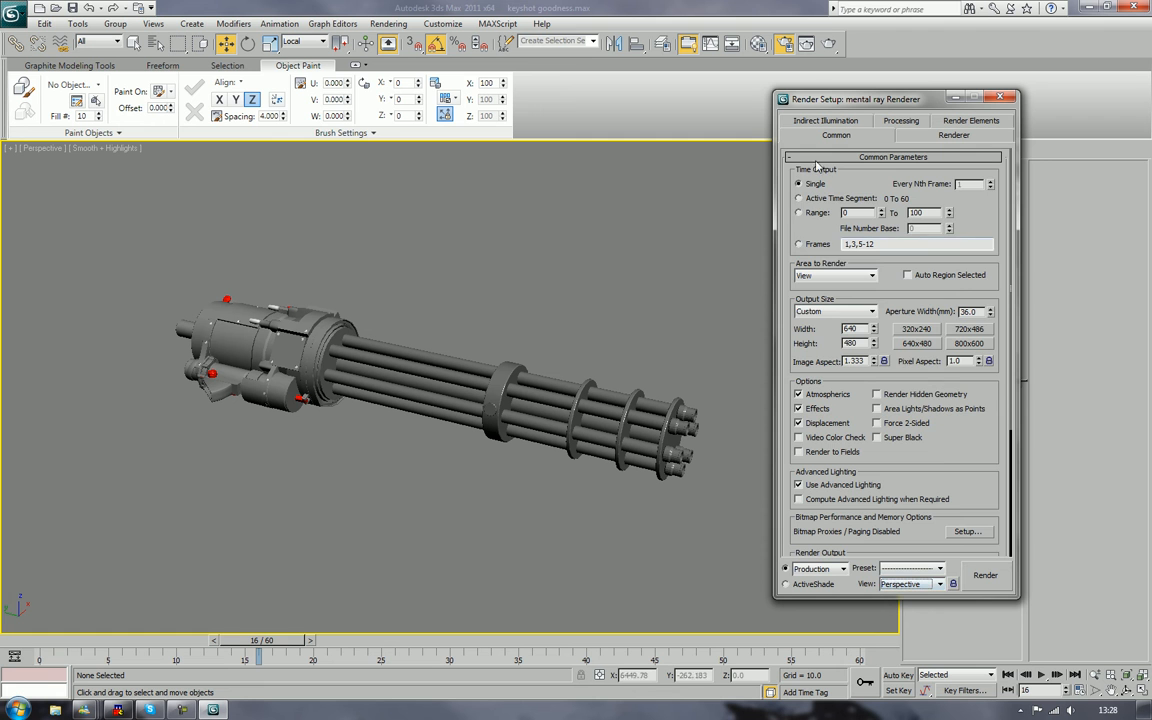
scroll("down", 3)
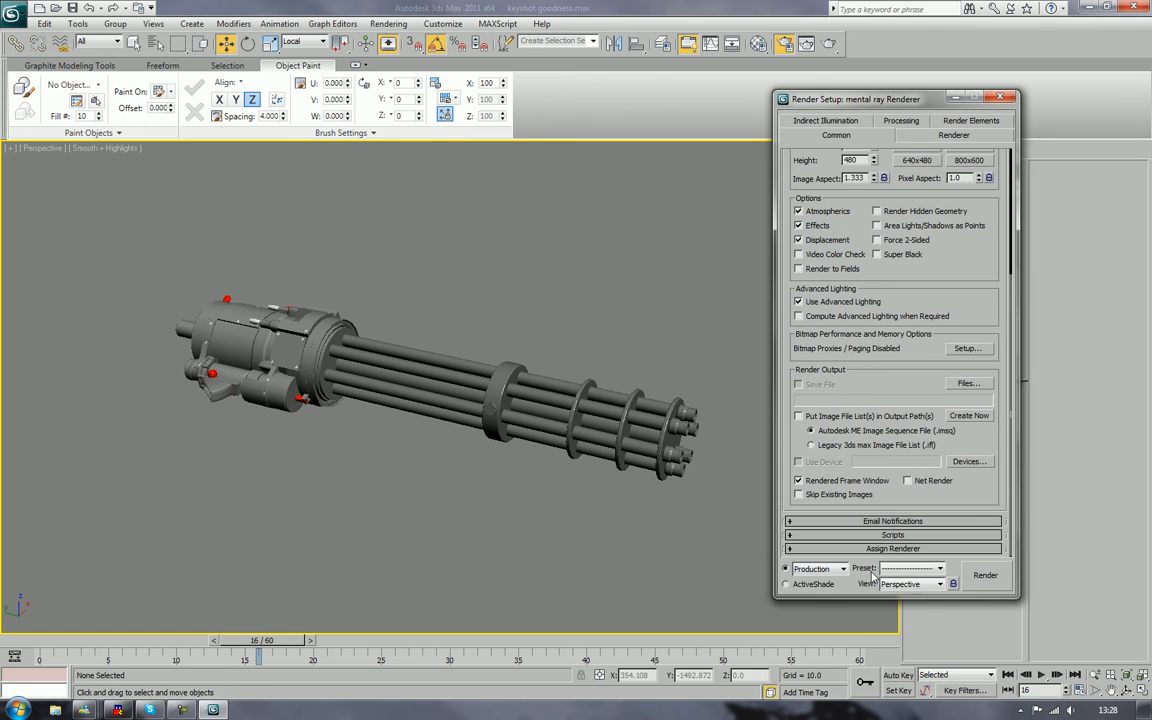
scroll("down", 3)
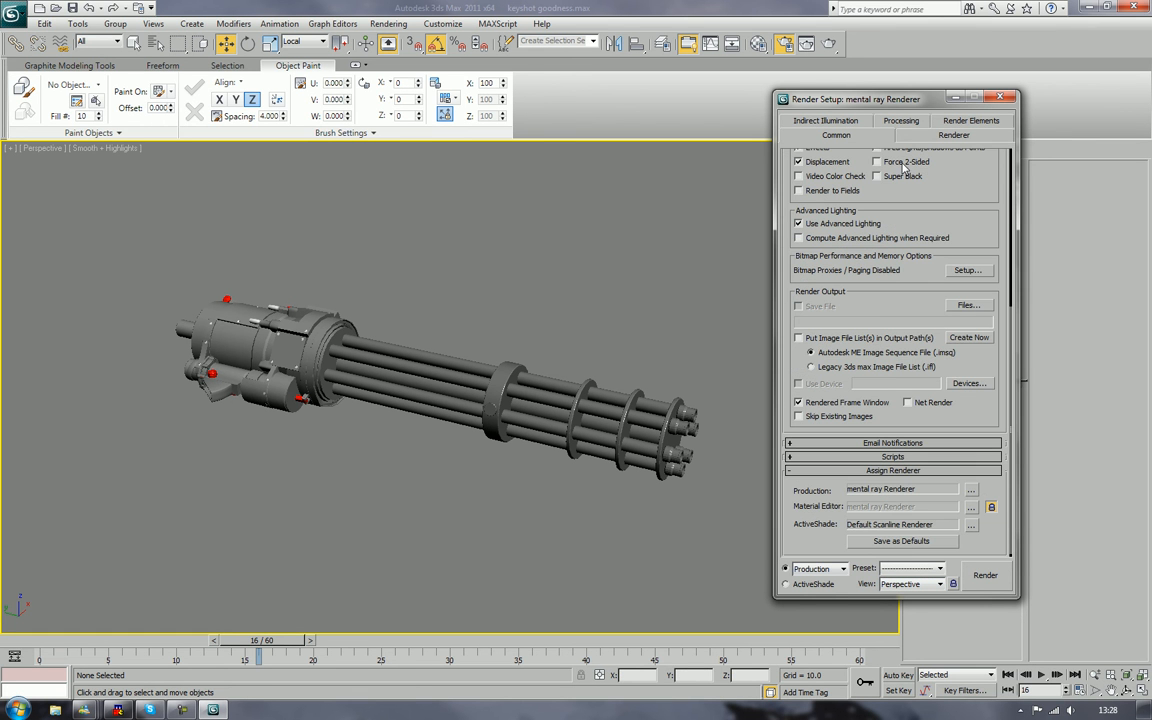
left_click(824, 136)
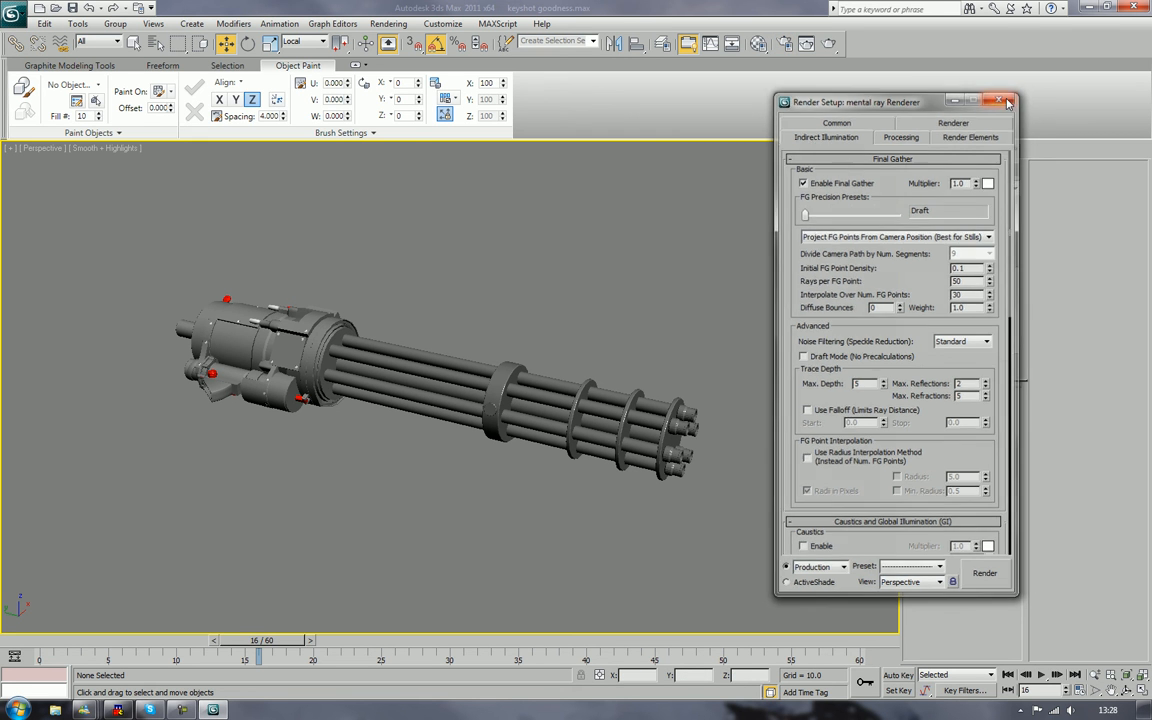
left_click(1008, 100)
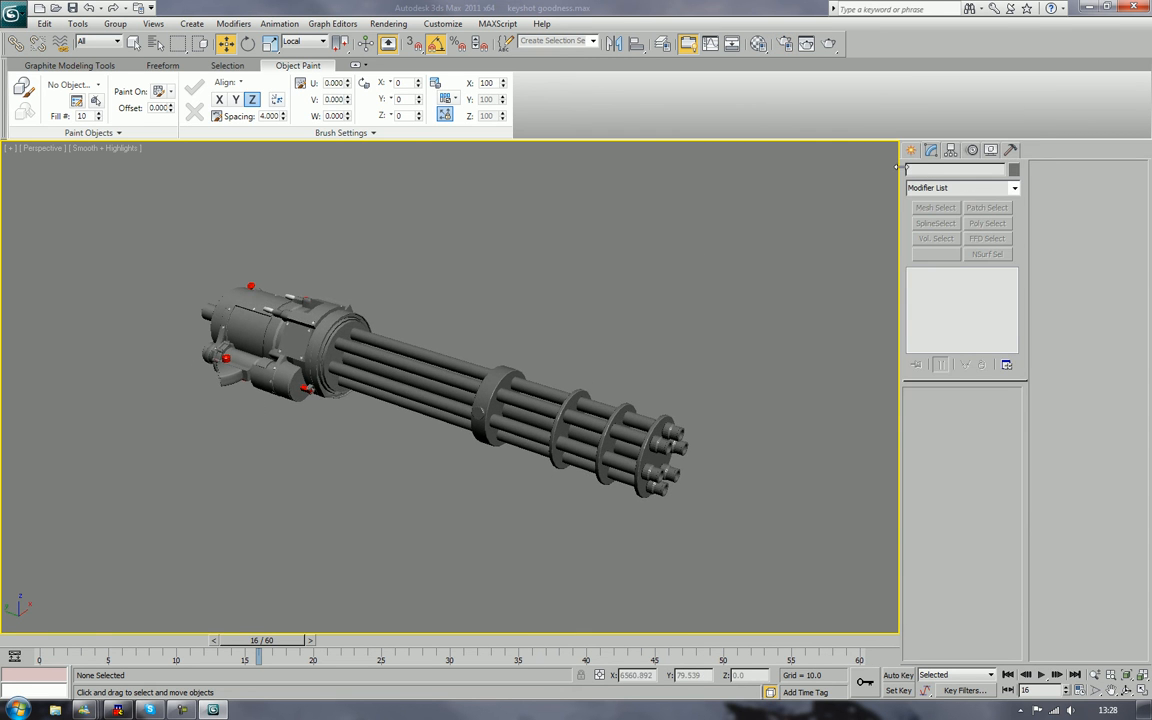
Step: Choose Photometric Target Light from Create > Lights, declining the exposure control change
left_click(912, 148)
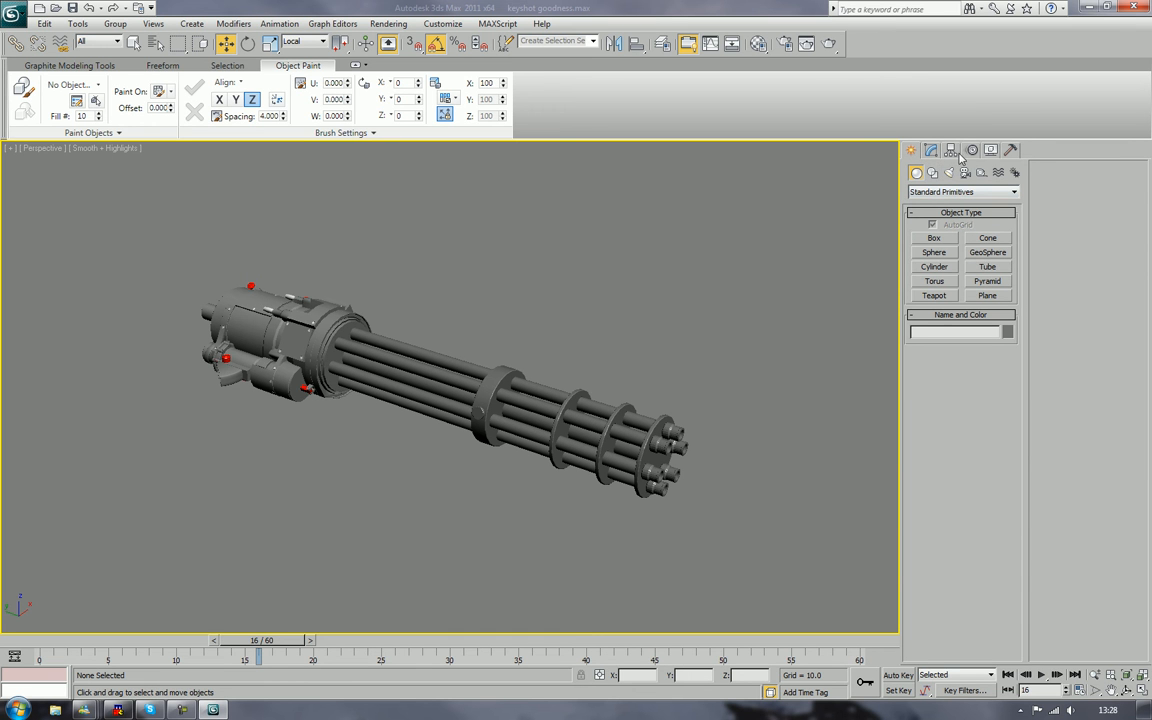
left_click(968, 172)
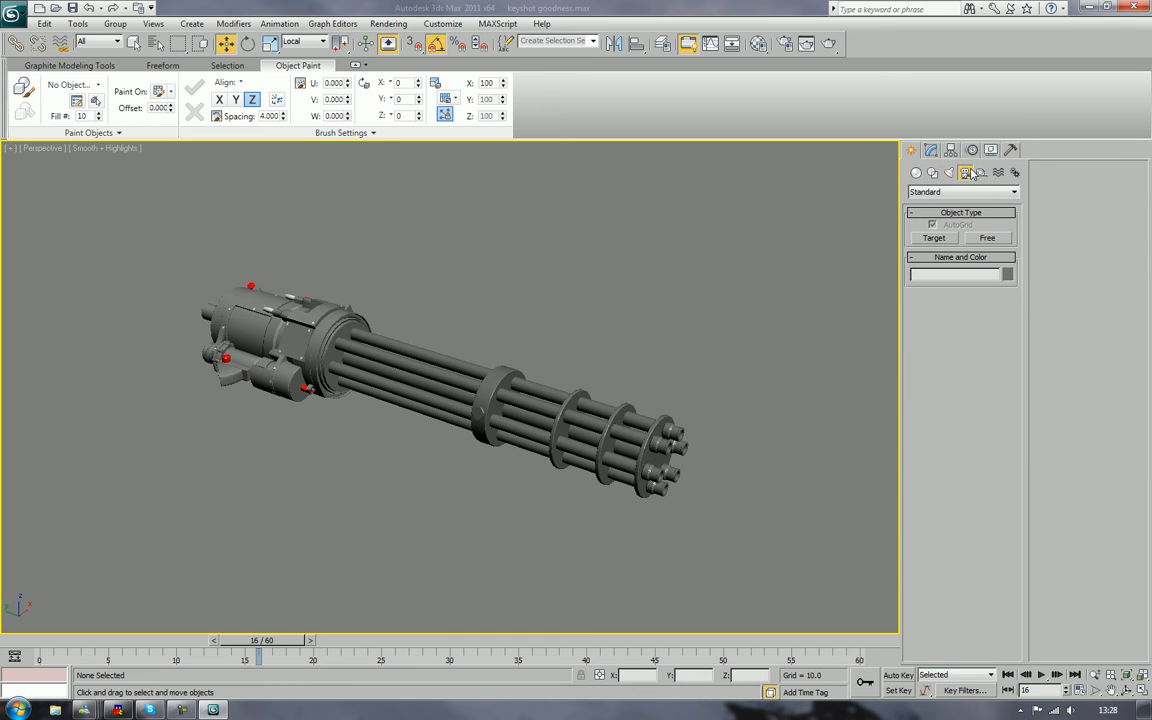
left_click(948, 172)
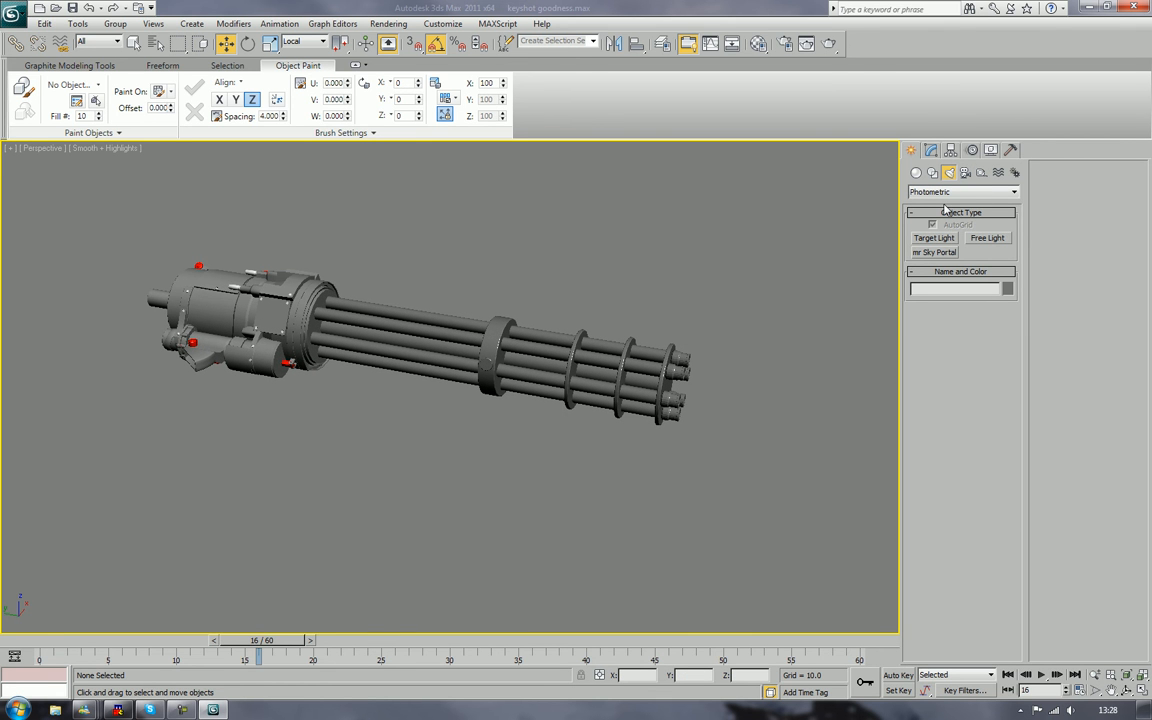
mouse_move(944, 214)
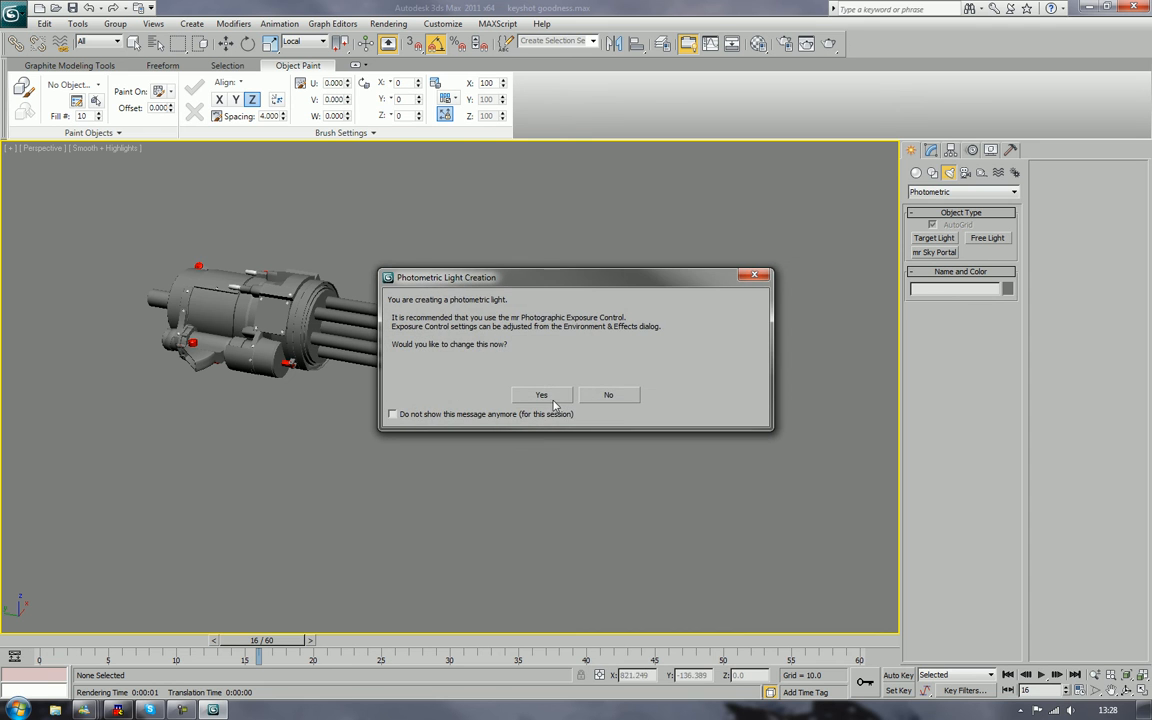
mouse_move(608, 396)
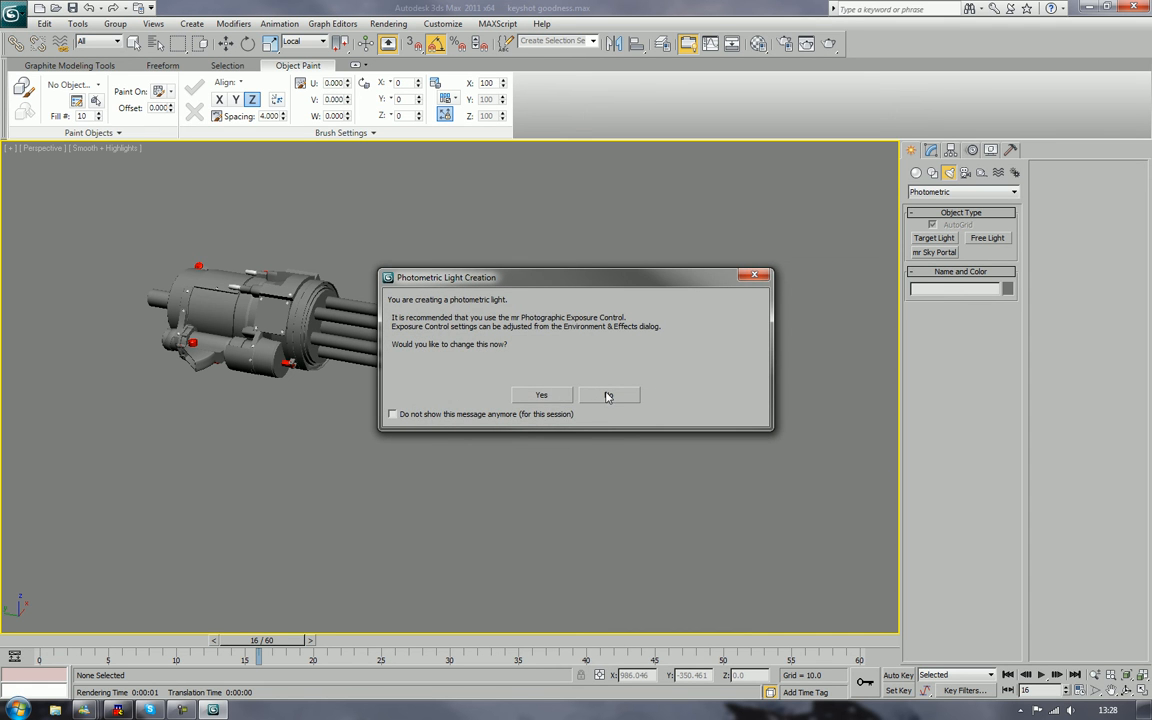
left_click(608, 394)
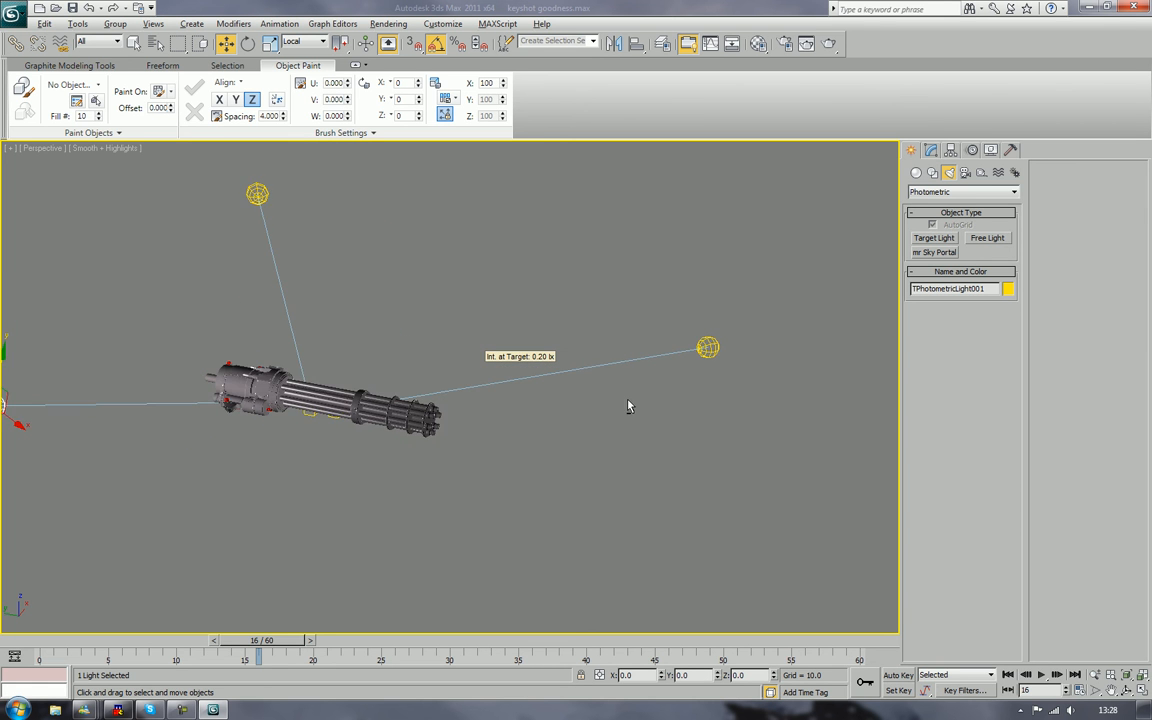
Step: Place two target lights in the viewport aimed at the minigun
left_click_drag(628, 406, 344, 310)
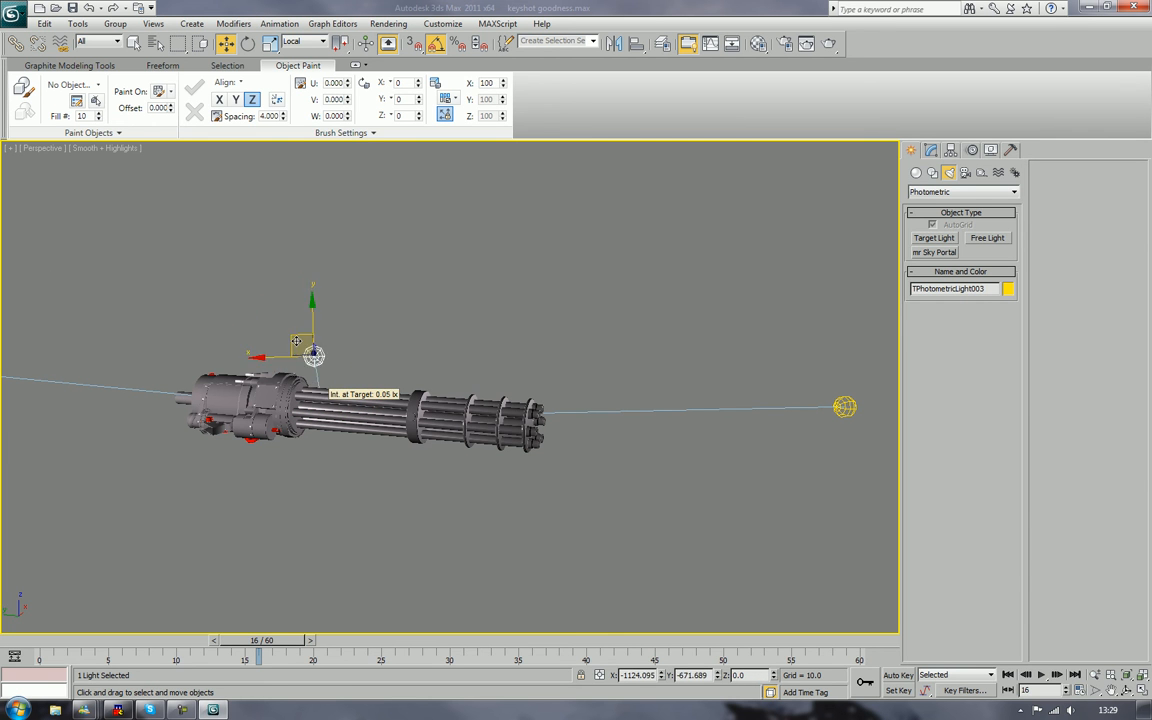
left_click_drag(296, 344, 316, 380)
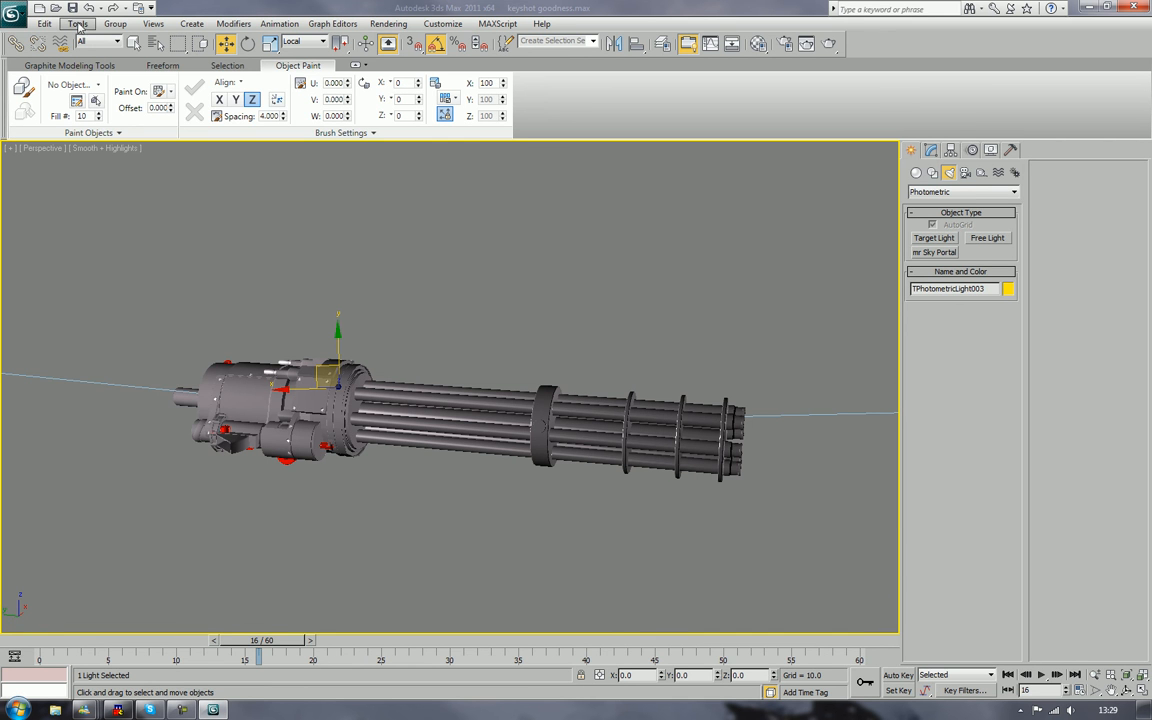
Step: In the Light Lister, select each photometric light's Intensity field and enter higher values
left_click(44, 24)
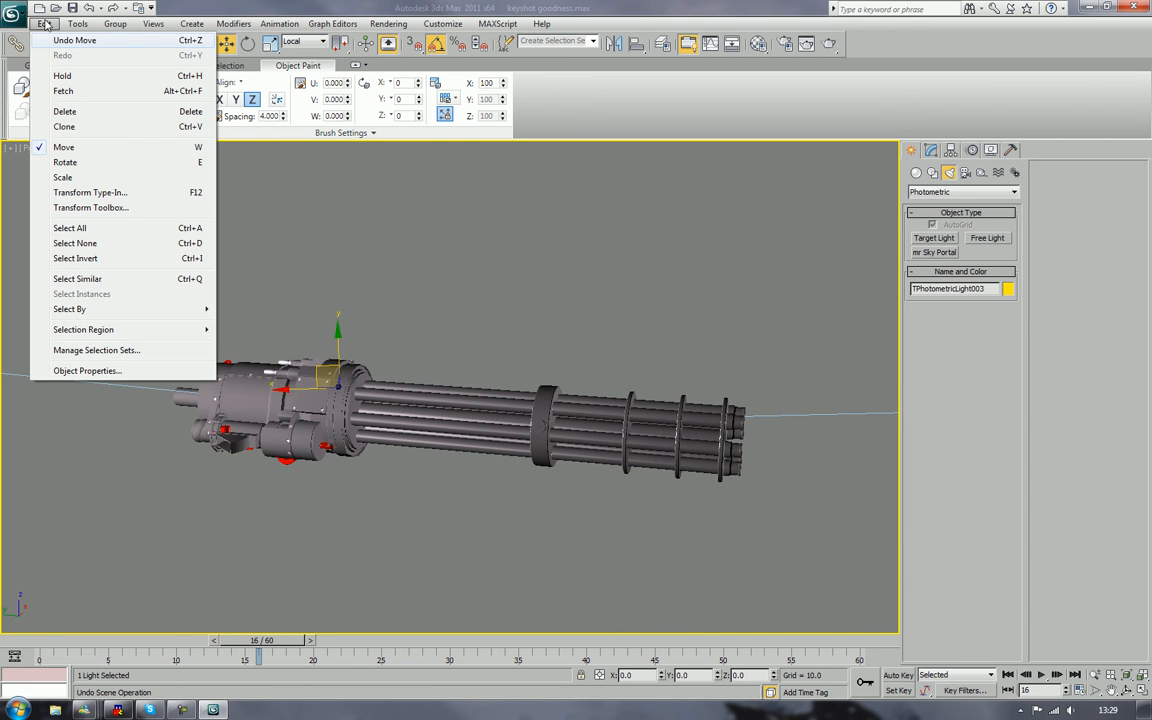
left_click(76, 24)
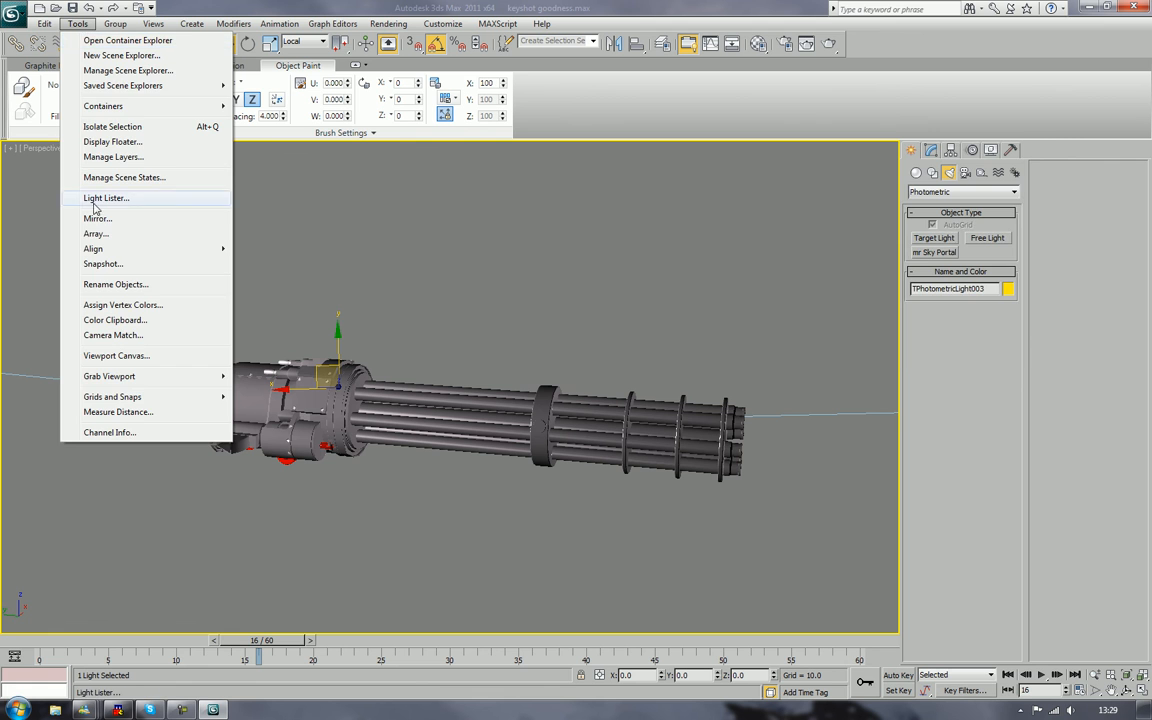
left_click(106, 198)
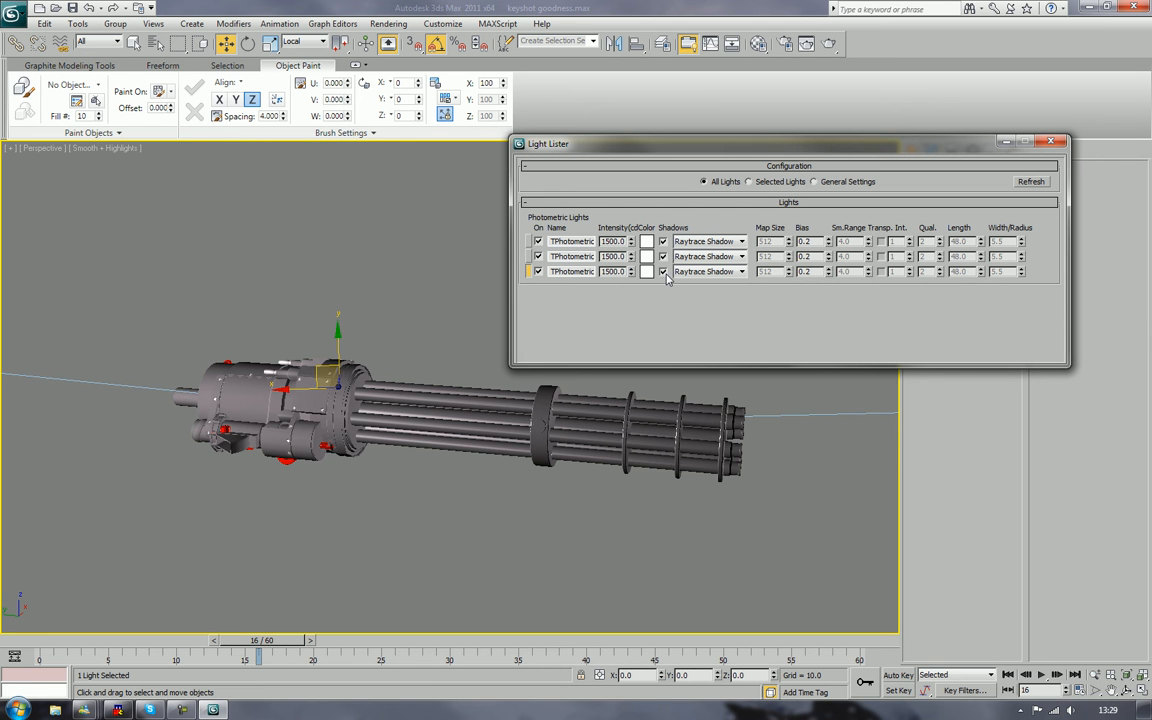
left_click(662, 272)
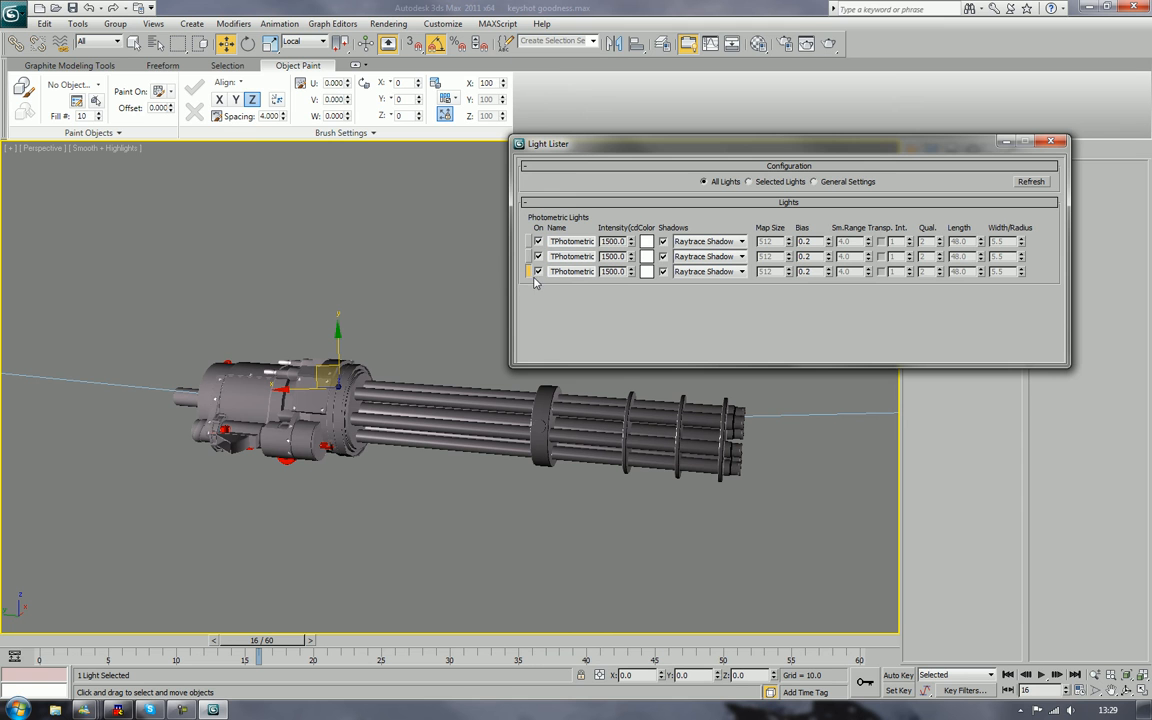
triple_click(612, 240)
type("15000")
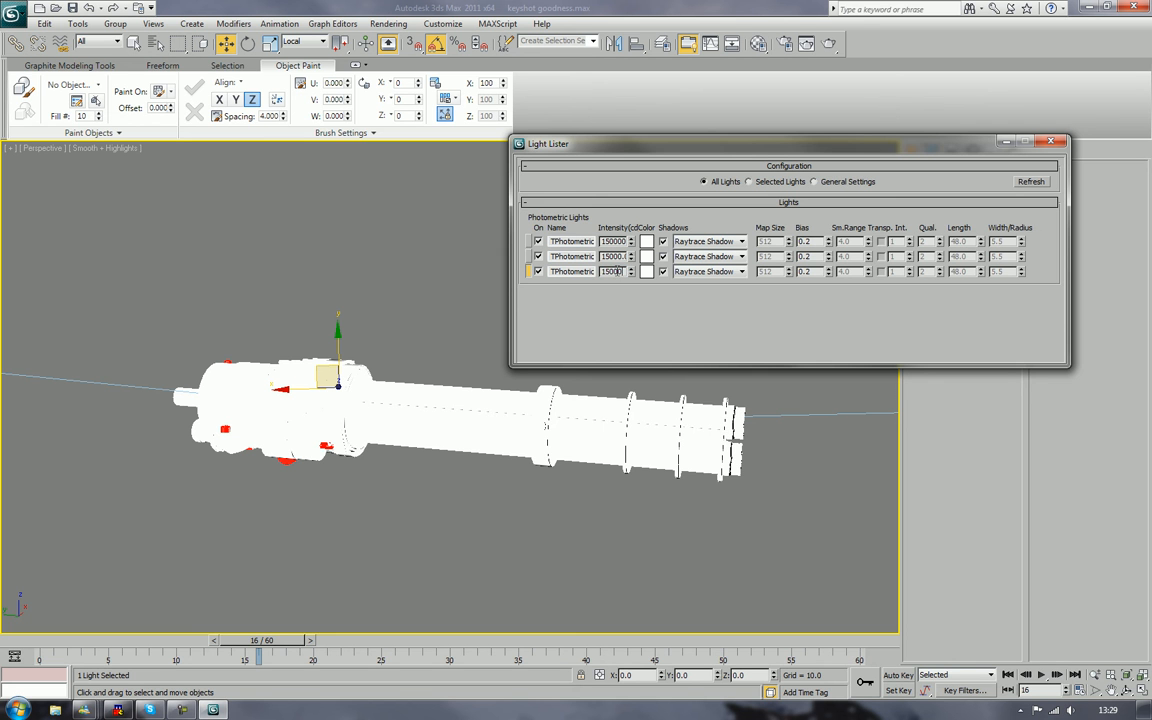
triple_click(612, 272)
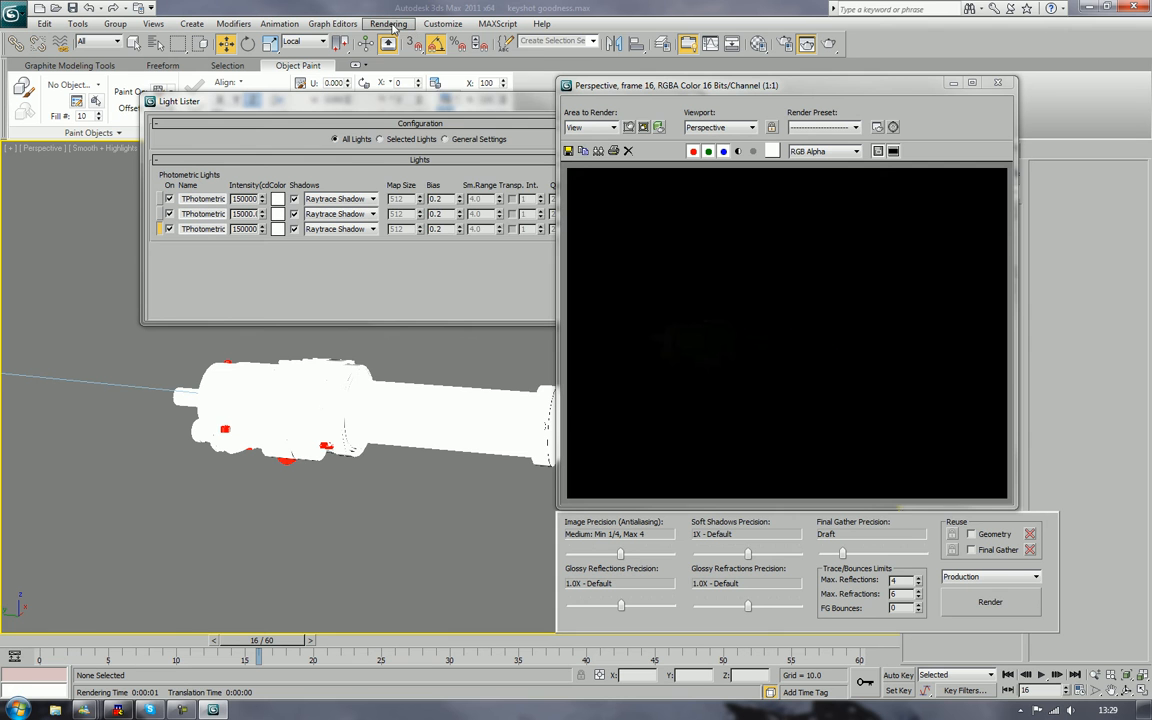
Step: Bring up Environment and Effects, then edit a light's intensity in the Light Lister before rendering
left_click(388, 24)
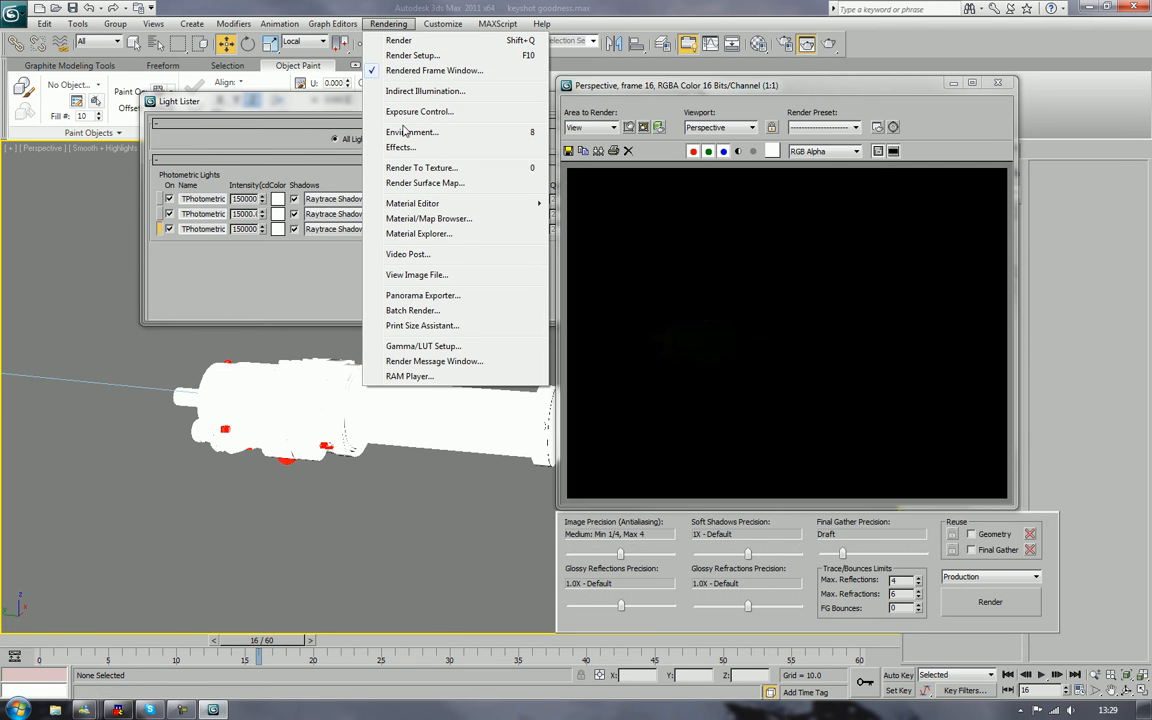
left_click(412, 132)
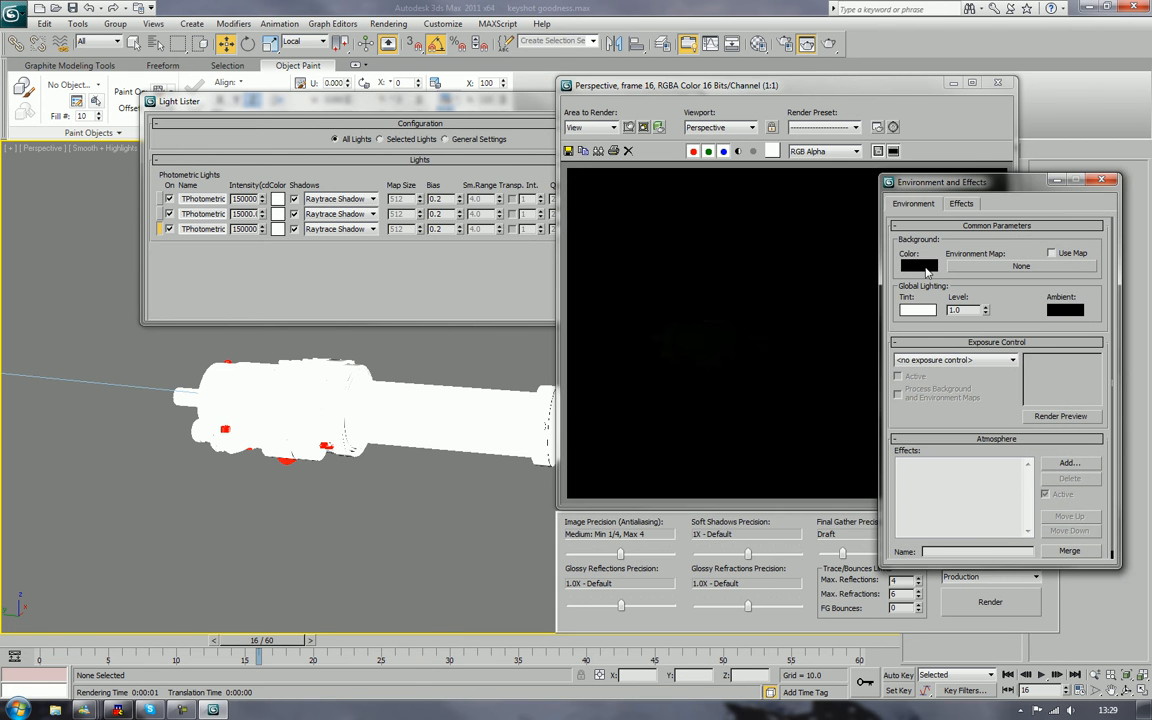
left_click(916, 264)
type("500")
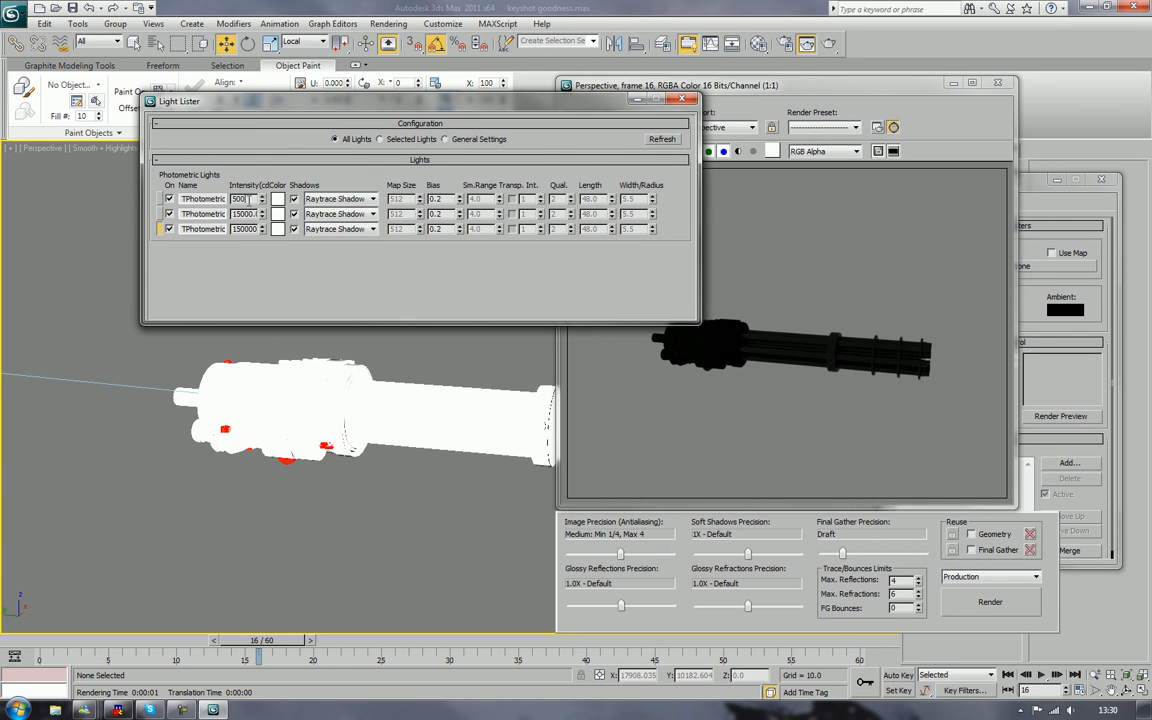
triple_click(244, 198)
type("750000")
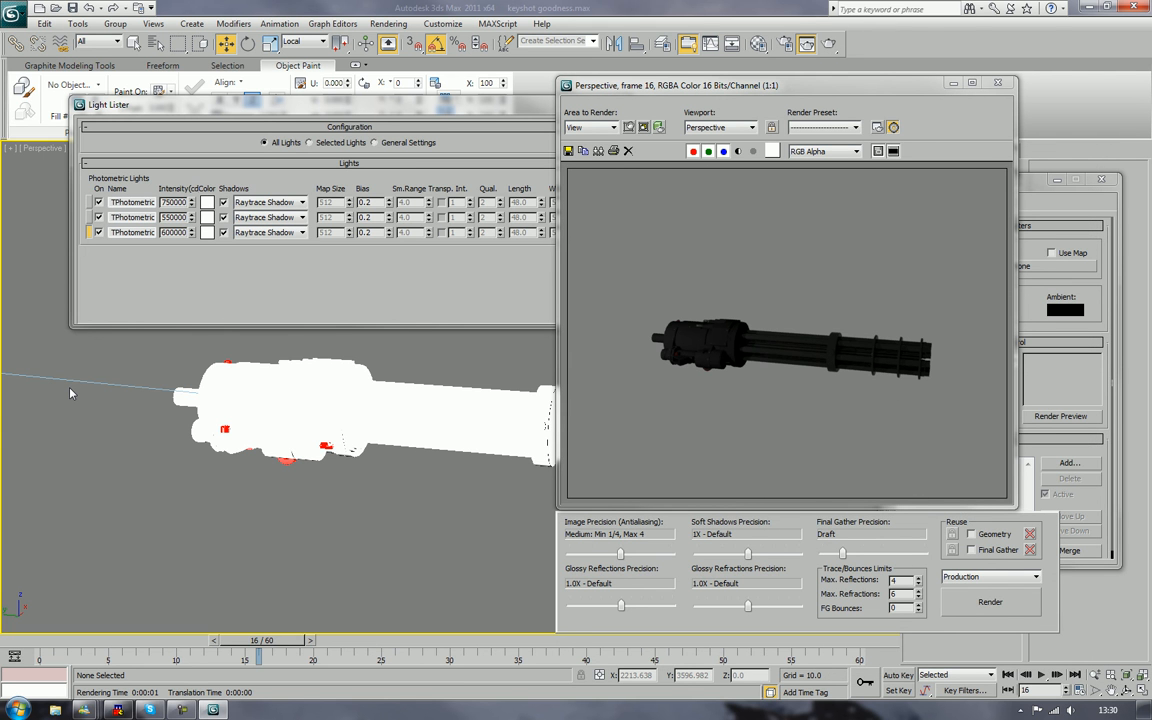
mouse_move(396, 12)
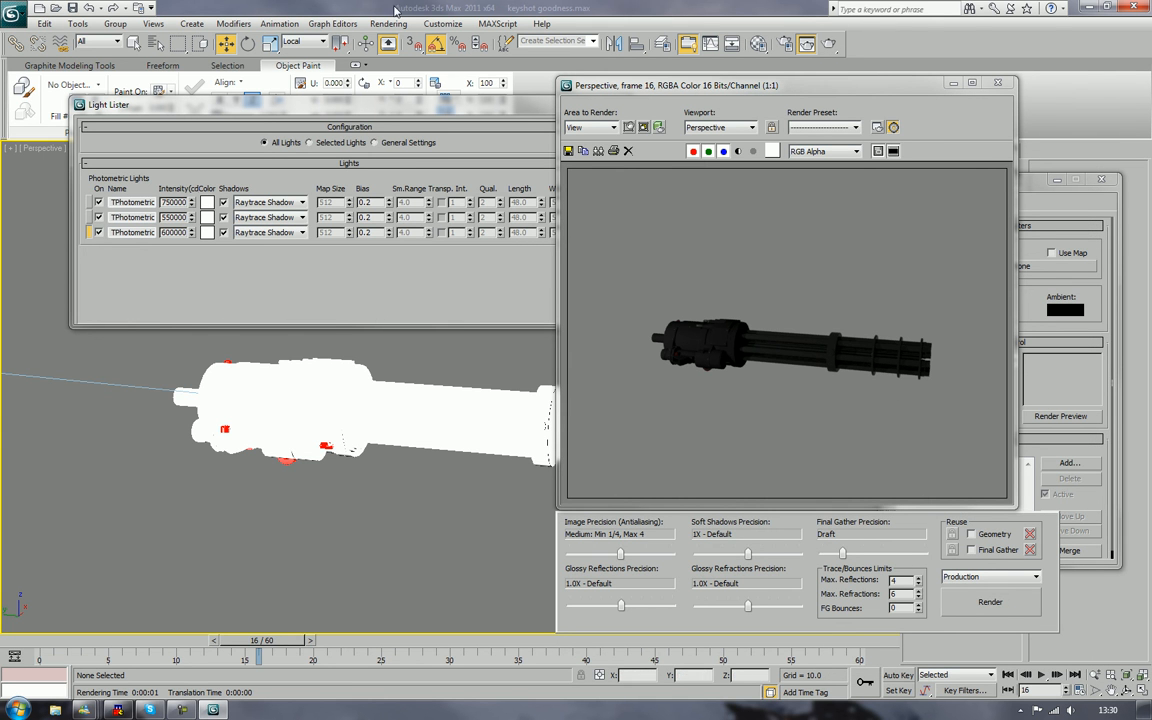
Step: In Preferences > Gamma and LUT, enable Gamma/LUT correction at gamma 2.2 and confirm
left_click(444, 24)
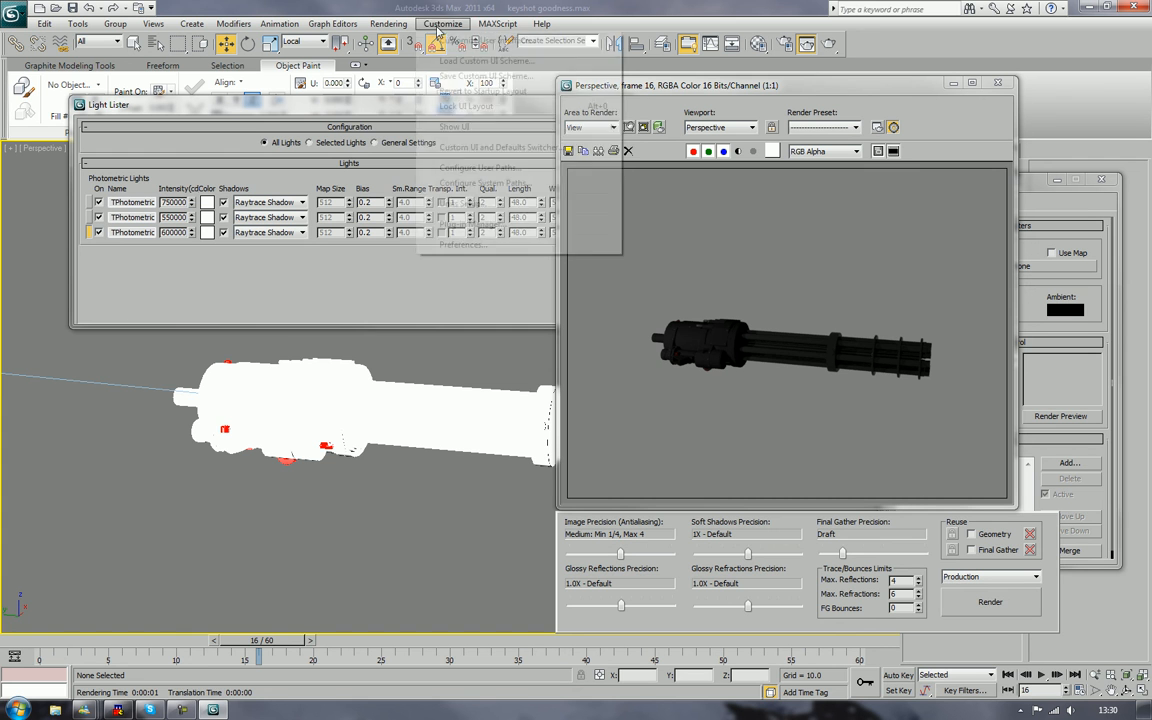
left_click(444, 24)
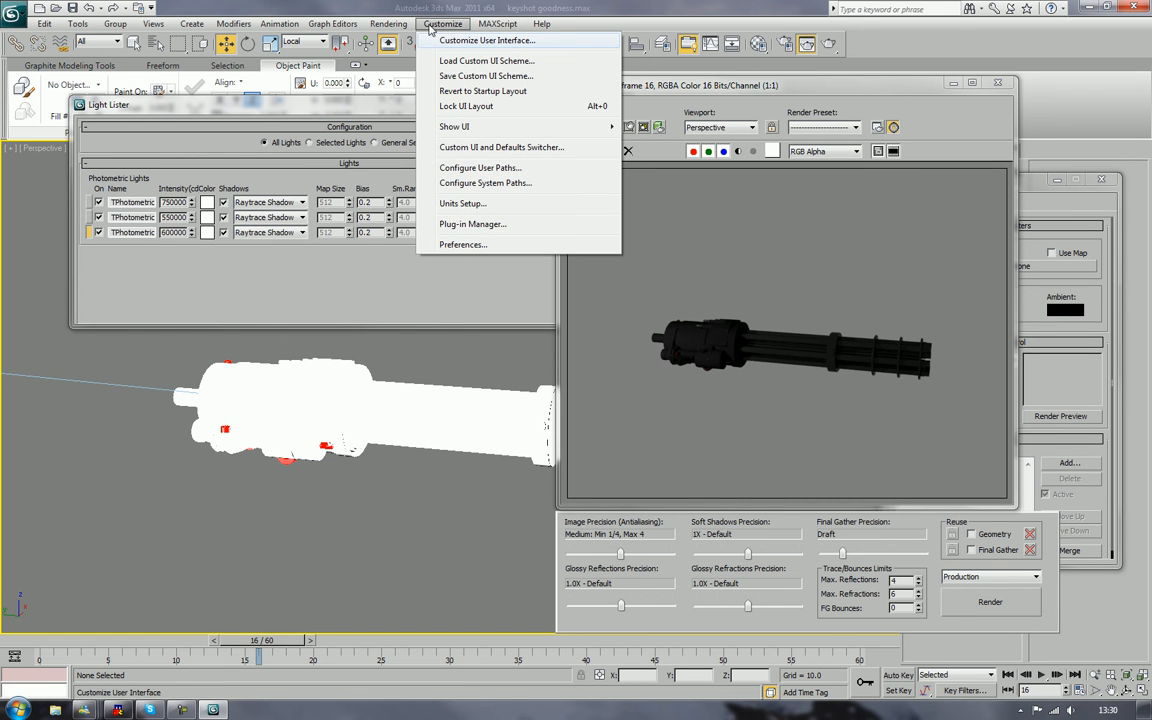
left_click(464, 244)
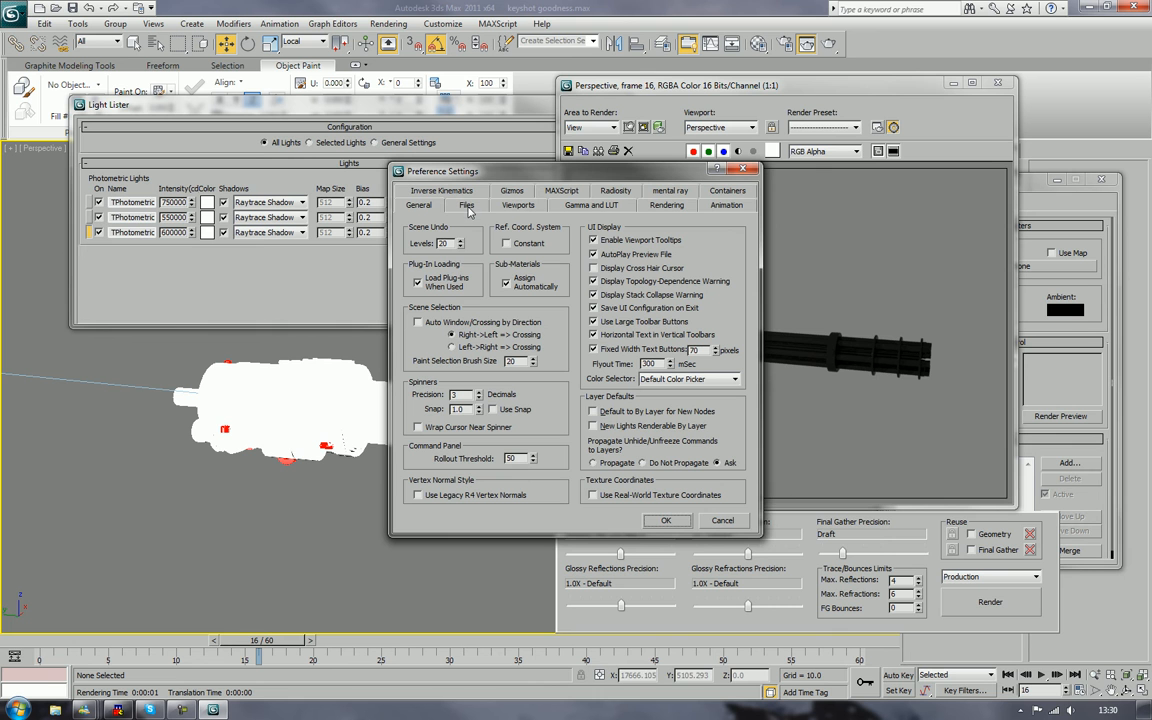
mouse_move(444, 264)
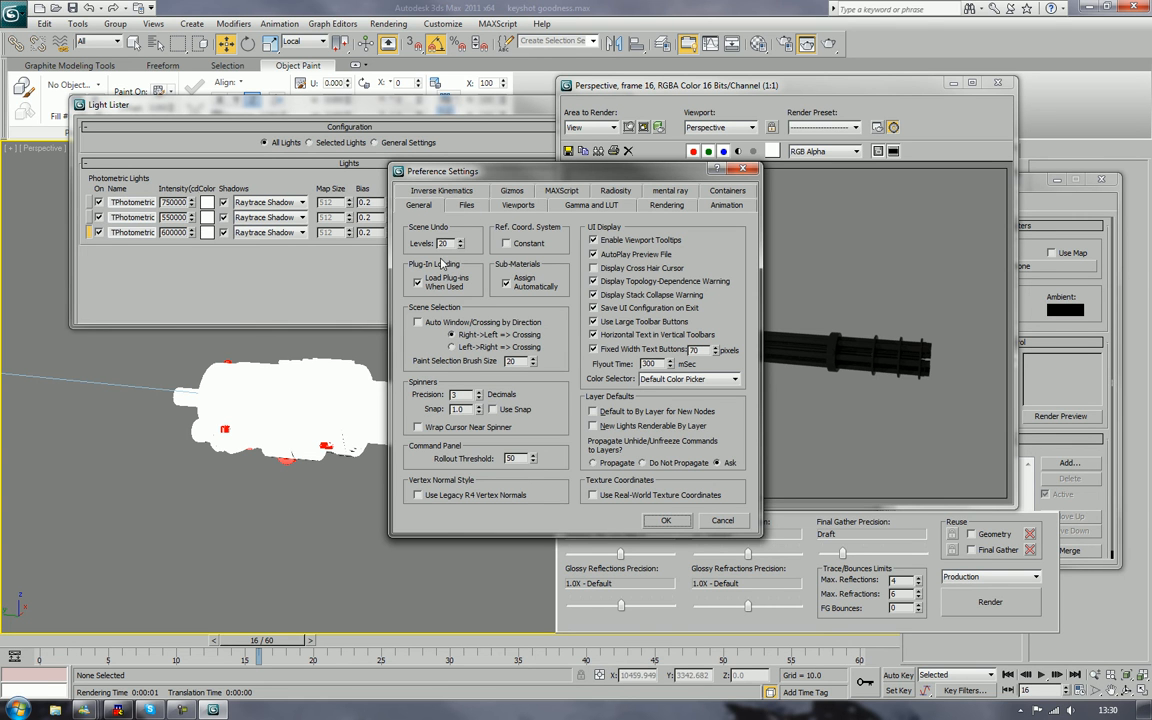
left_click(592, 204)
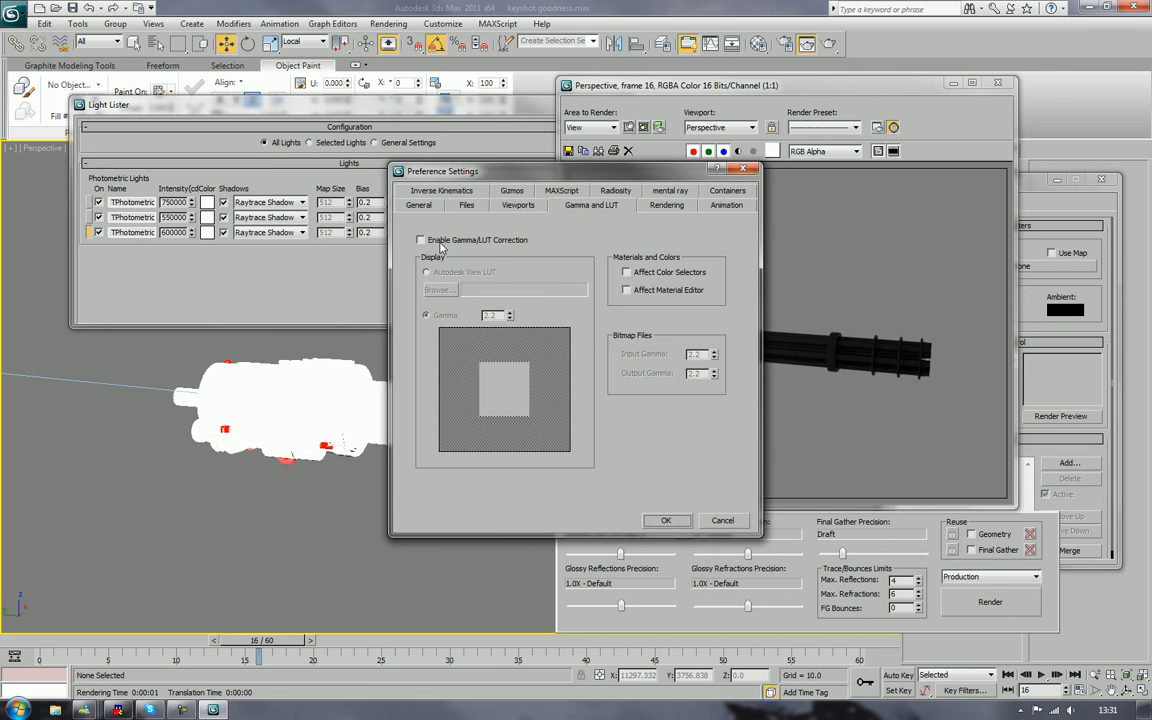
left_click(420, 240)
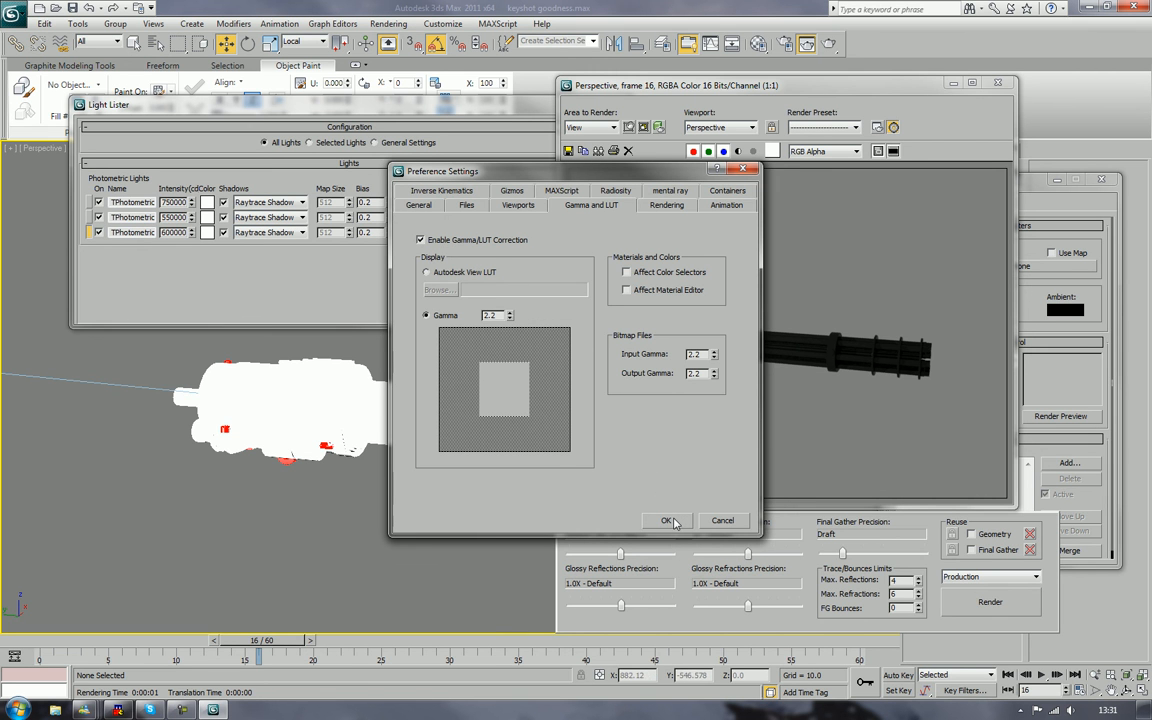
left_click(666, 520)
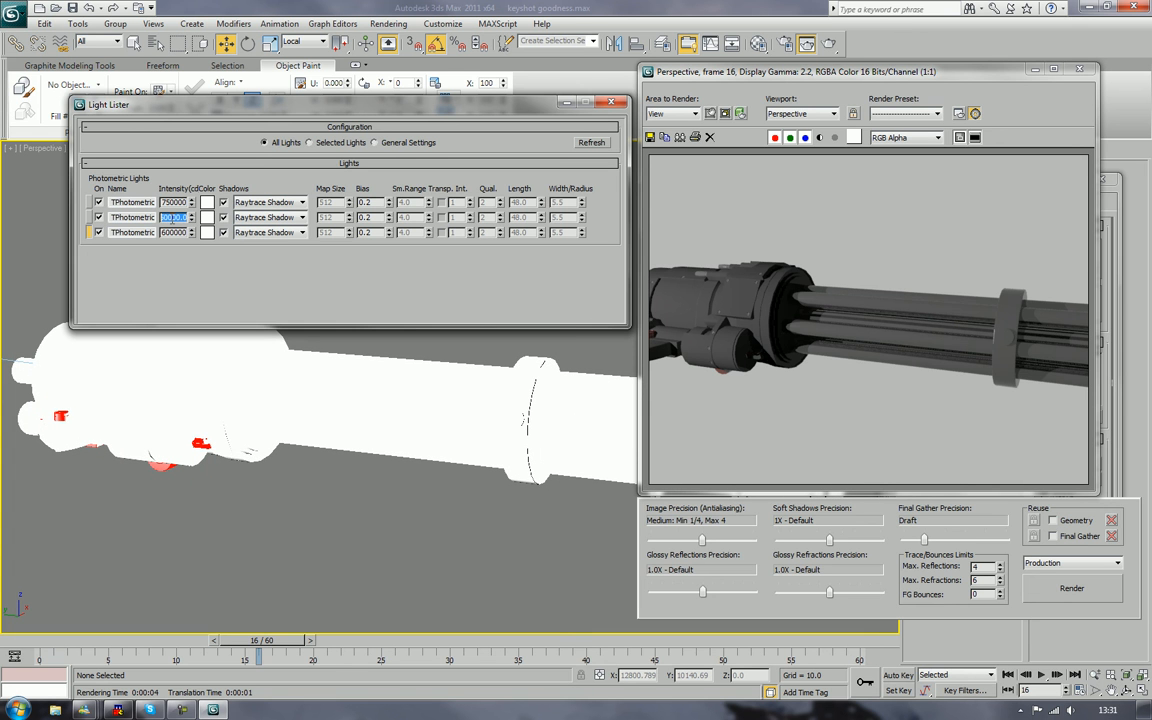
Step: Enter light intensities 2500 and 423 in the Light Lister and re-render the minigun
type("2500")
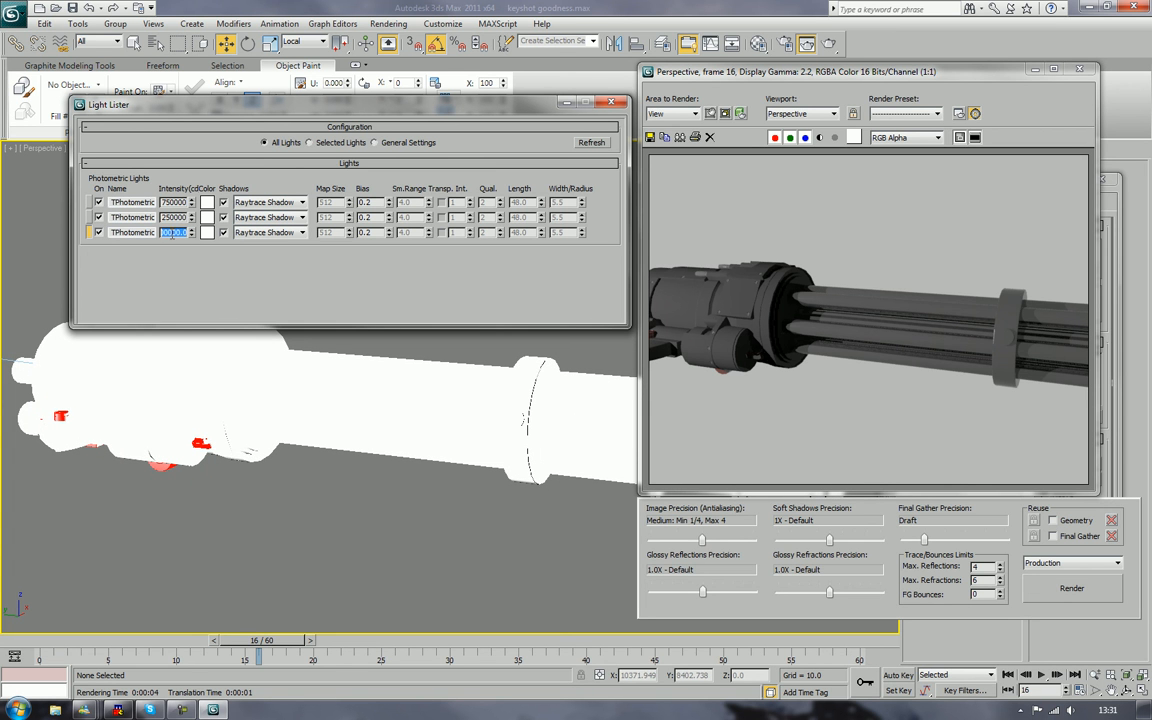
type("423")
left_click(174, 202)
type("700")
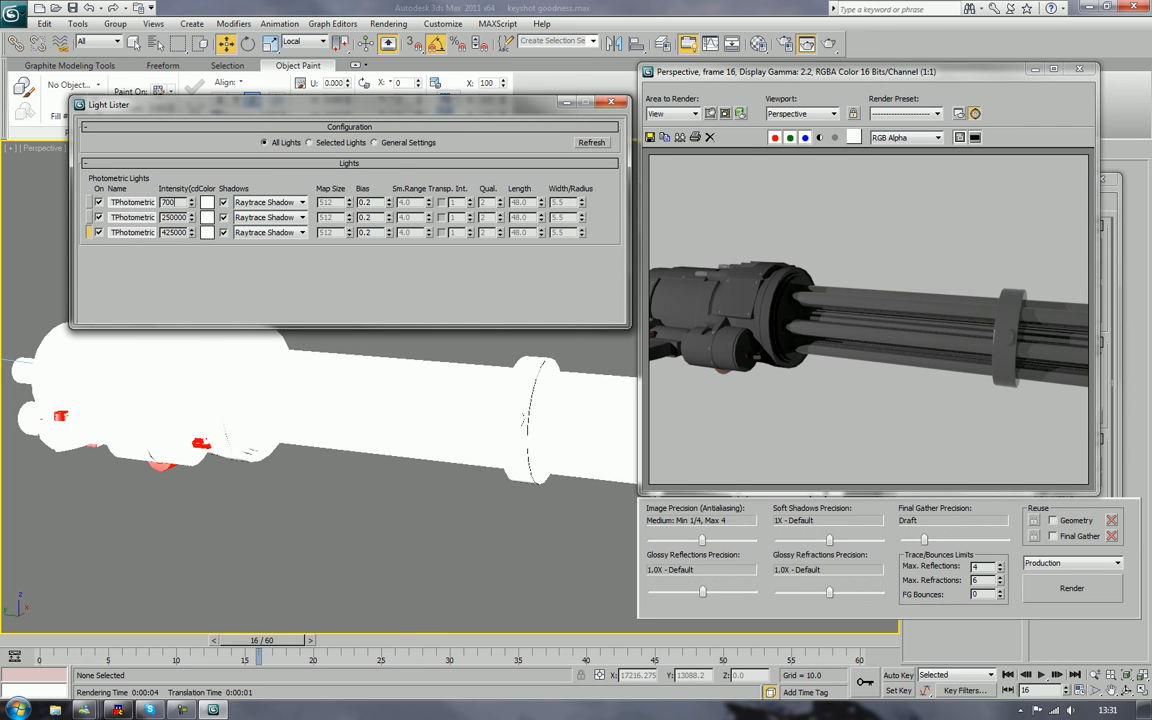
triple_click(172, 202)
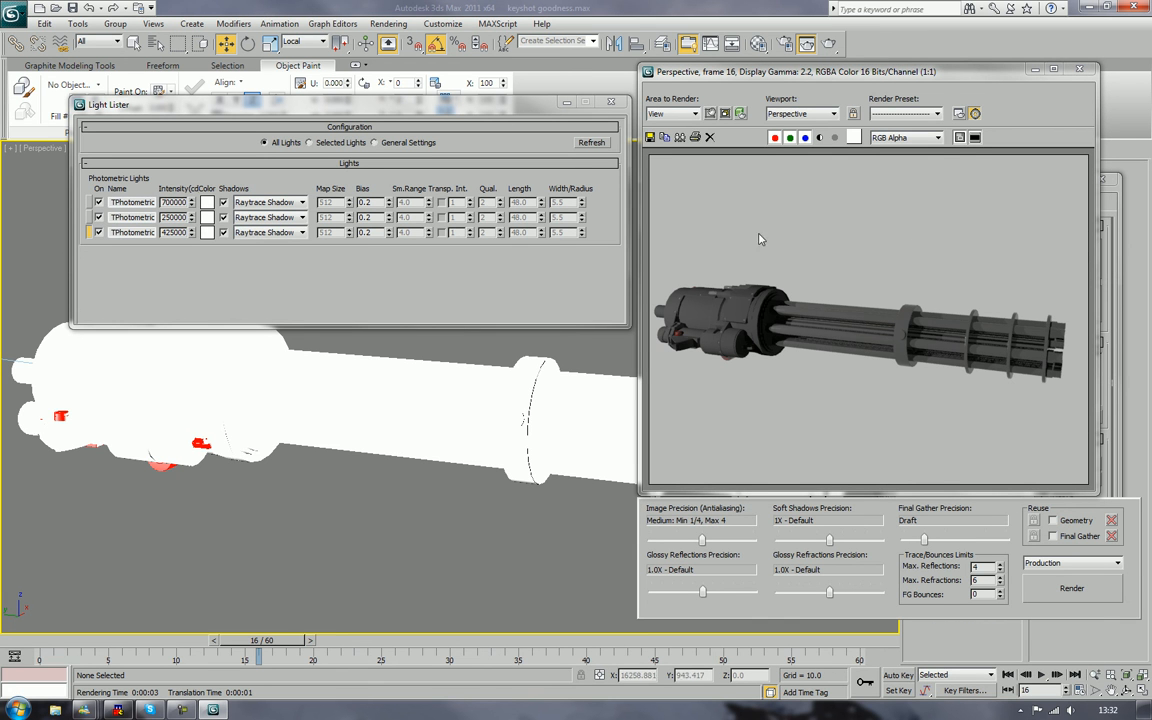
mouse_move(876, 194)
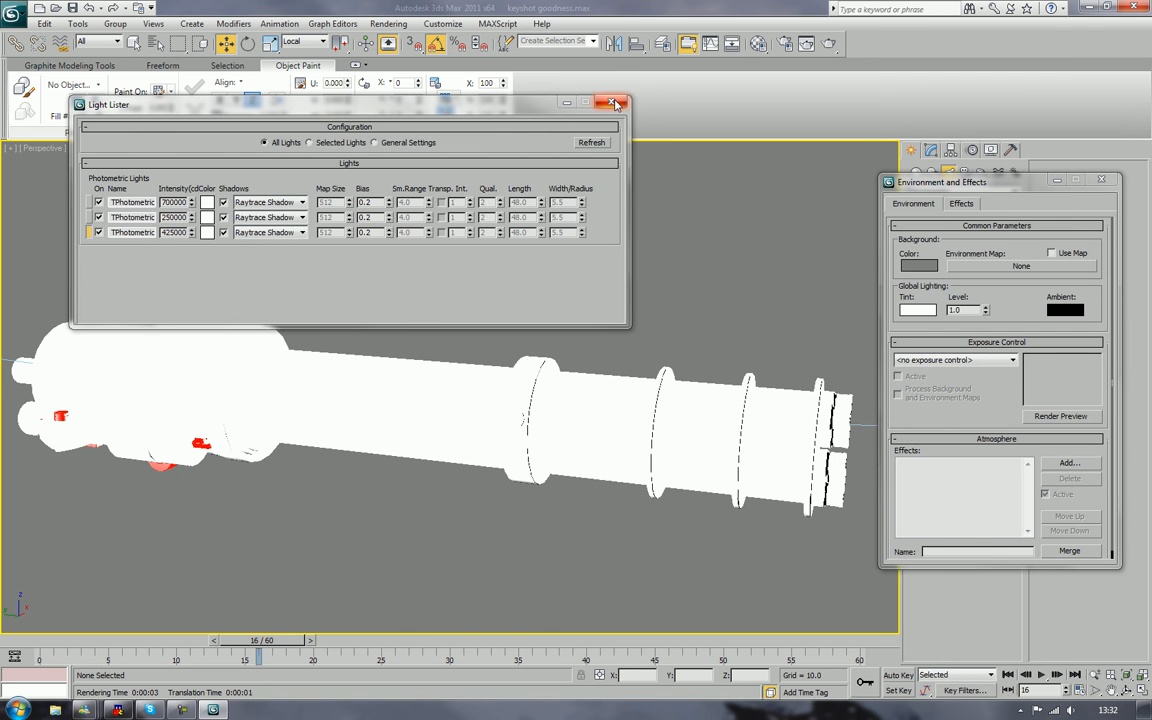
Step: Zoom extents and drag one light's target to a new spot beside the minigun
left_click(614, 104)
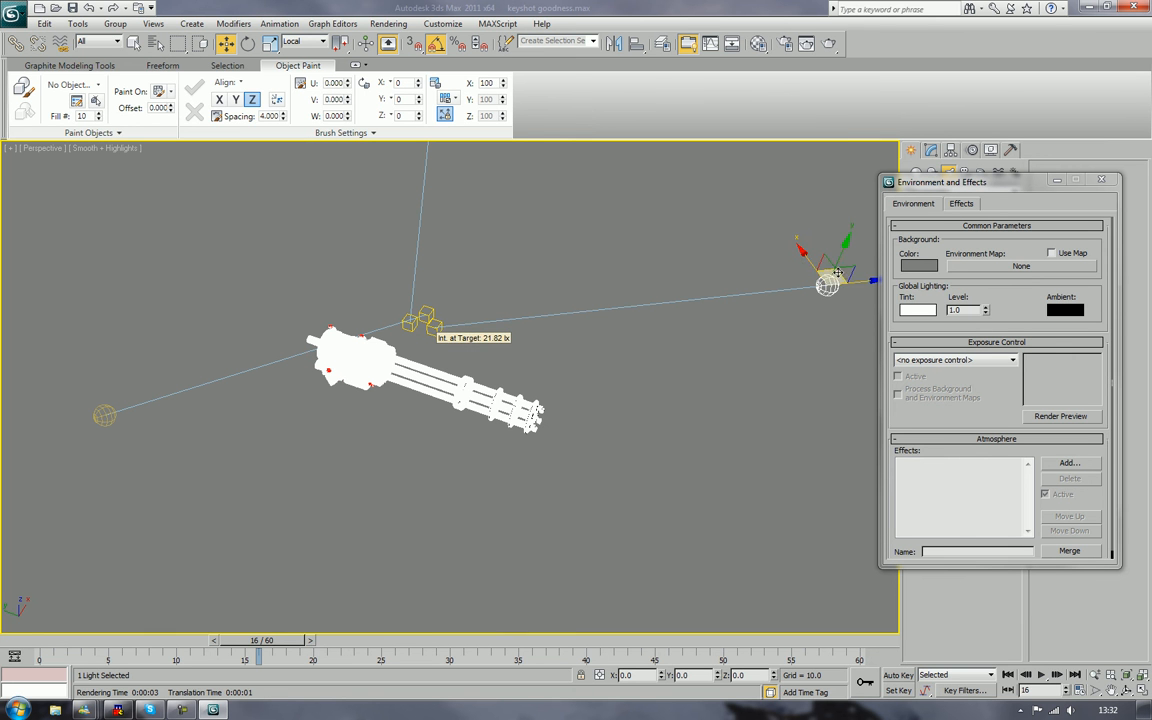
left_click_drag(830, 260, 800, 376)
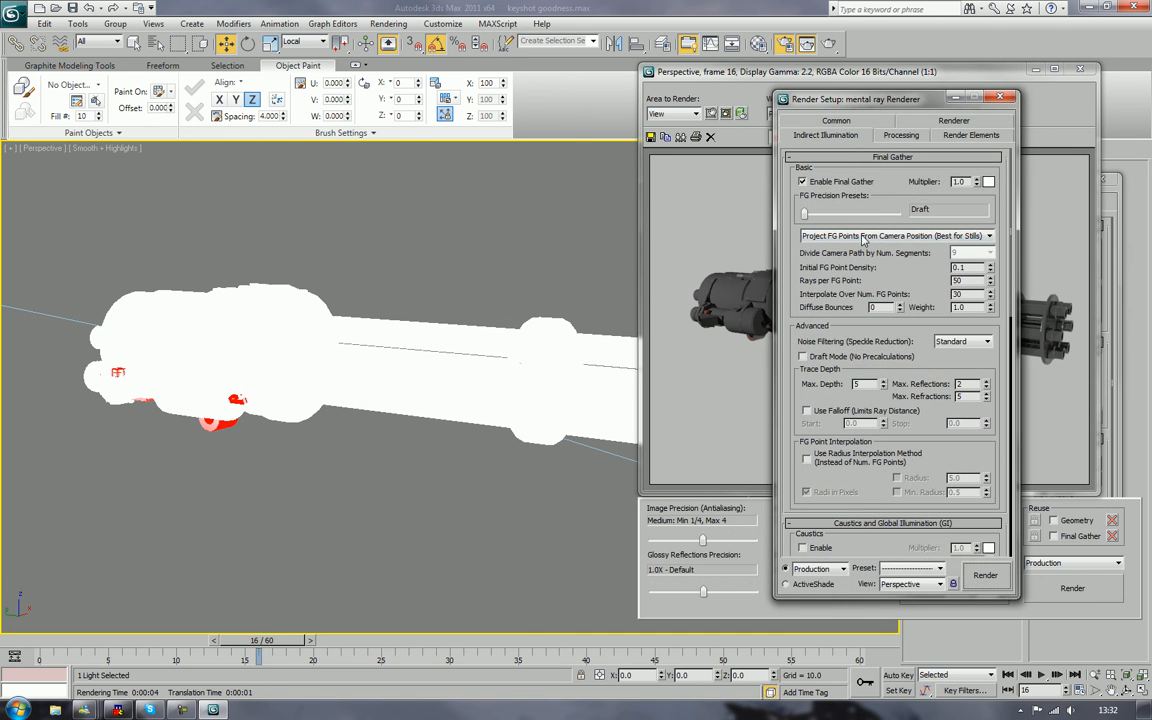
Step: In Render Setup's Common settings, enlarge the Output Size and render at the new size
left_click(836, 136)
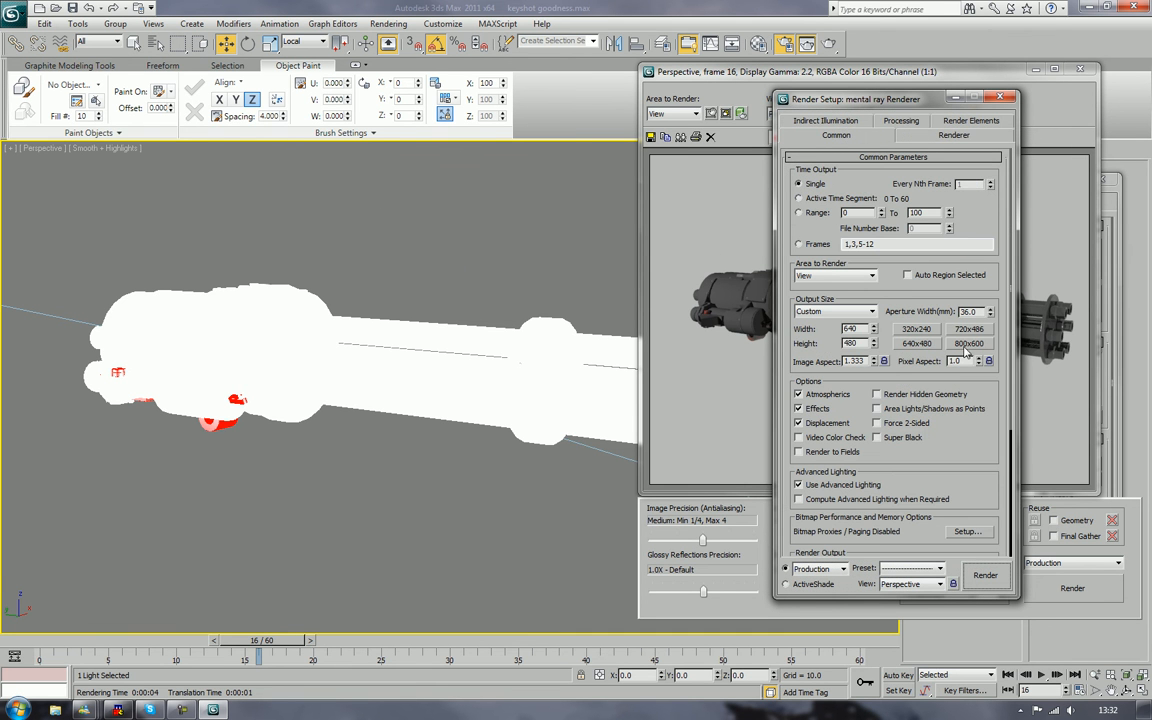
left_click(968, 344)
type("1200")
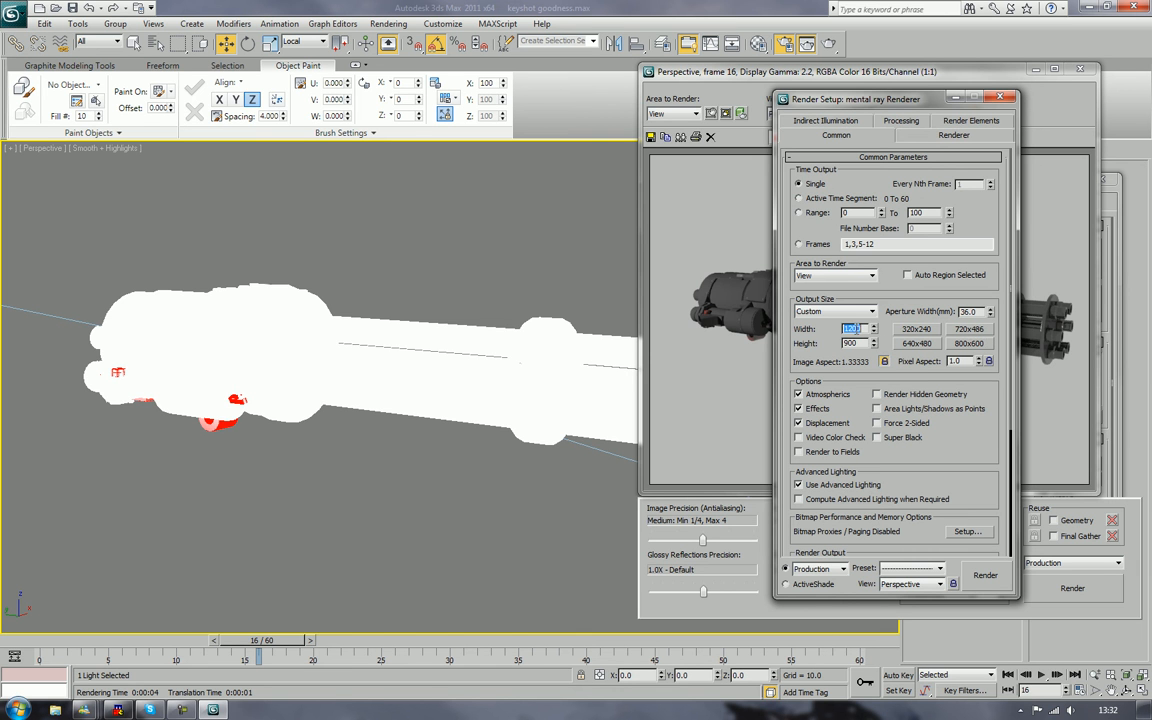
left_click(984, 574)
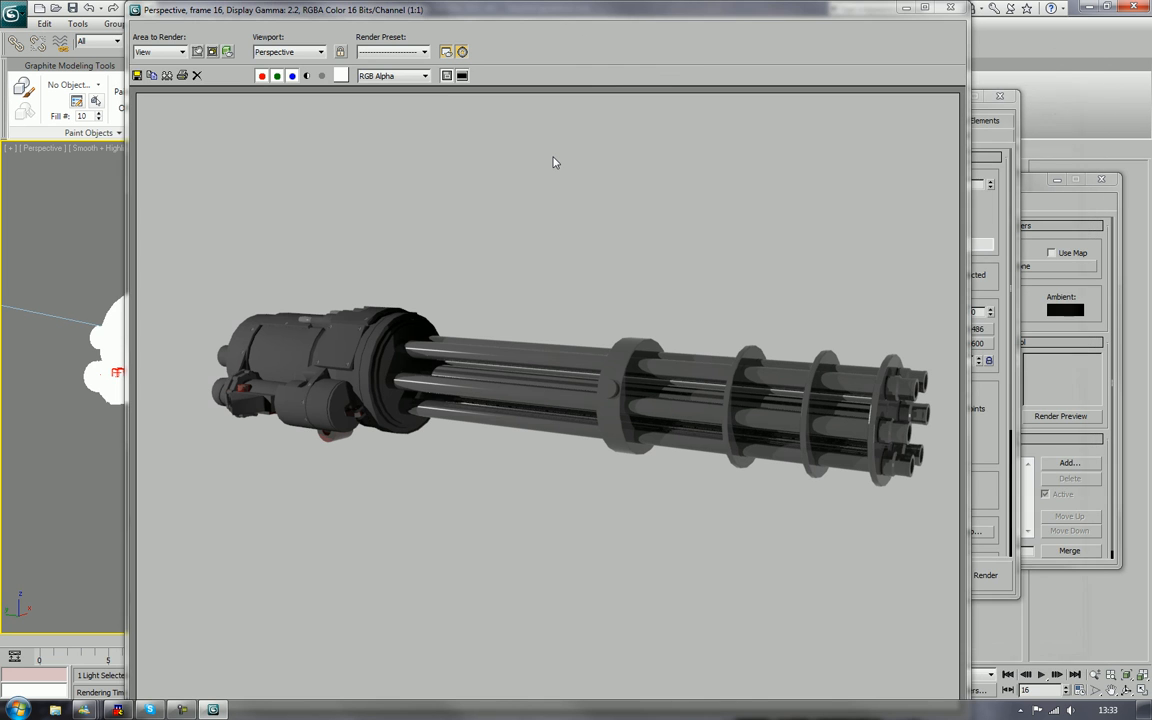
mouse_move(944, 12)
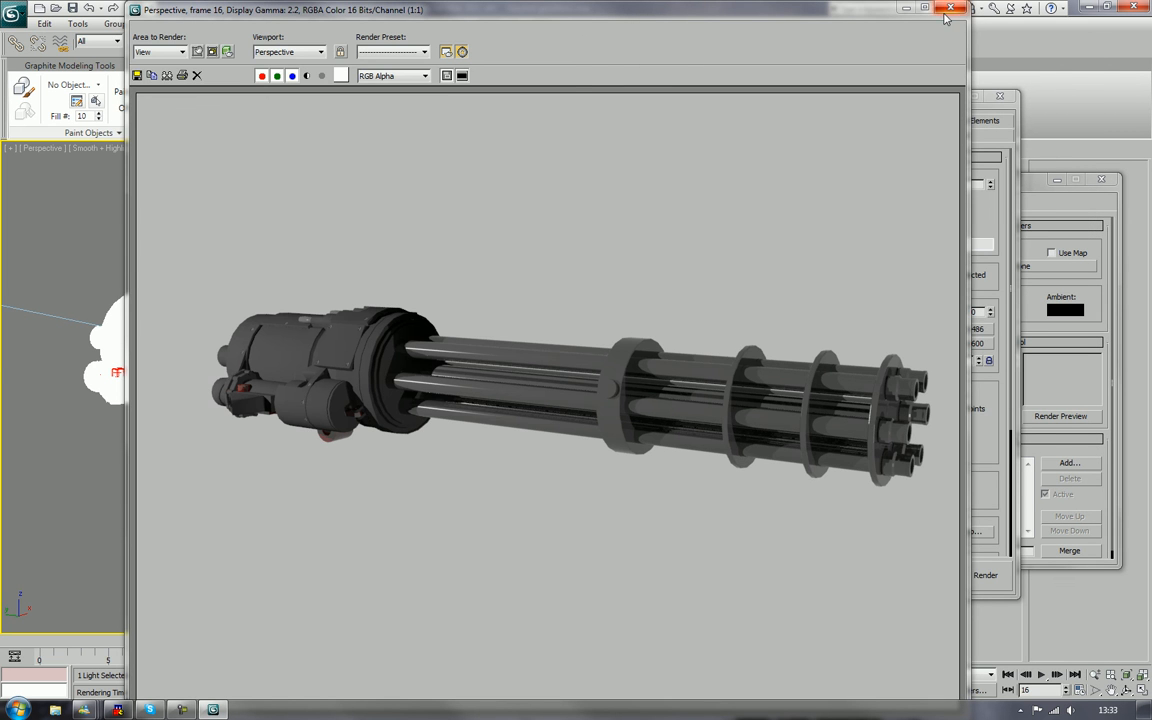
Step: Close the render and save the scene as 'workben' in the minigun folder
left_click(948, 8)
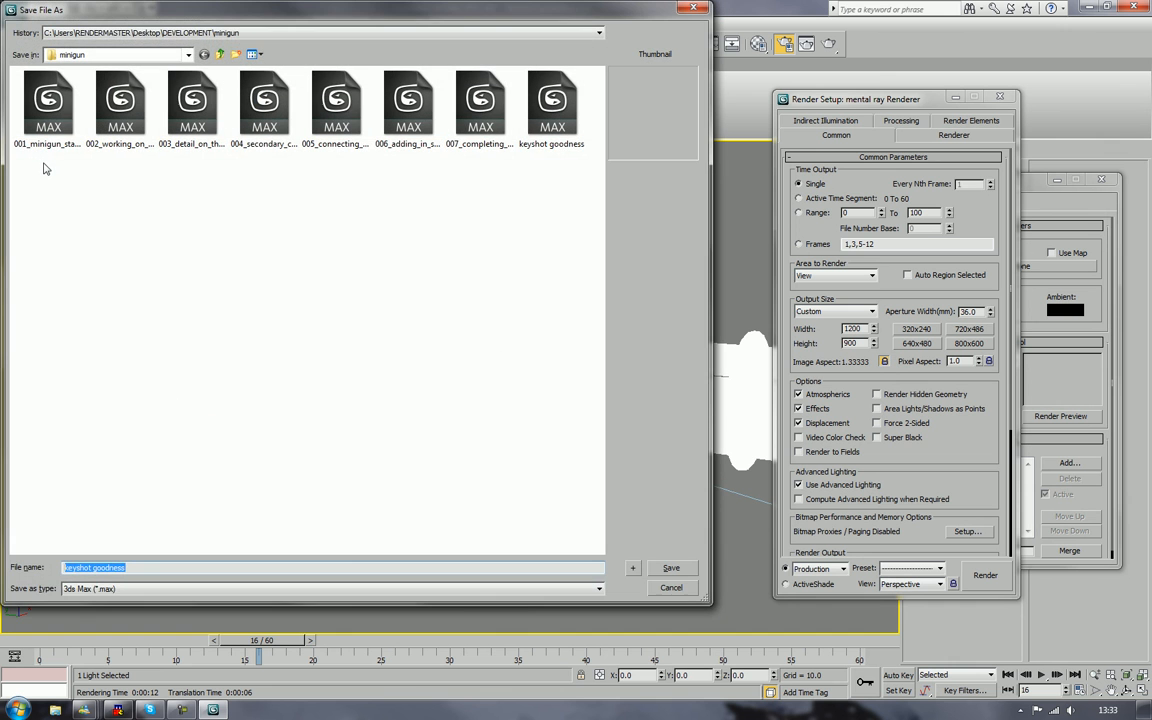
type("workben")
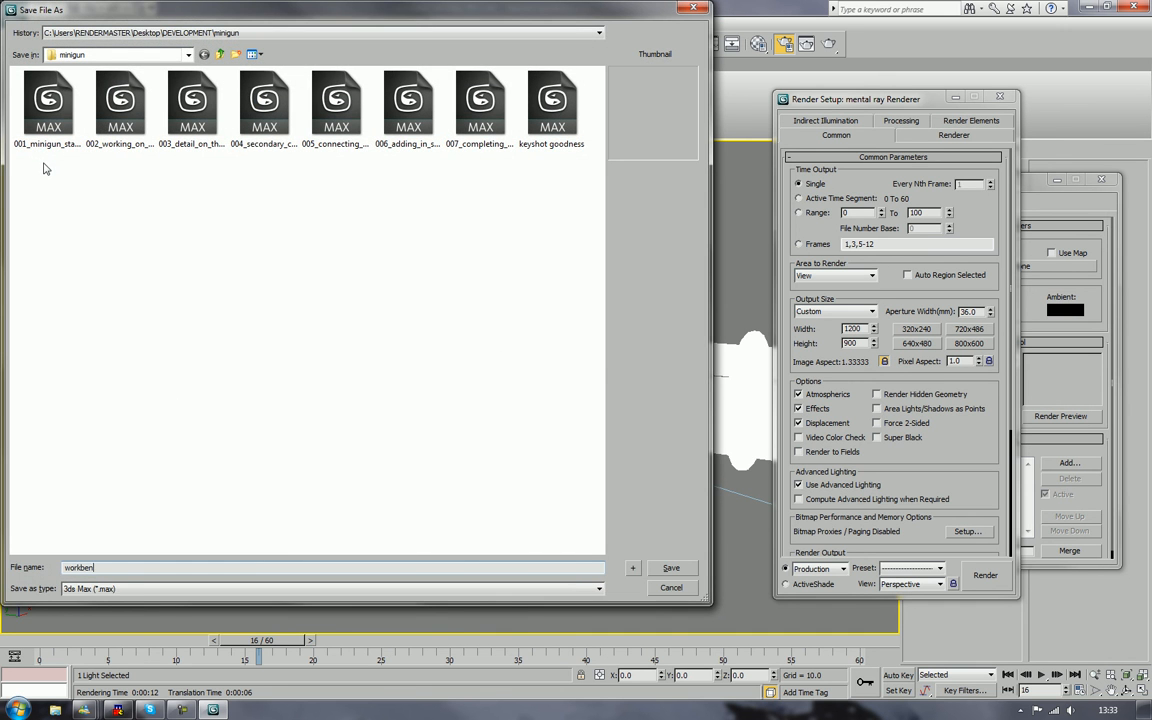
left_click(672, 568)
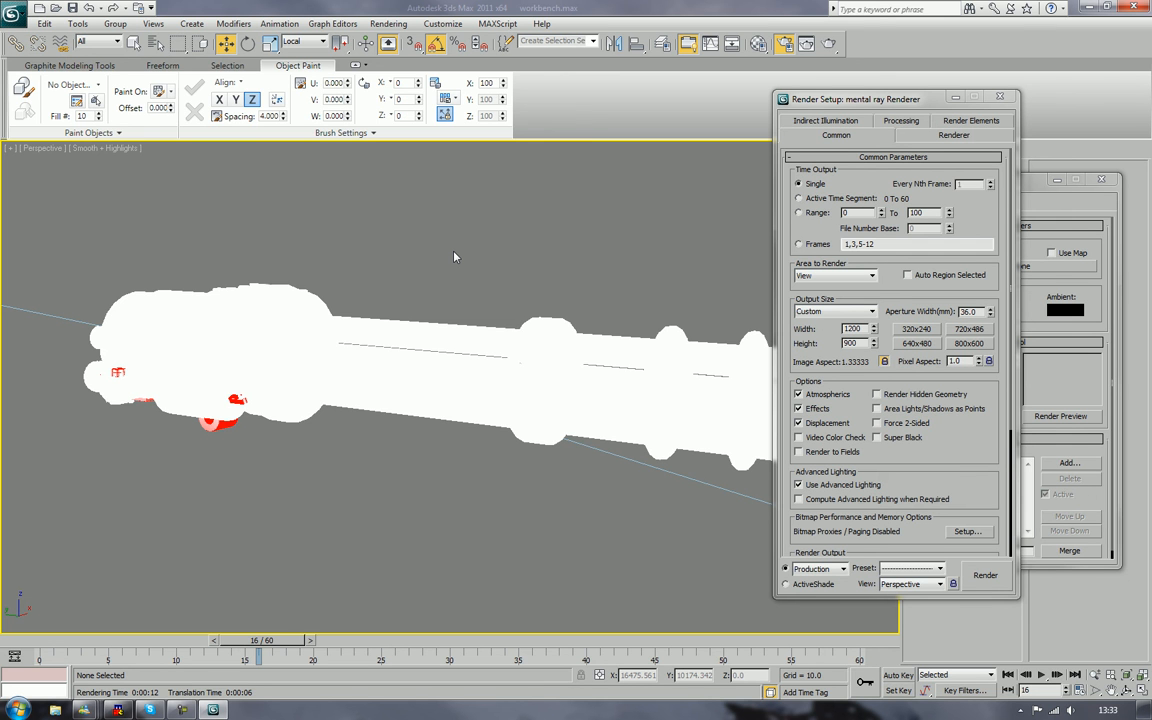
Step: In the Material Editor, apply the Brushed Metal Arch & Design template and darken its Diffuse colour
left_click(272, 44)
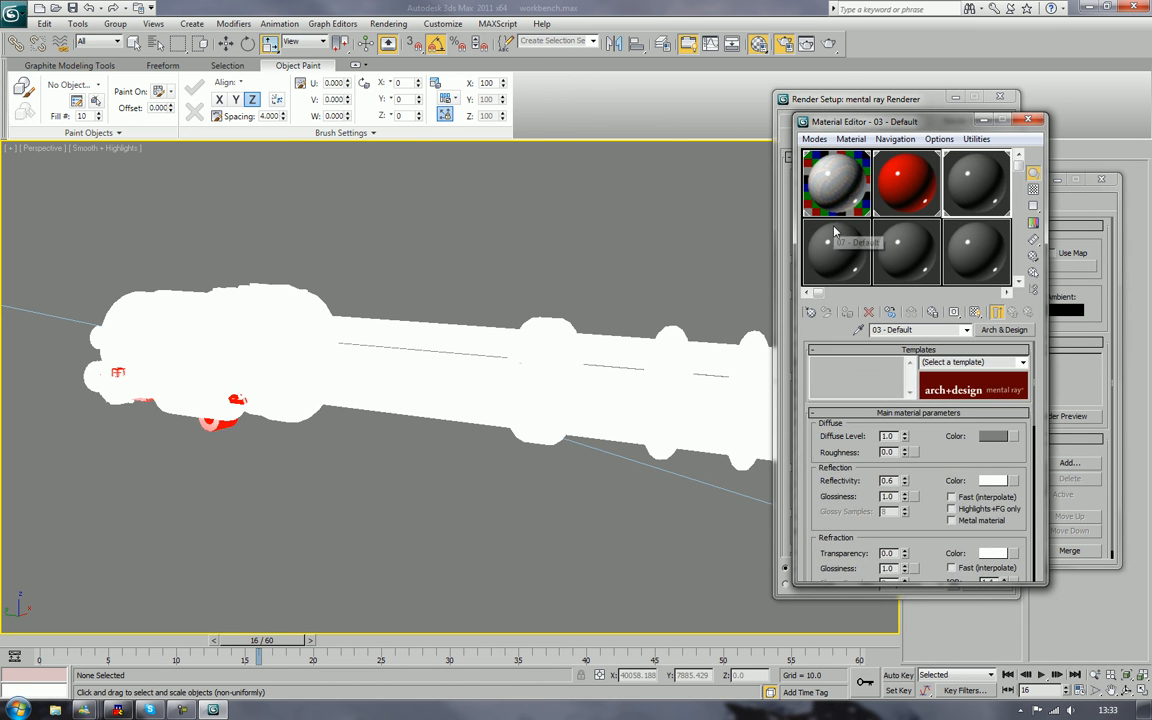
left_click(836, 252)
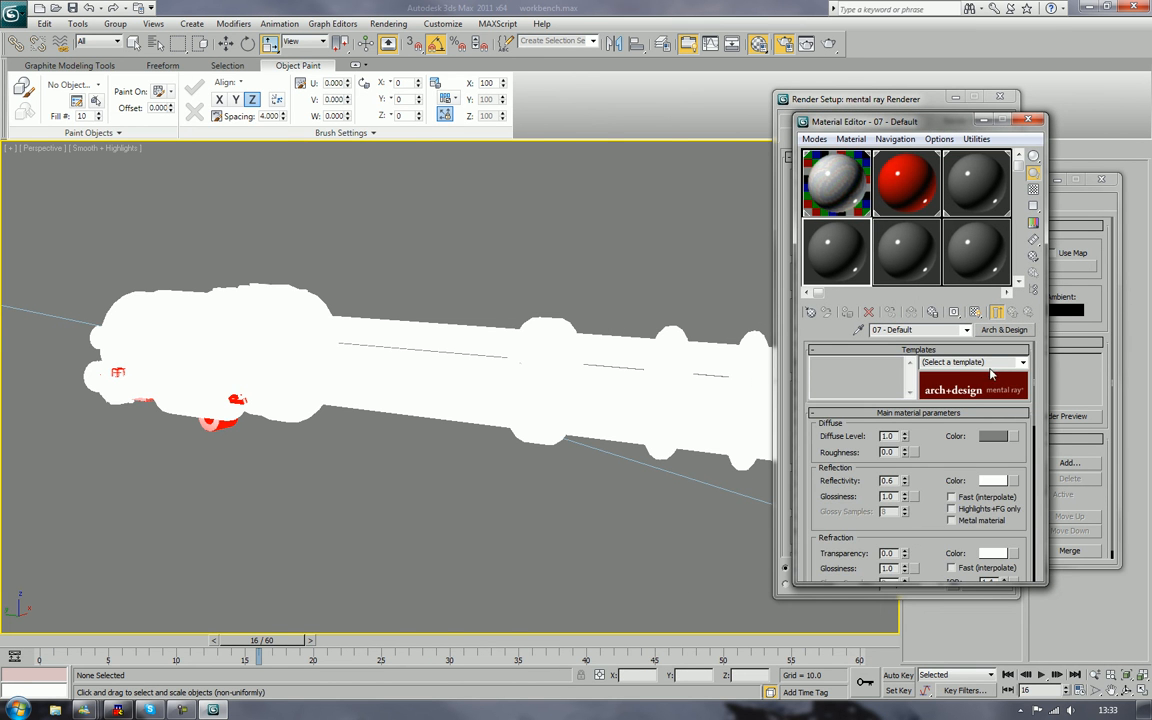
left_click(1020, 362)
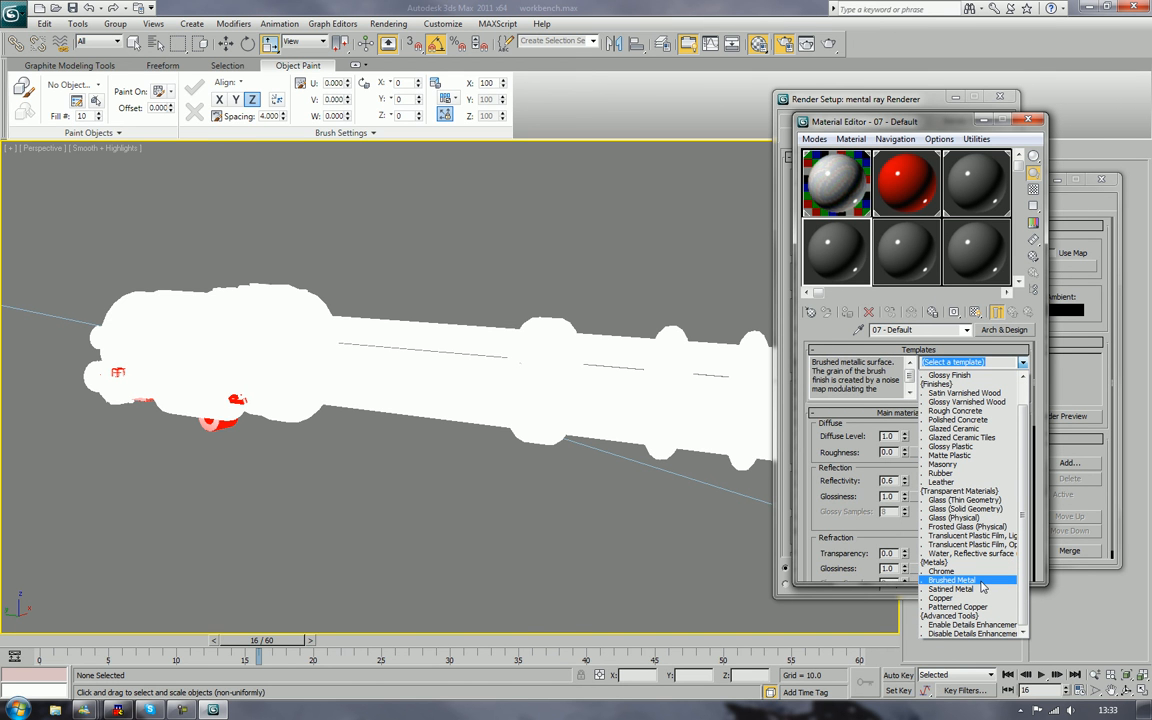
mouse_move(1052, 228)
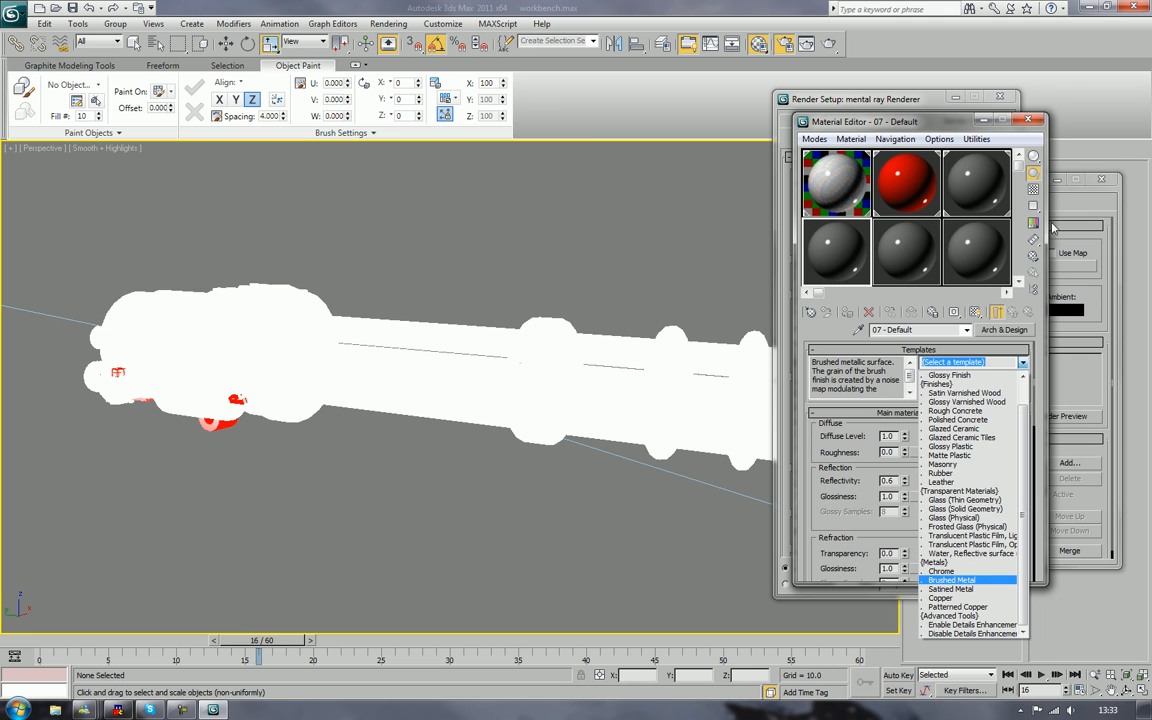
left_click(952, 580)
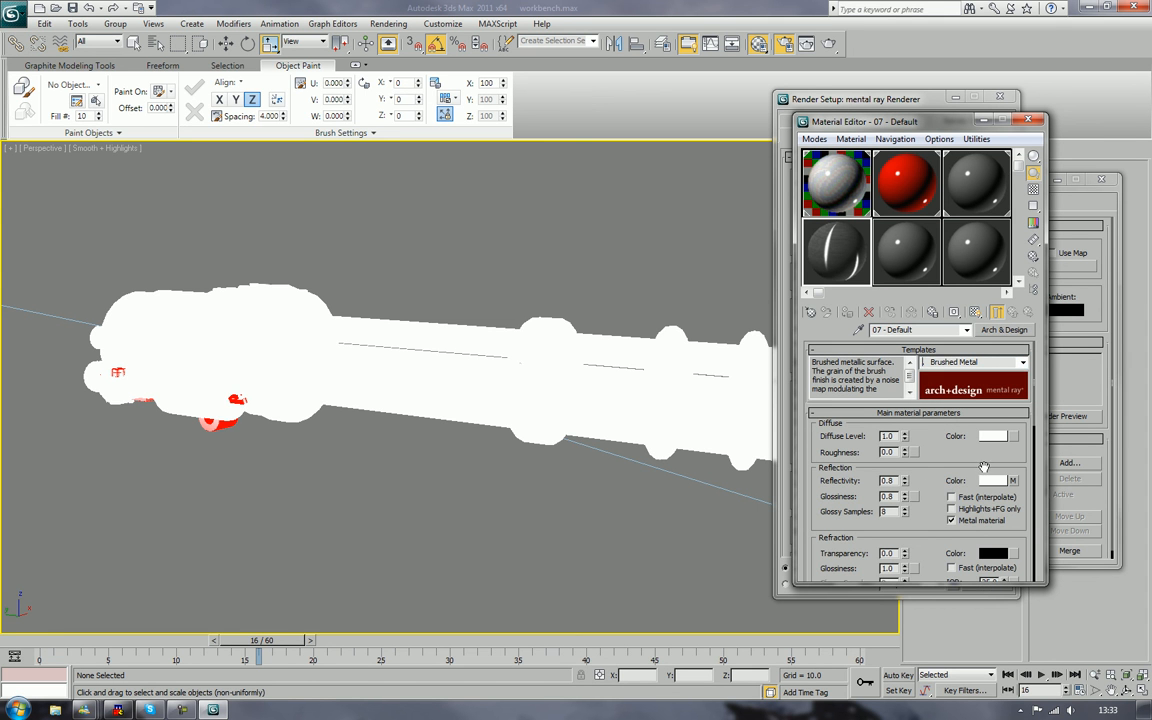
mouse_move(990, 448)
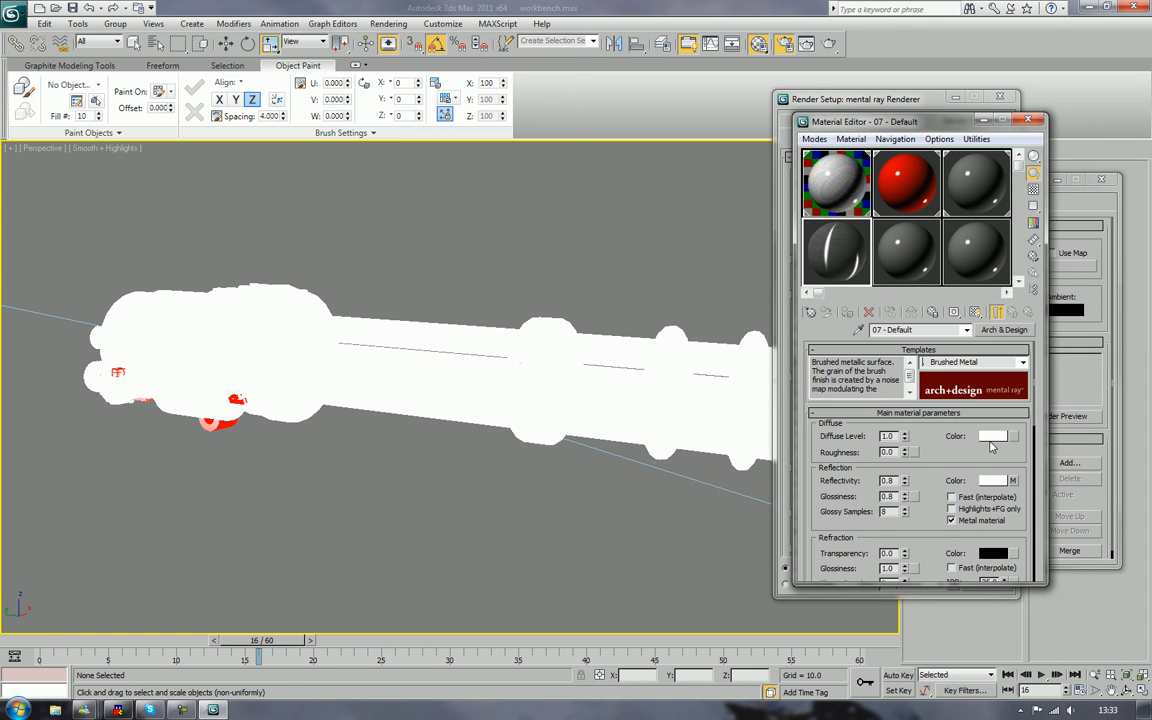
left_click(996, 436)
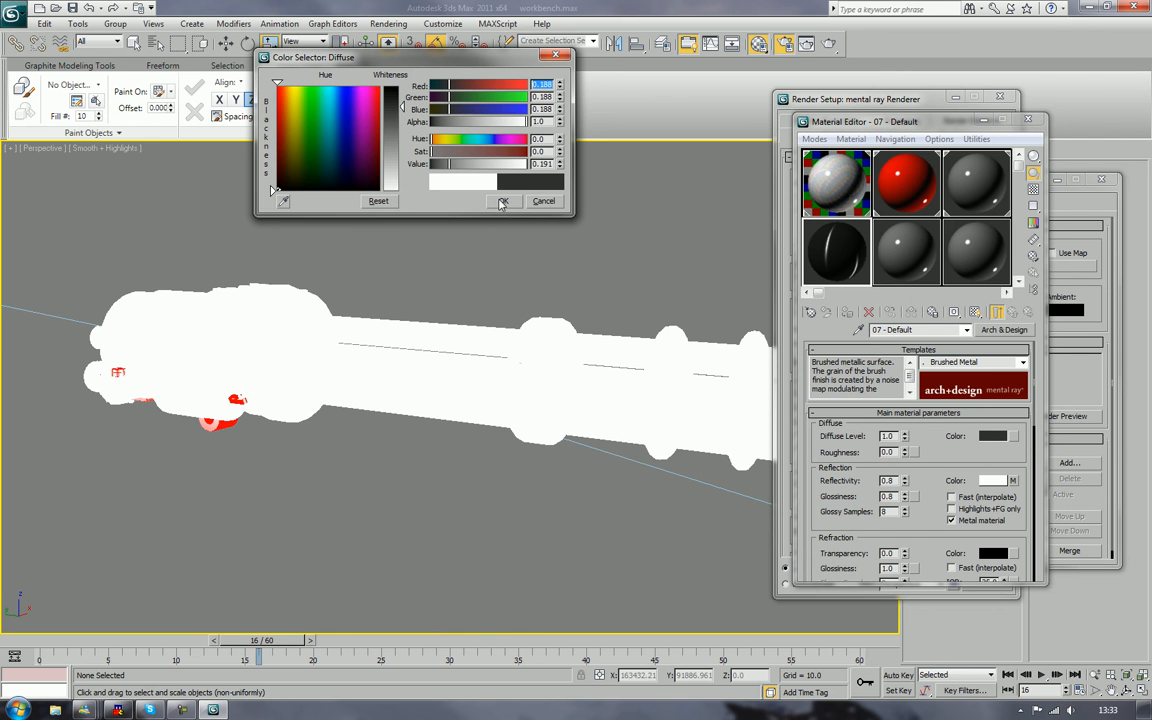
left_click(504, 200)
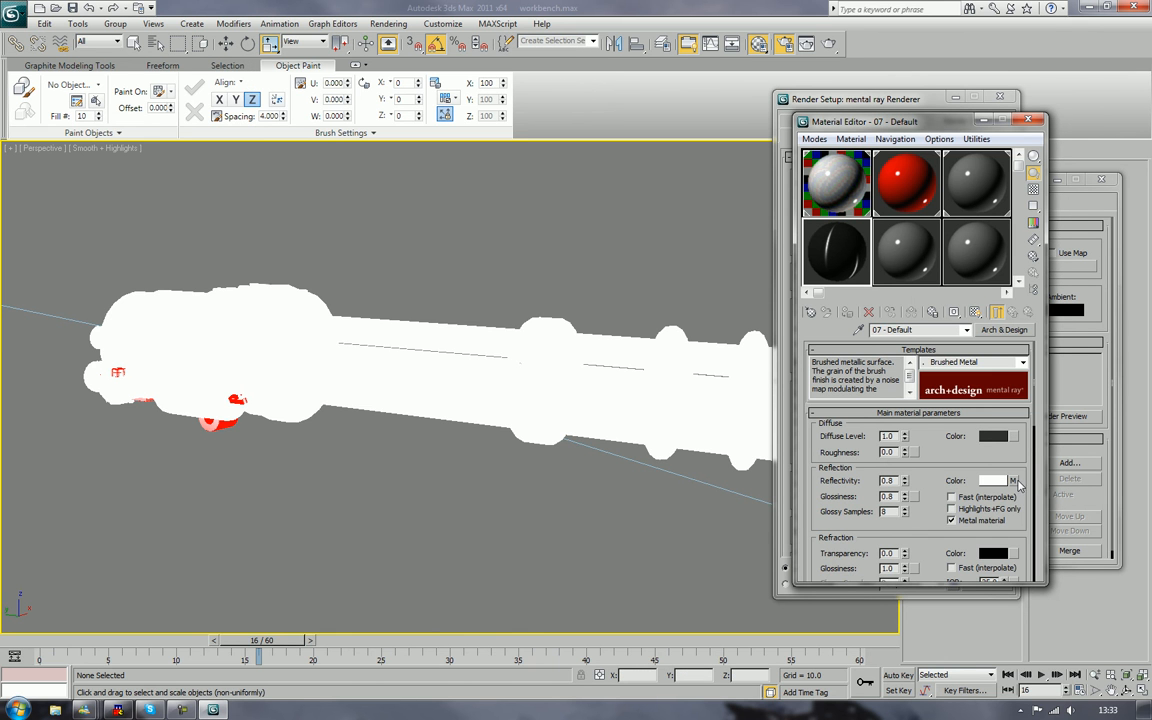
Step: Recolour the reflection noise map and stretch the highlight with a new Anisotropy value
left_click(1014, 480)
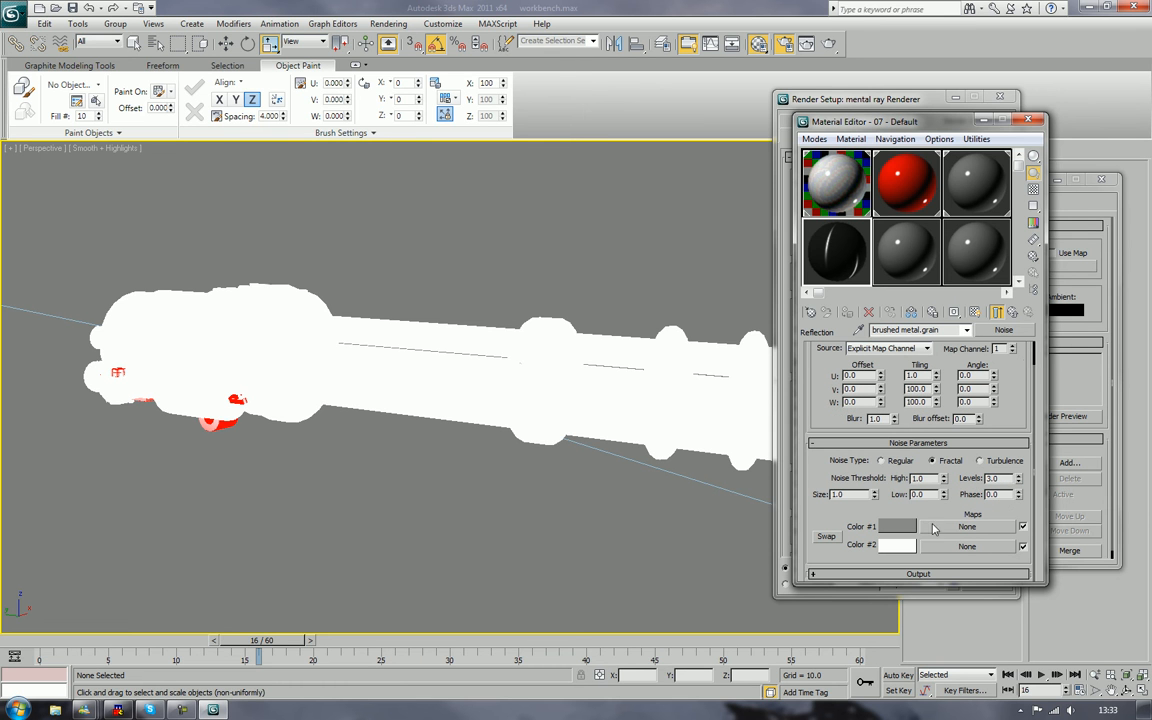
left_click(896, 526)
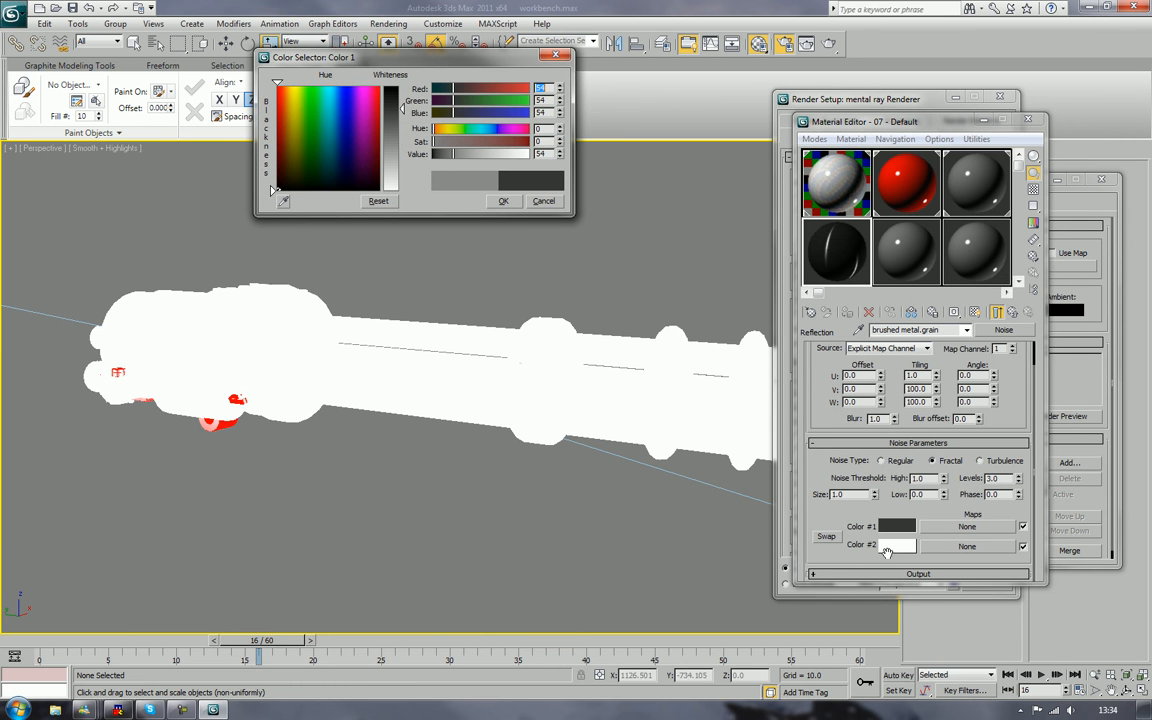
left_click(896, 546)
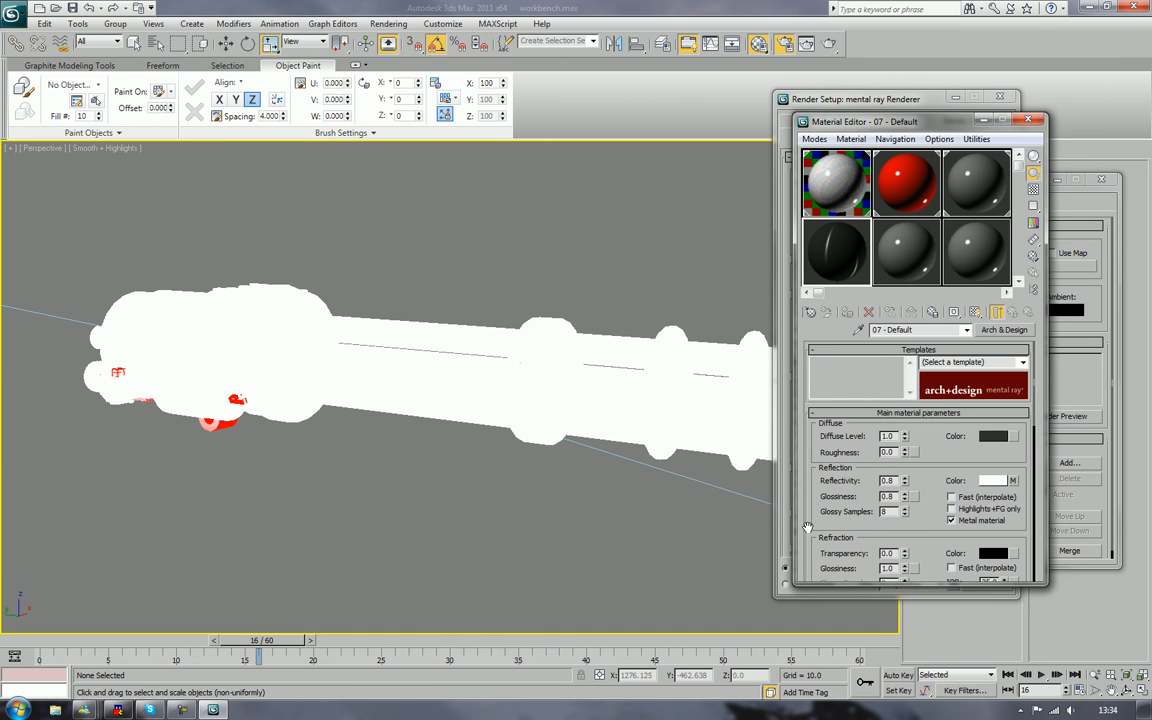
scroll("down", 3)
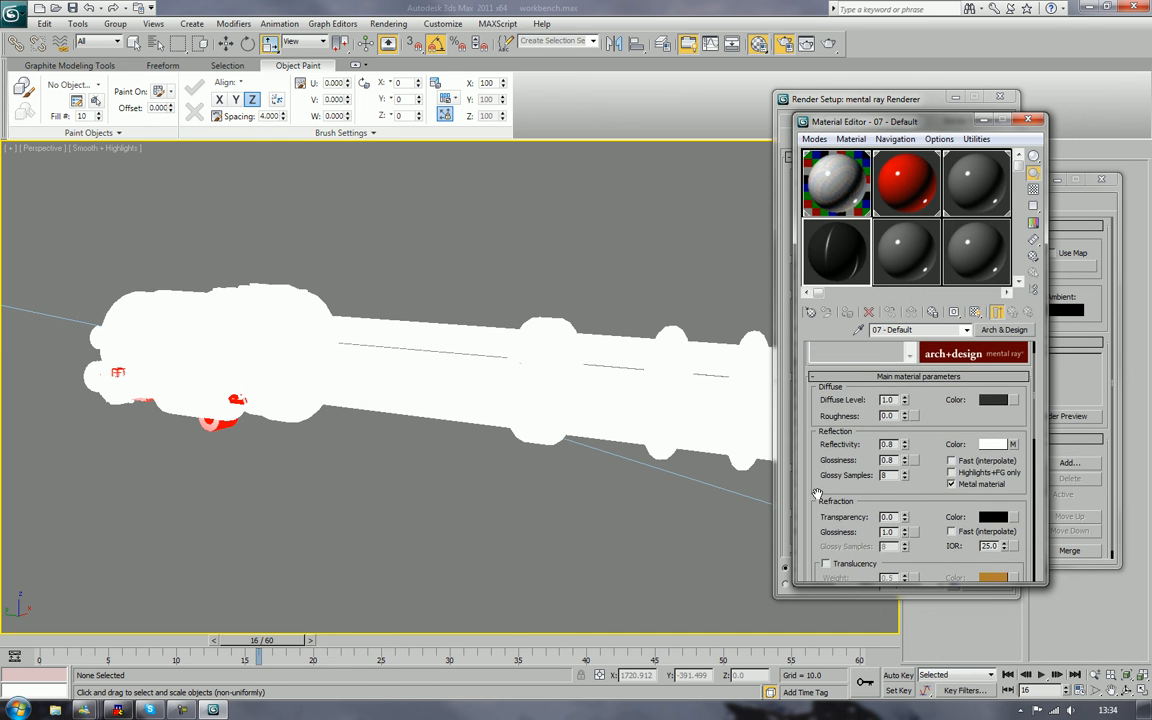
scroll("down", 3)
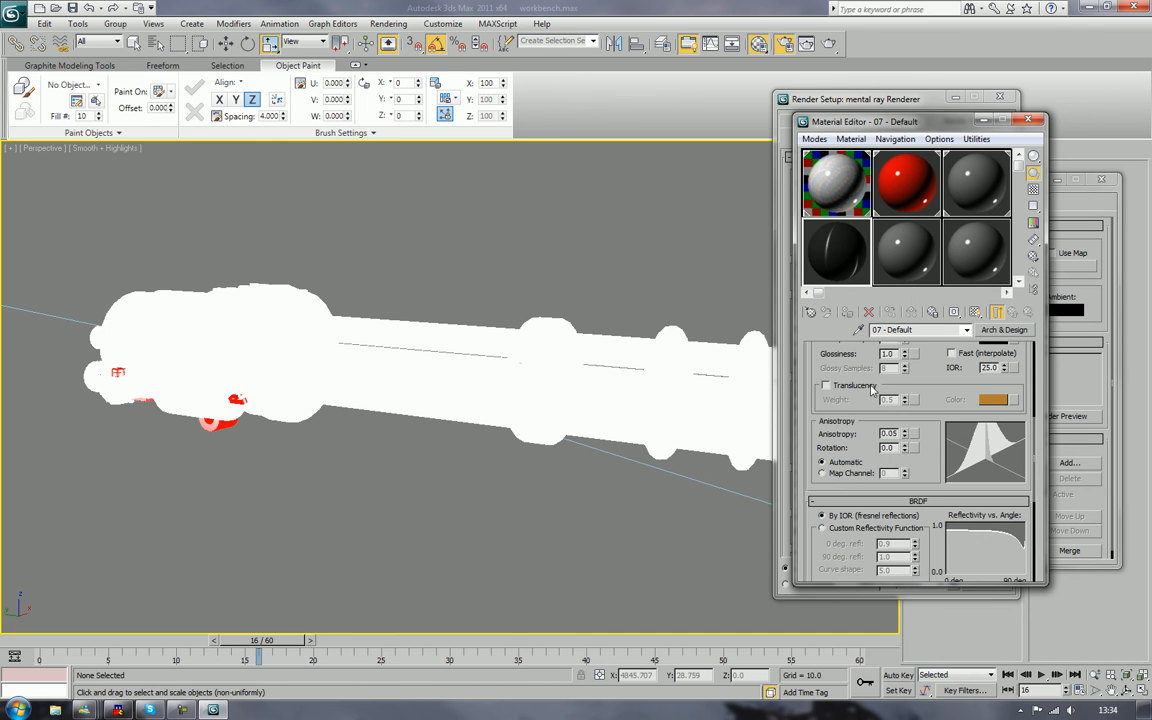
mouse_move(904, 442)
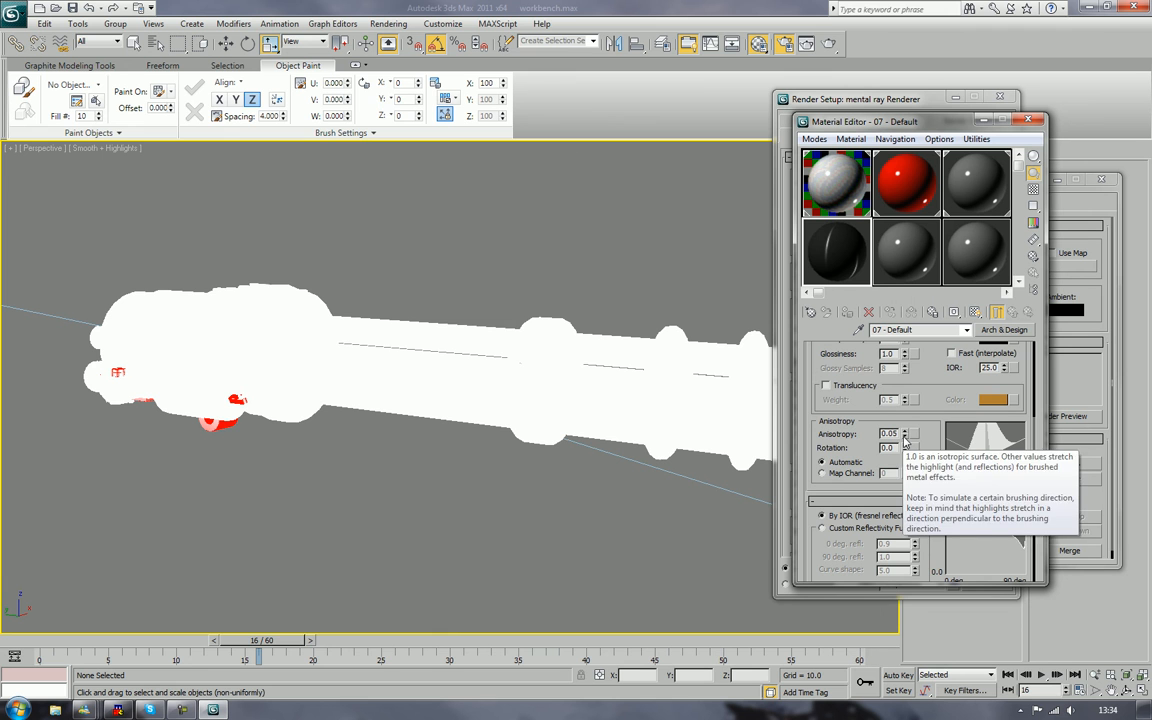
left_click(888, 432)
type("0.5")
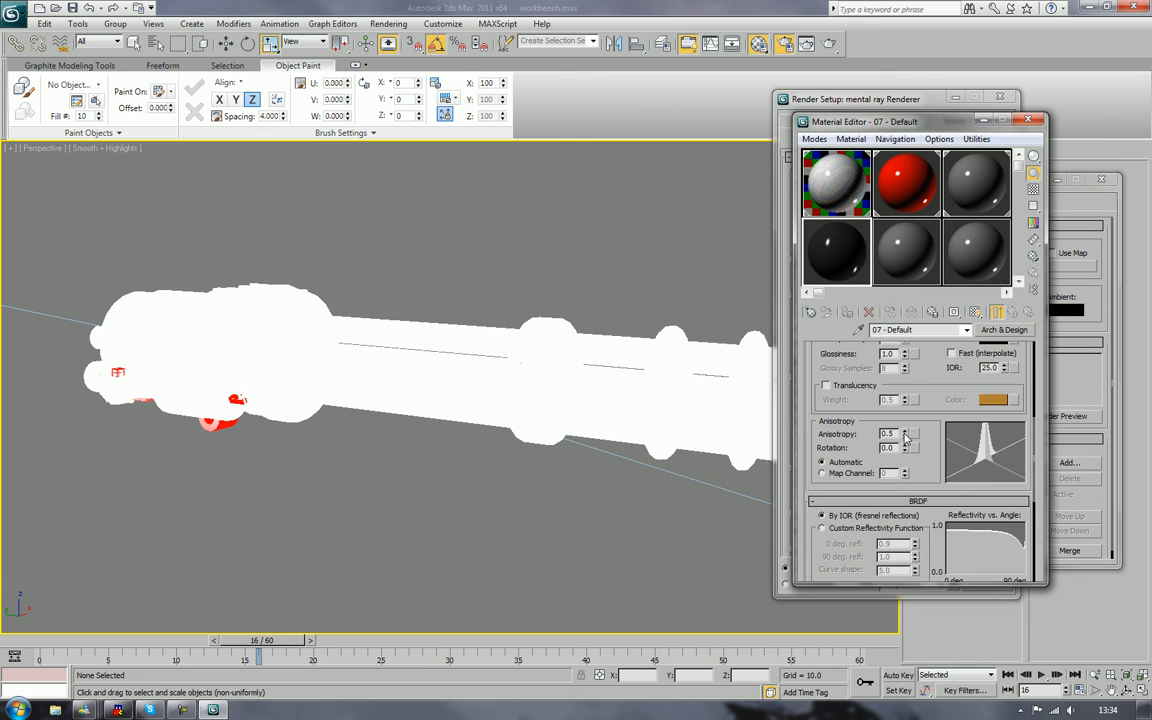
left_click(908, 430)
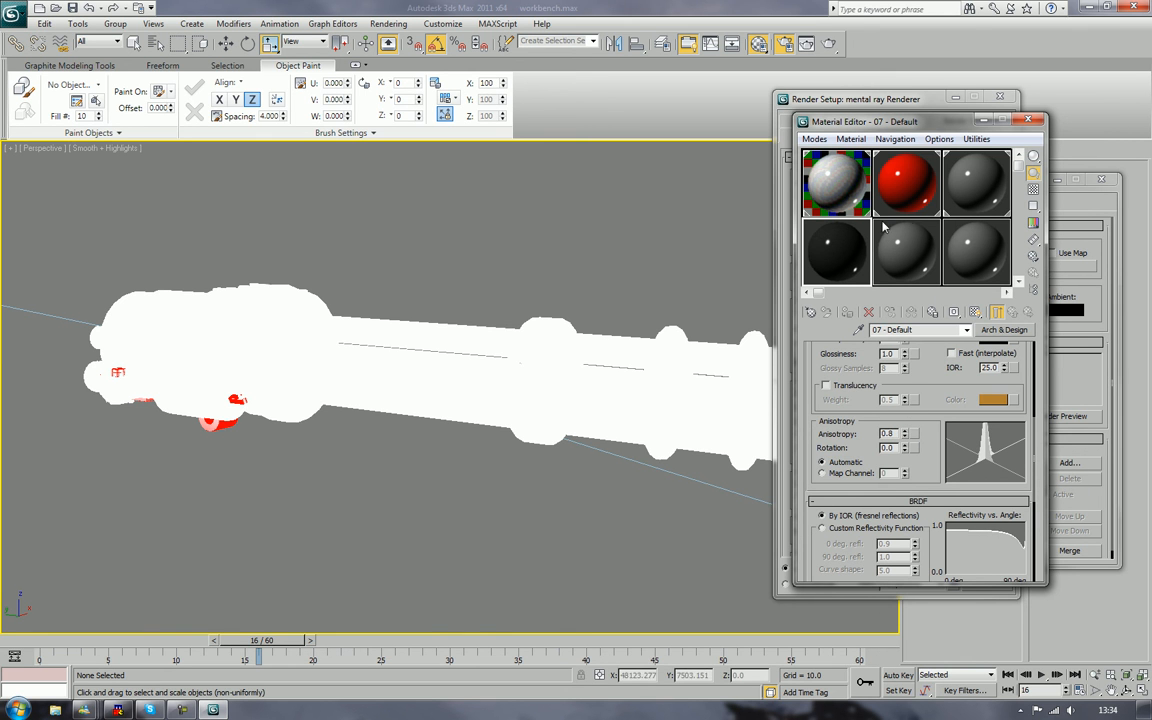
mouse_move(650, 360)
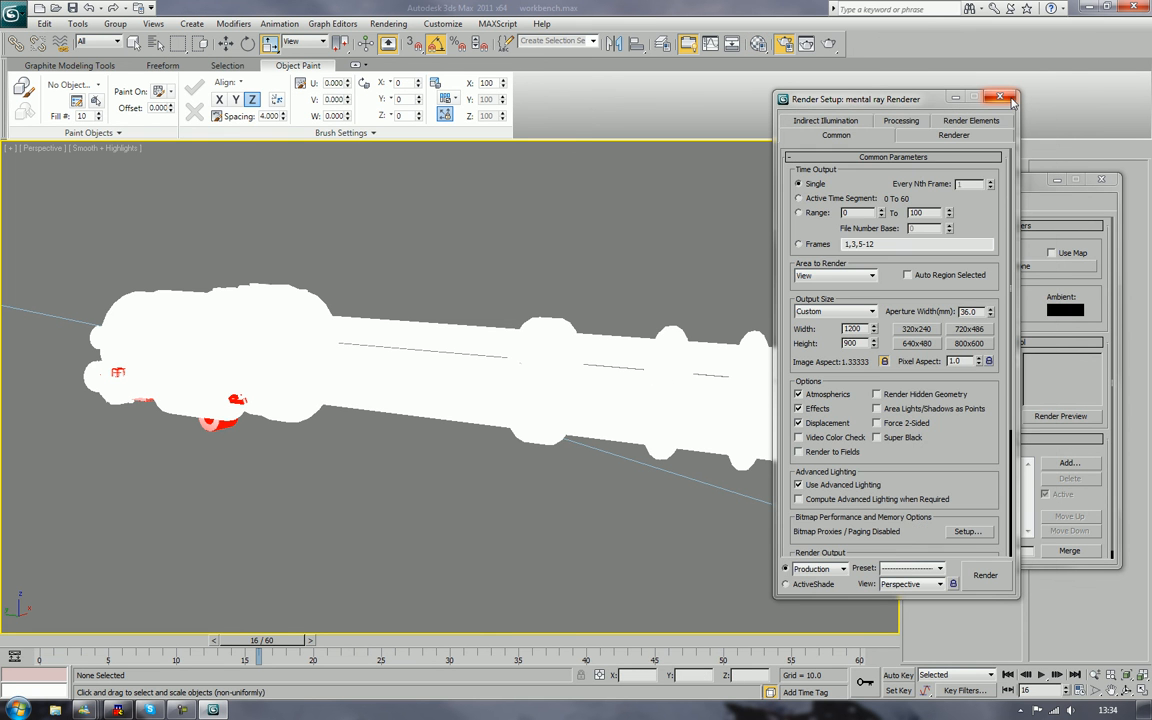
Step: Select the barrels, render, and cancel at the Missing Map Coordinates warning
left_click(984, 576)
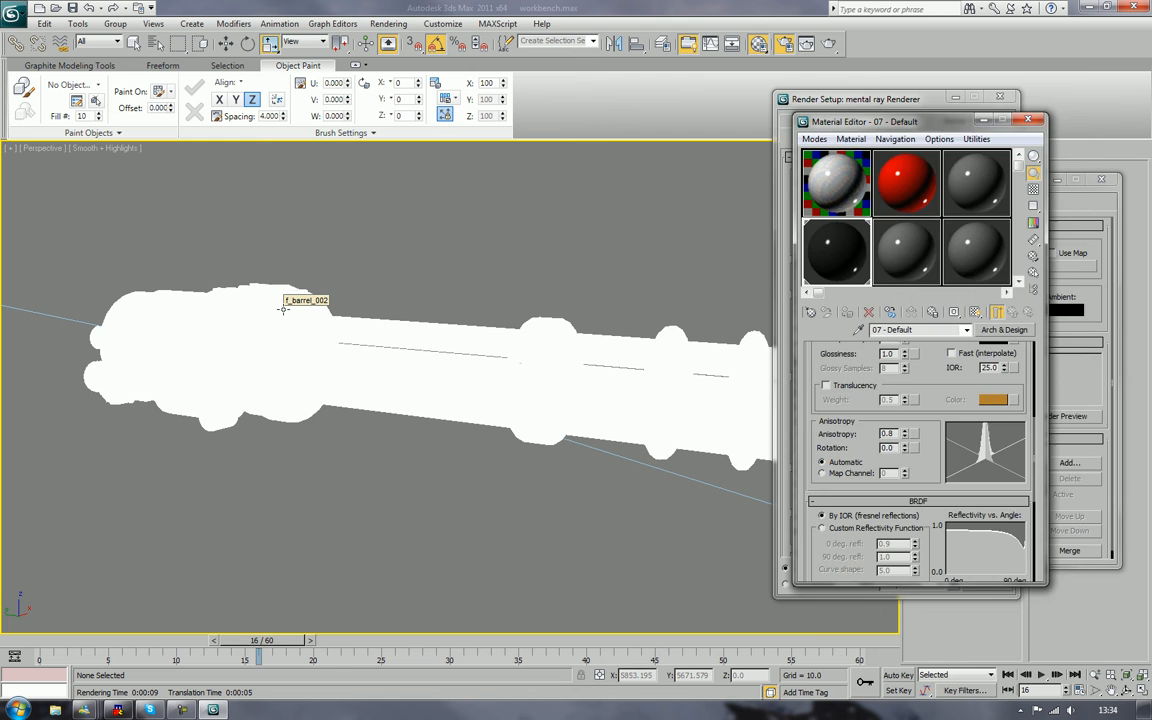
left_click(388, 44)
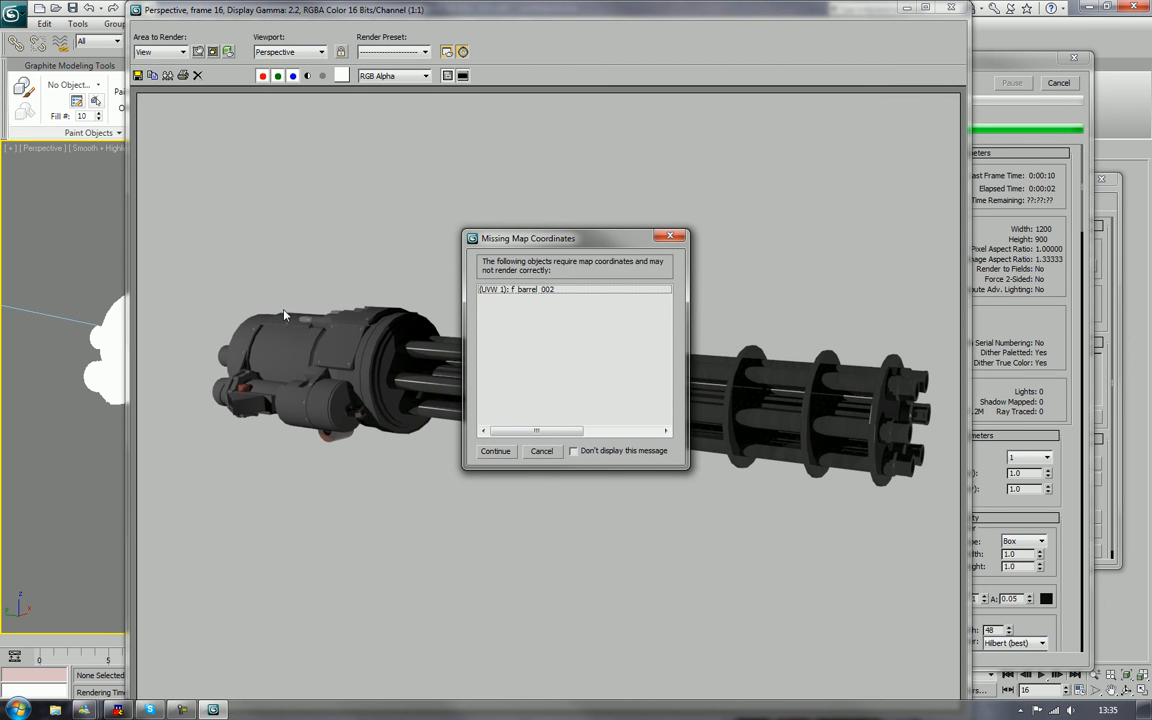
left_click(496, 450)
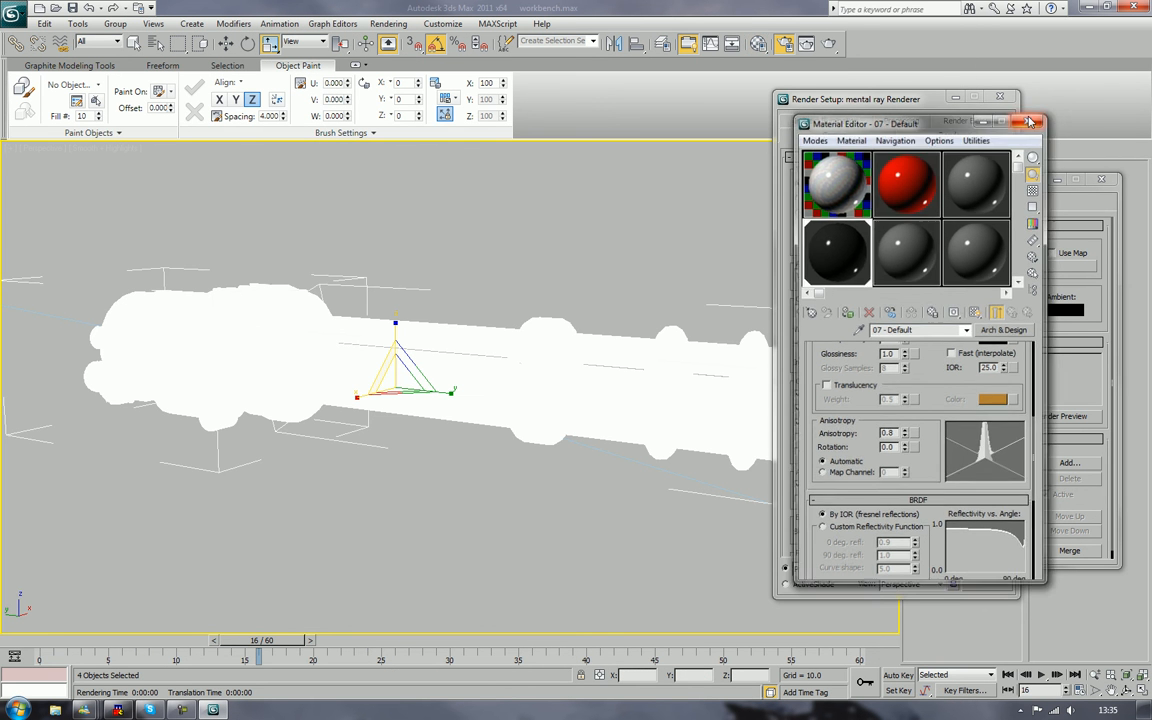
Step: Close the Material Editor and add a Cylindrical UVW Map modifier to the first barrel
left_click(1028, 122)
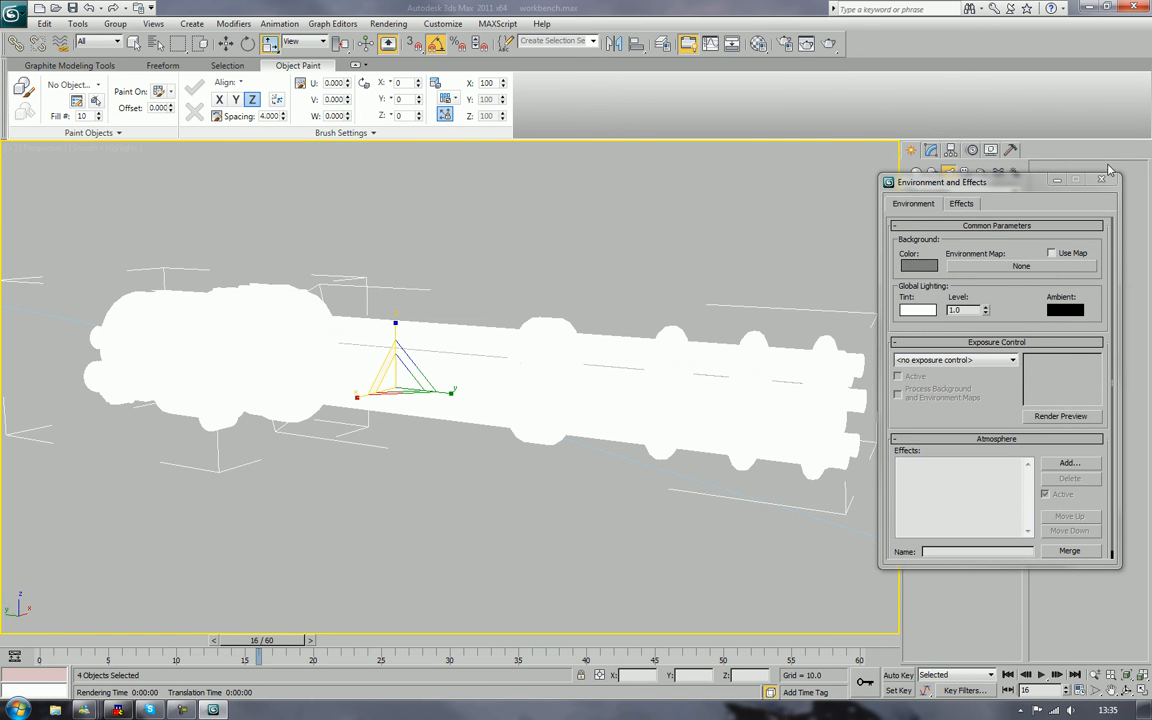
left_click(1100, 180)
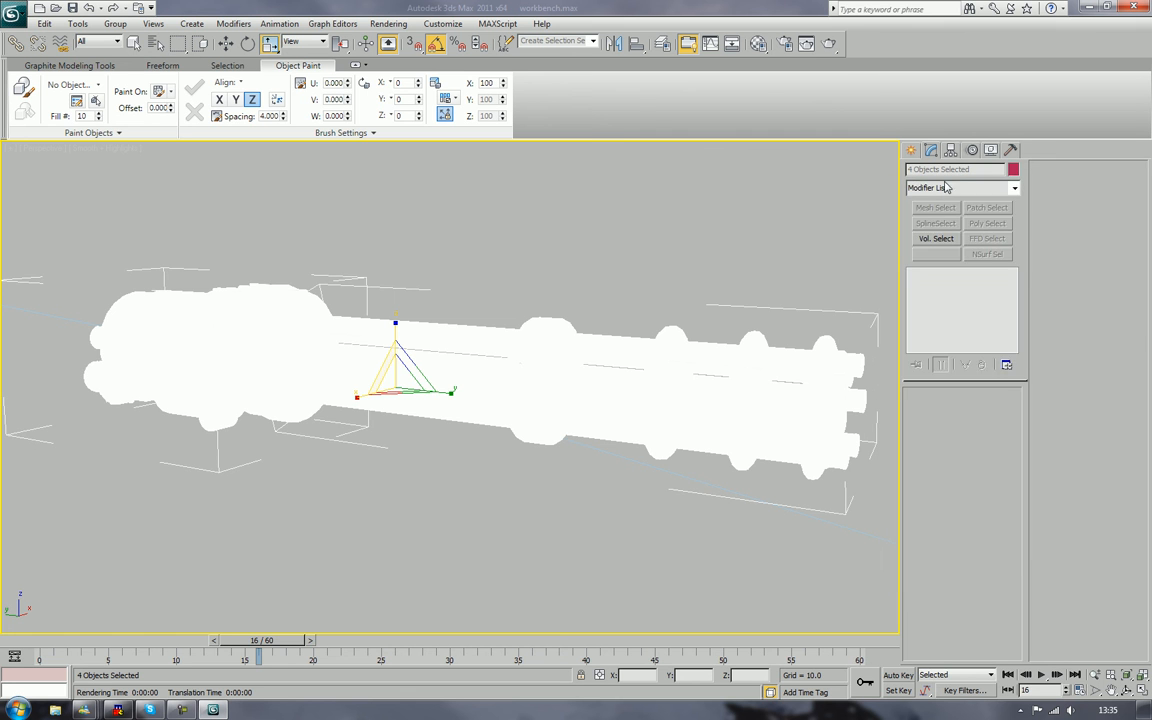
left_click(1012, 188)
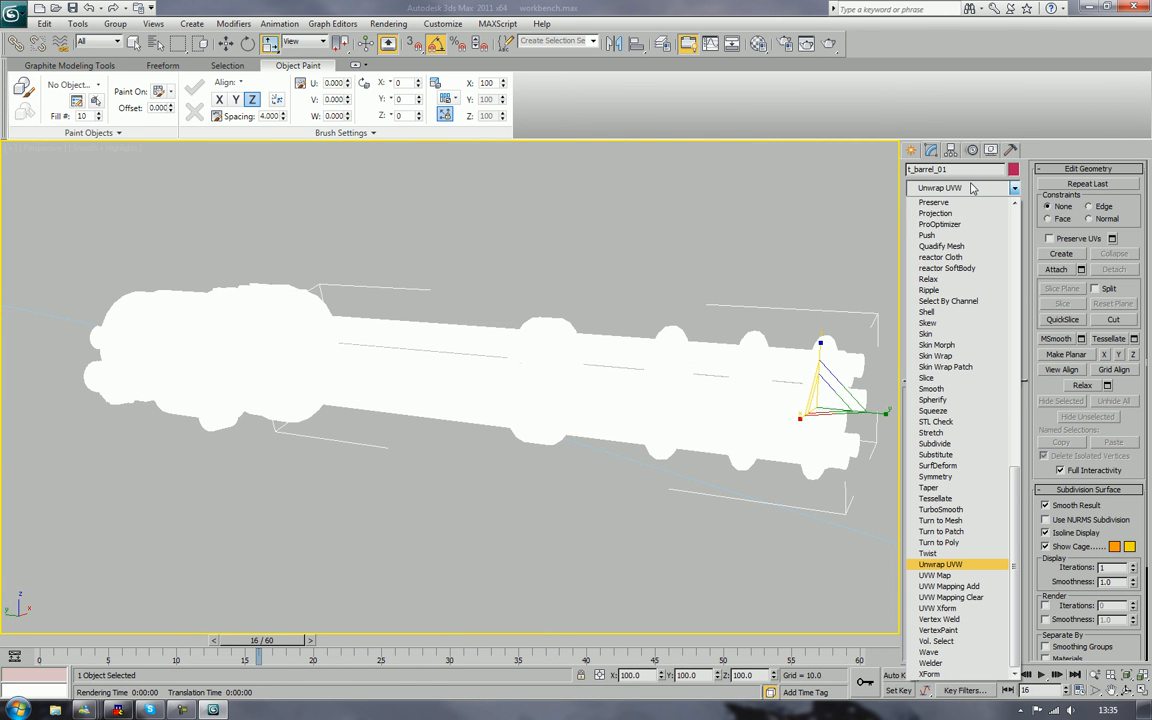
left_click(956, 584)
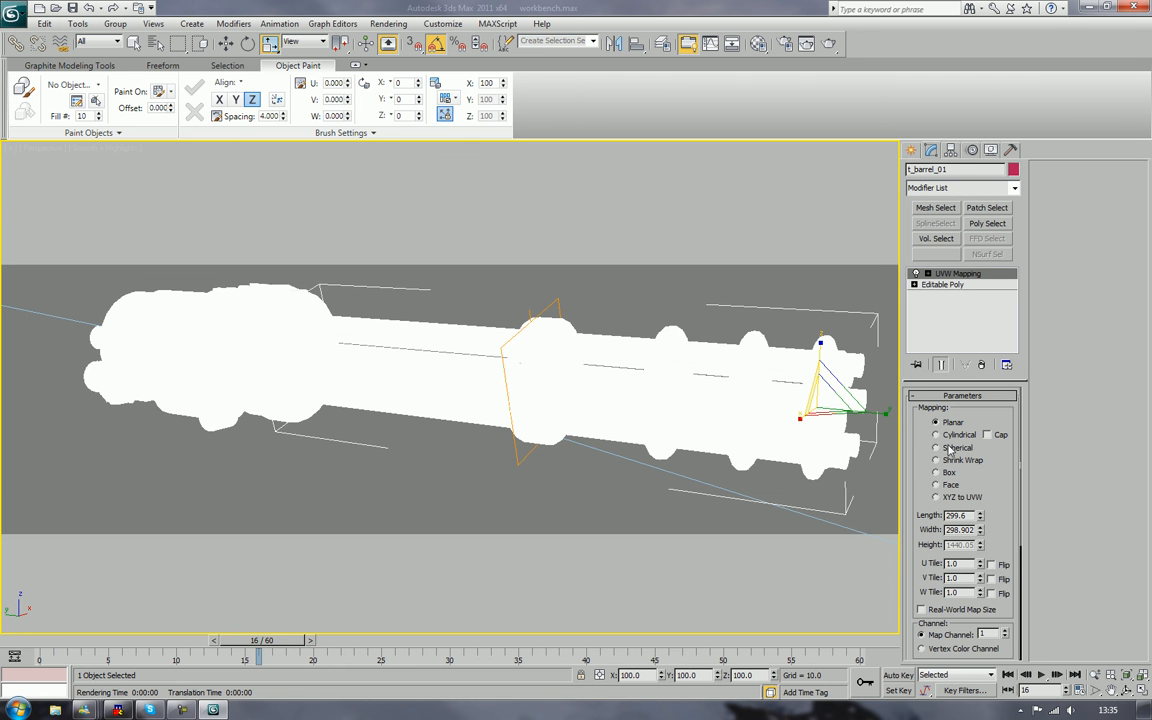
left_click(936, 434)
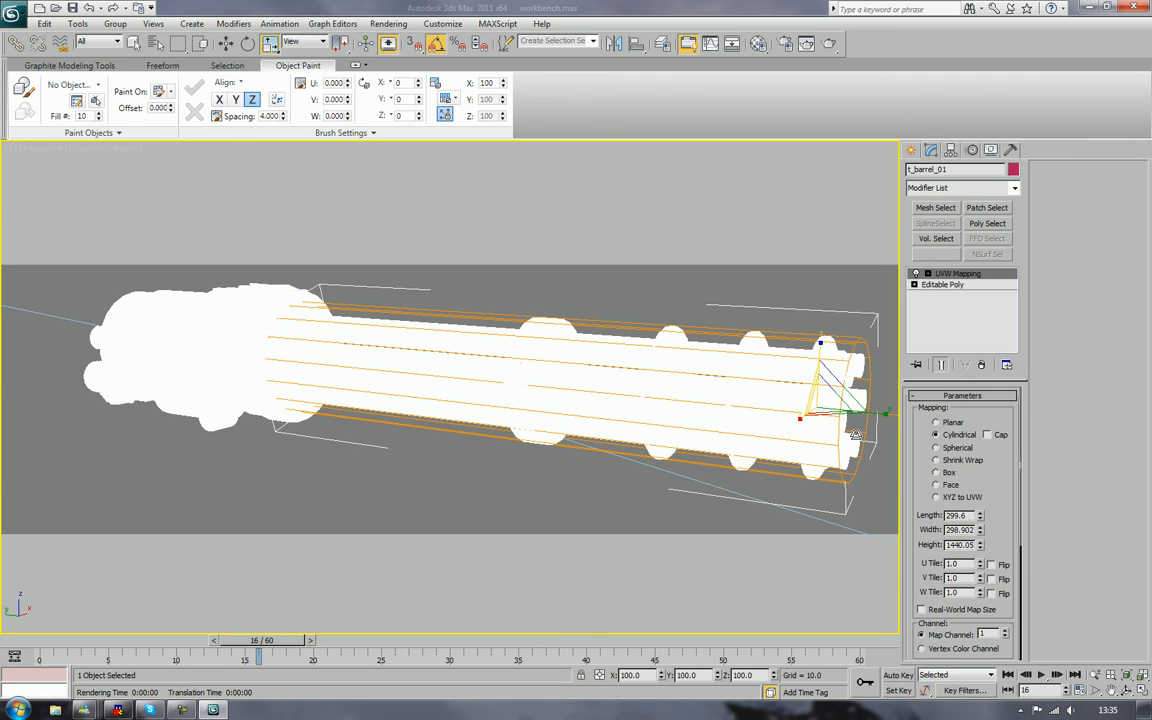
Step: Add a Cylindrical UVW Map modifier to the next barrel as well
left_click(988, 434)
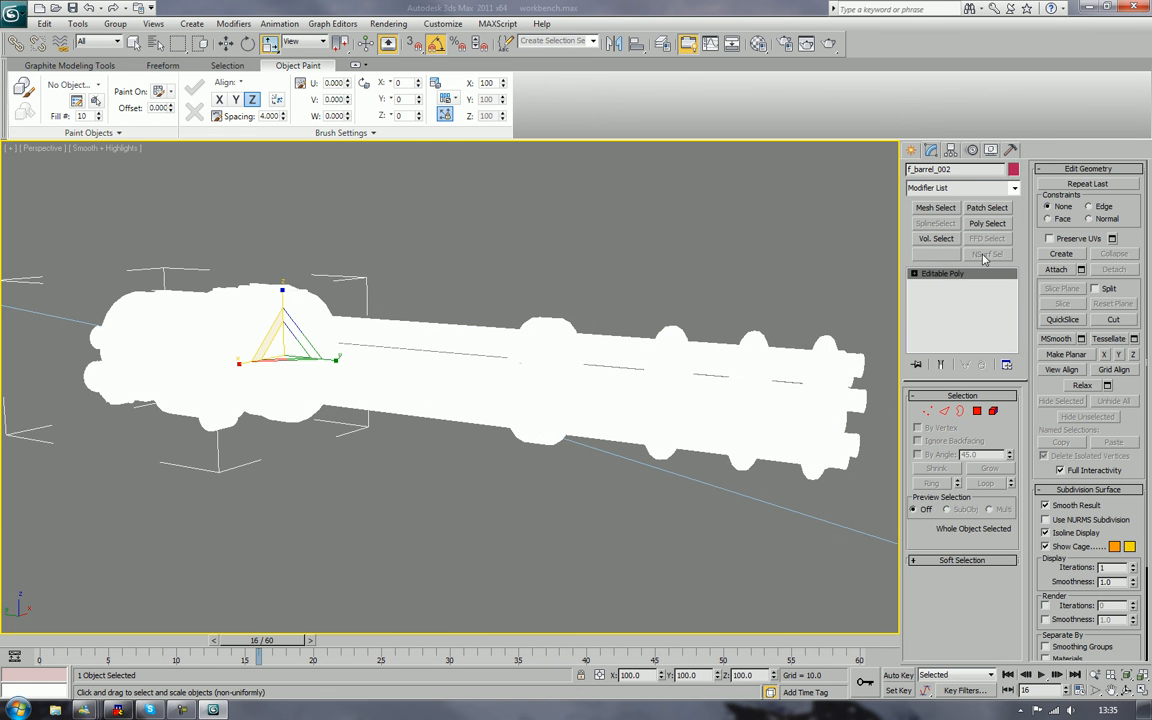
left_click(1012, 188)
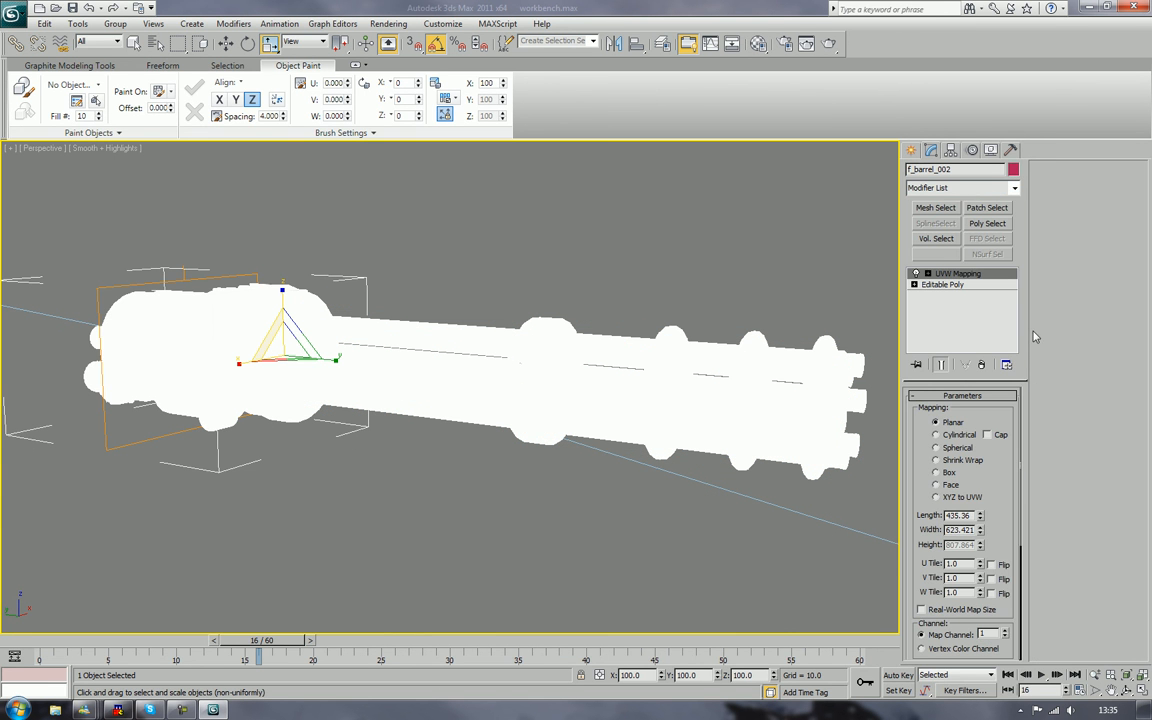
left_click(936, 434)
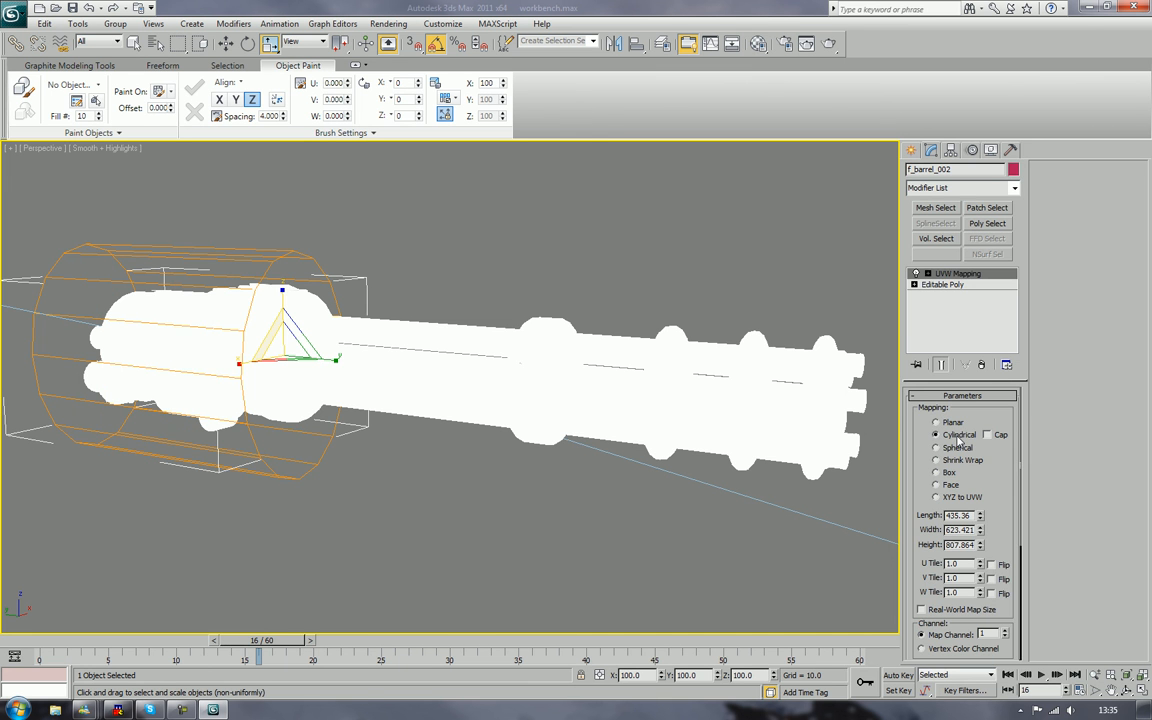